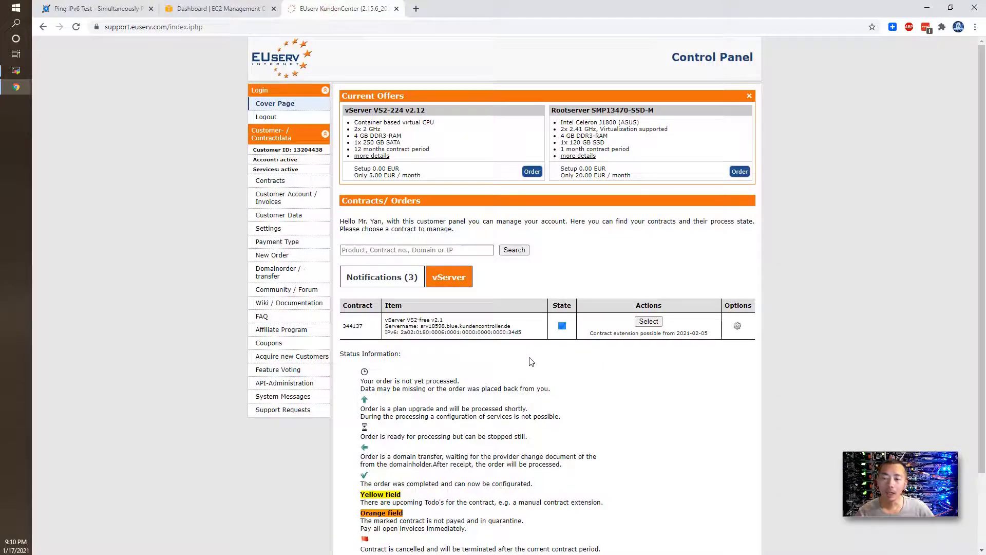
# Scroll down to the free vServer contract and its IPv6 address in the contracts table
pyautogui.scroll(-3)
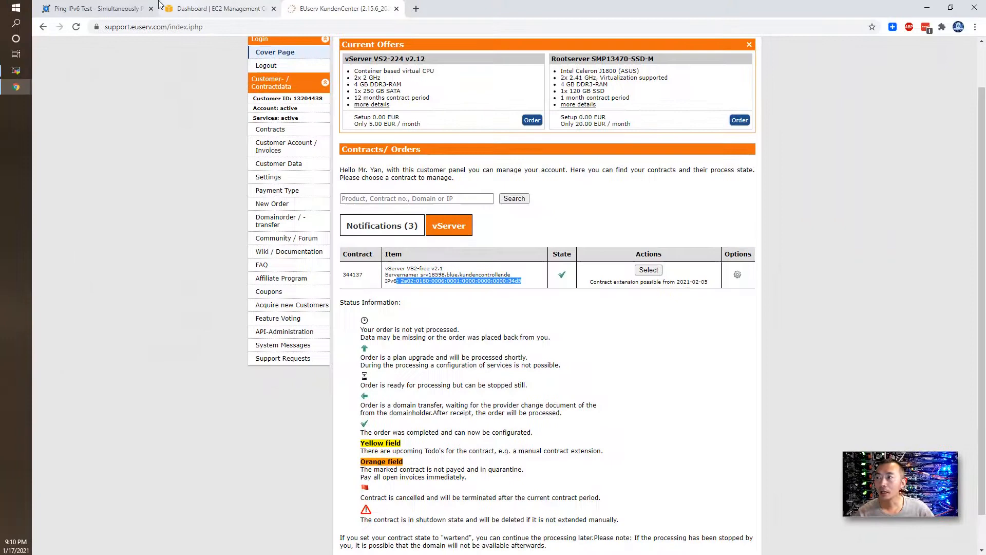
# Run the KeyCDN IPv6 ping test on 2a02:0180:0006:0001:0000:0000:0000:34d5 and review the per-location results
pyautogui.click(94, 8)
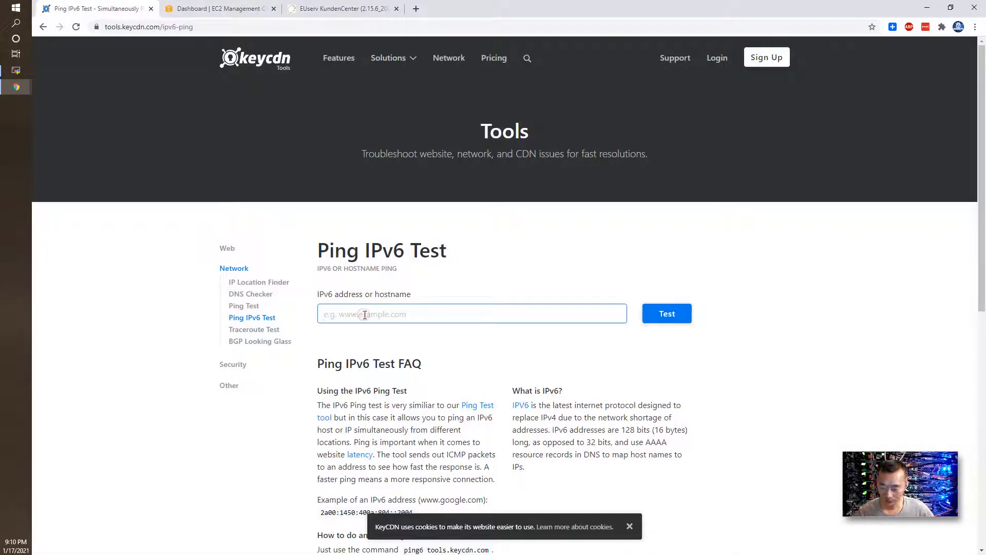
pyautogui.write('2a02:0180:0006:0001:0000:0000:0000:34d5')
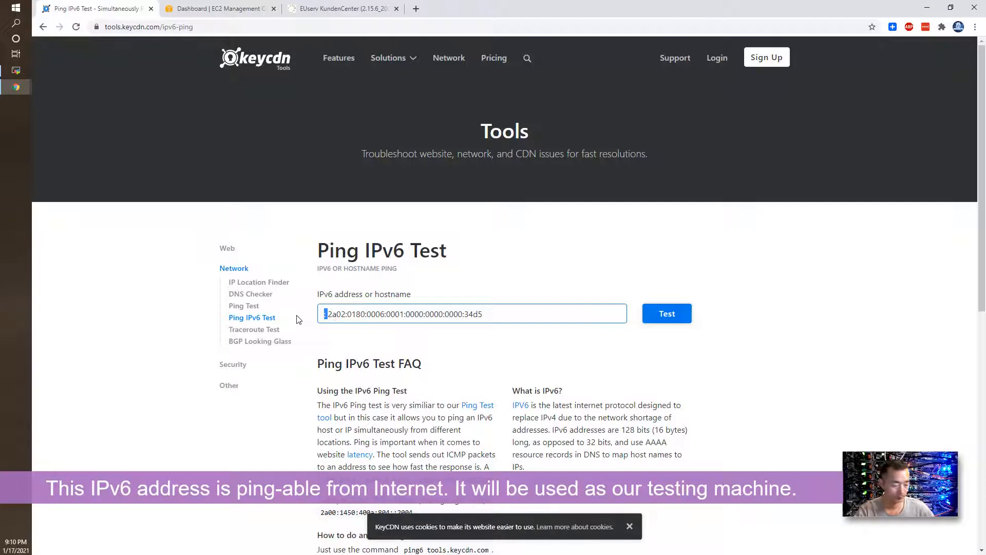
pyautogui.click(666, 314)
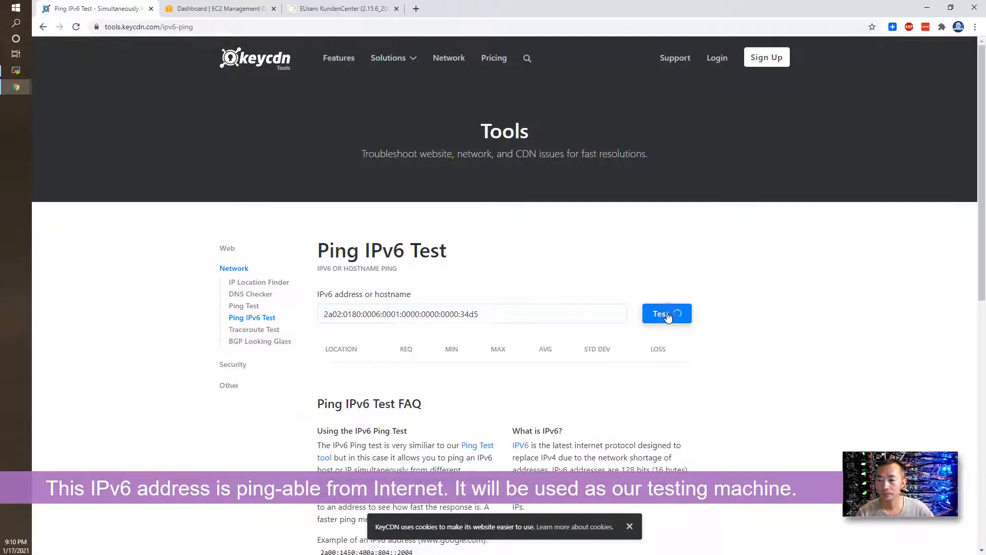
pyautogui.click(666, 313)
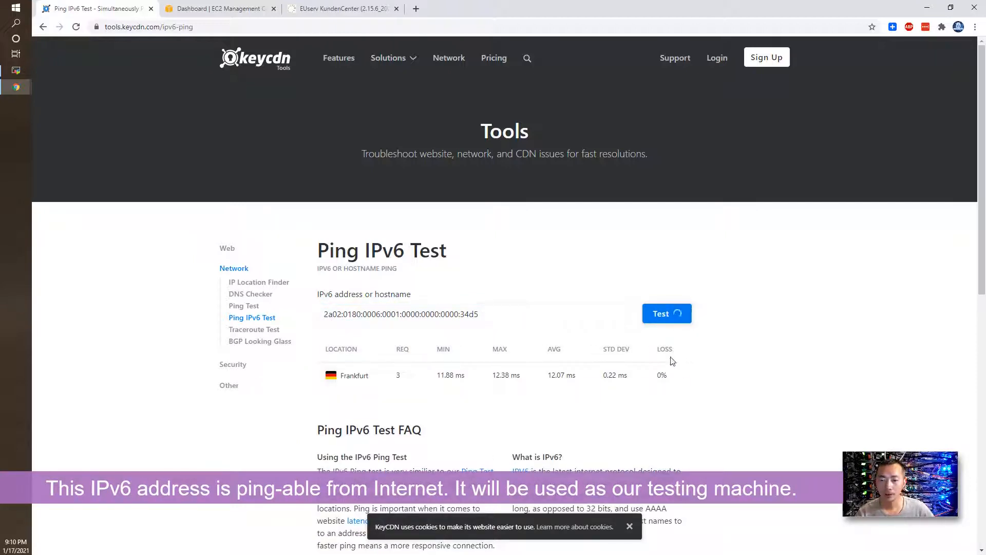
pyautogui.click(667, 313)
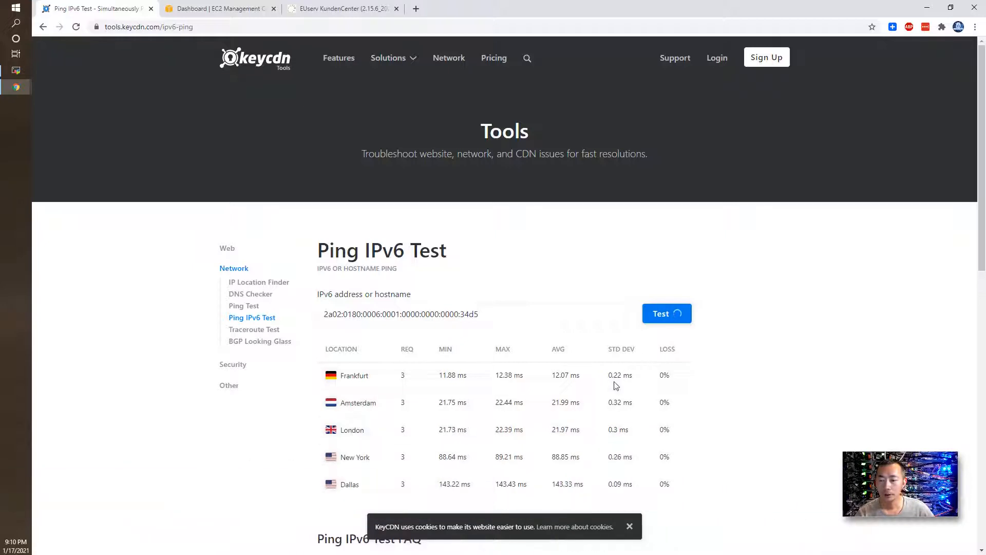
pyautogui.scroll(-3)
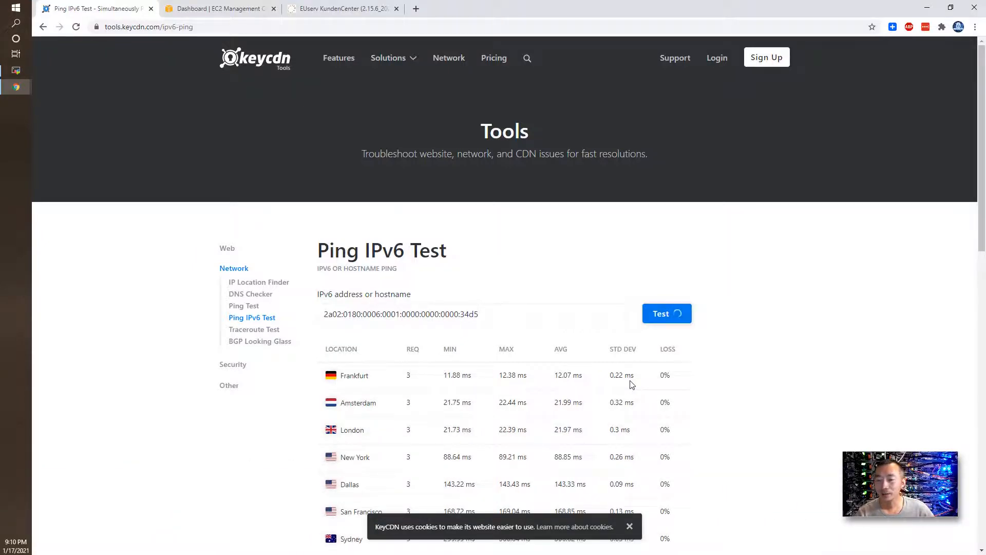
pyautogui.scroll(-3)
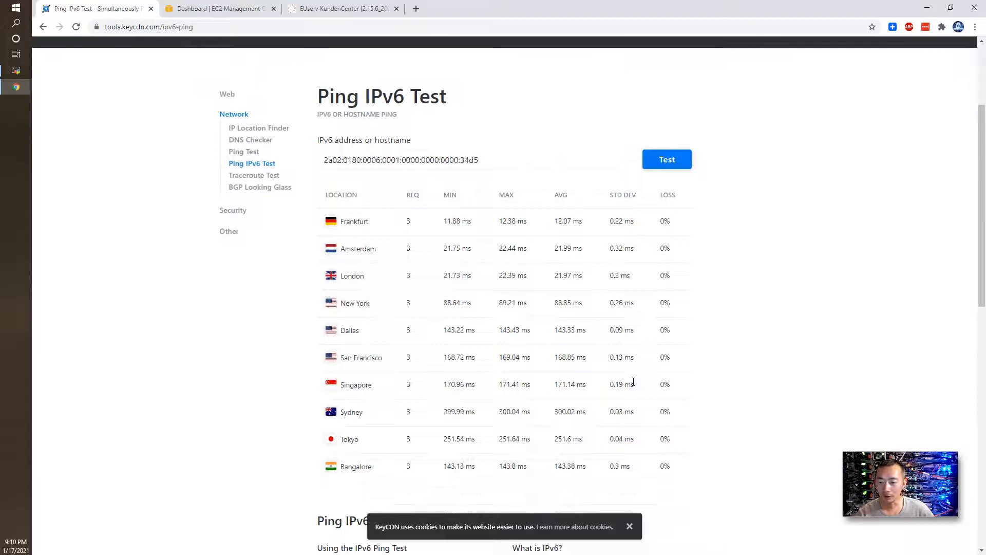
# Alternate between the EC2 Dashboard and EUserv contract tabs, ending on the EC2 Dashboard
pyautogui.click(217, 9)
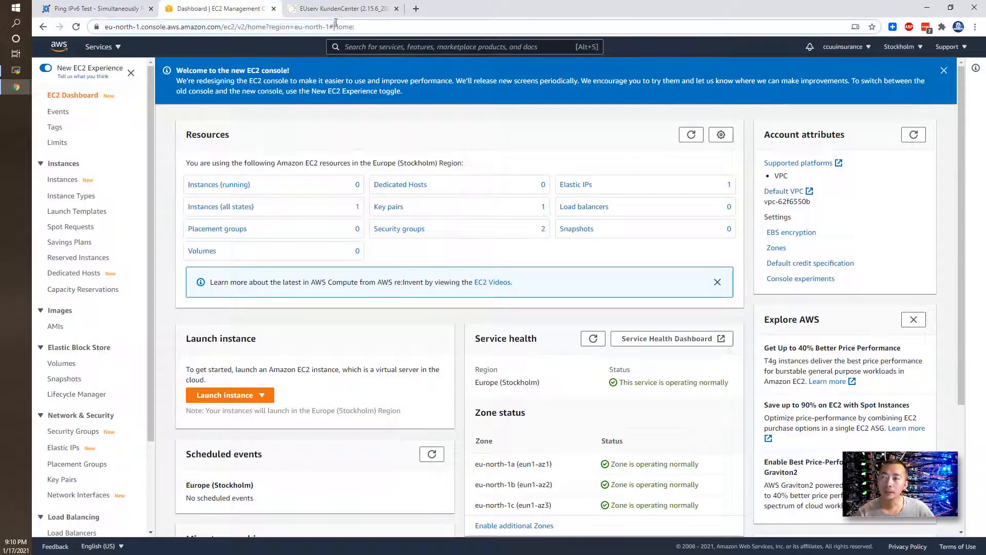
pyautogui.click(341, 8)
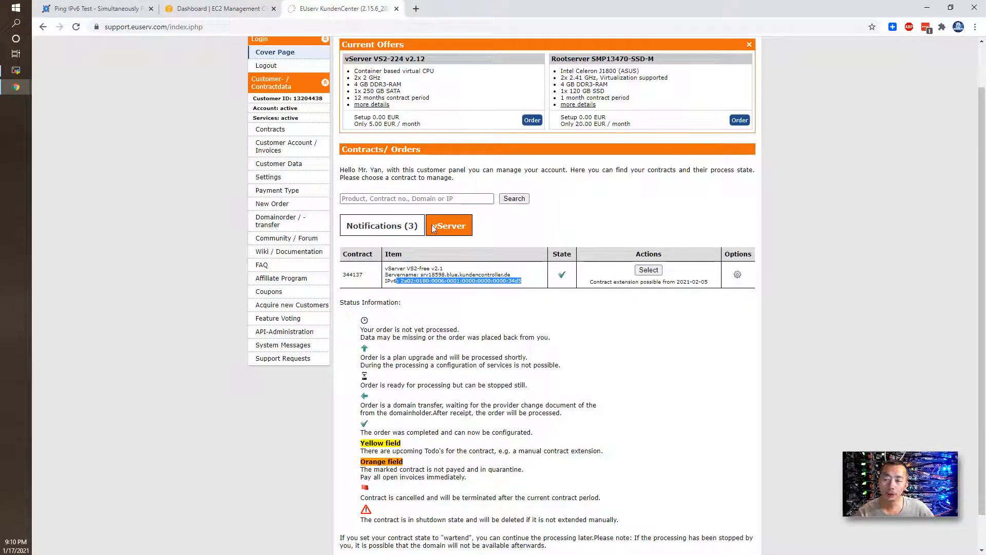
pyautogui.click(216, 8)
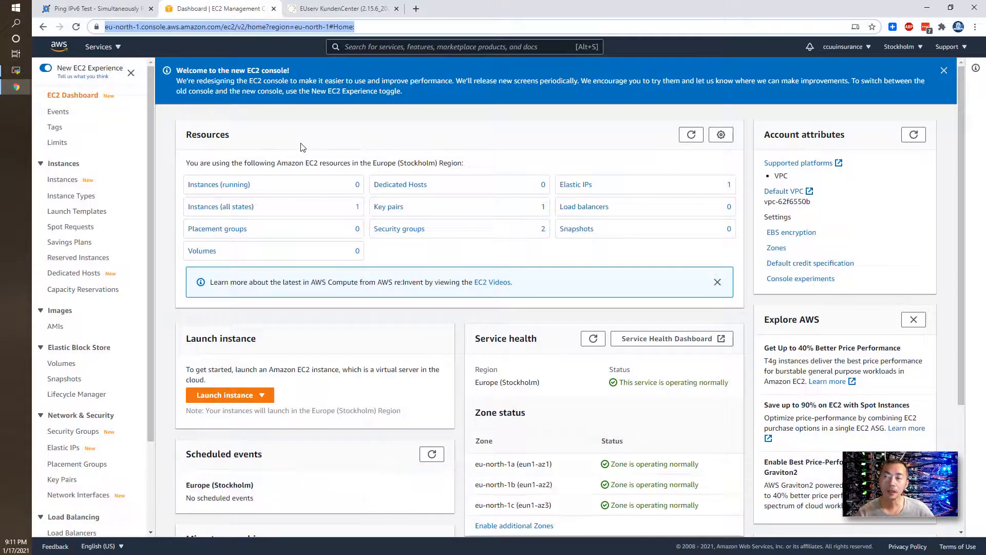
pyautogui.click(343, 8)
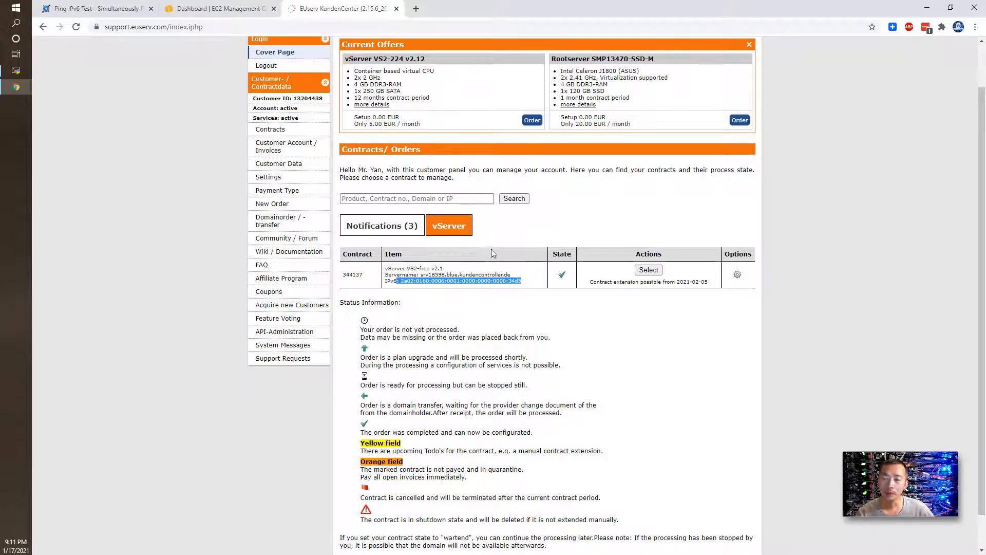
pyautogui.click(219, 8)
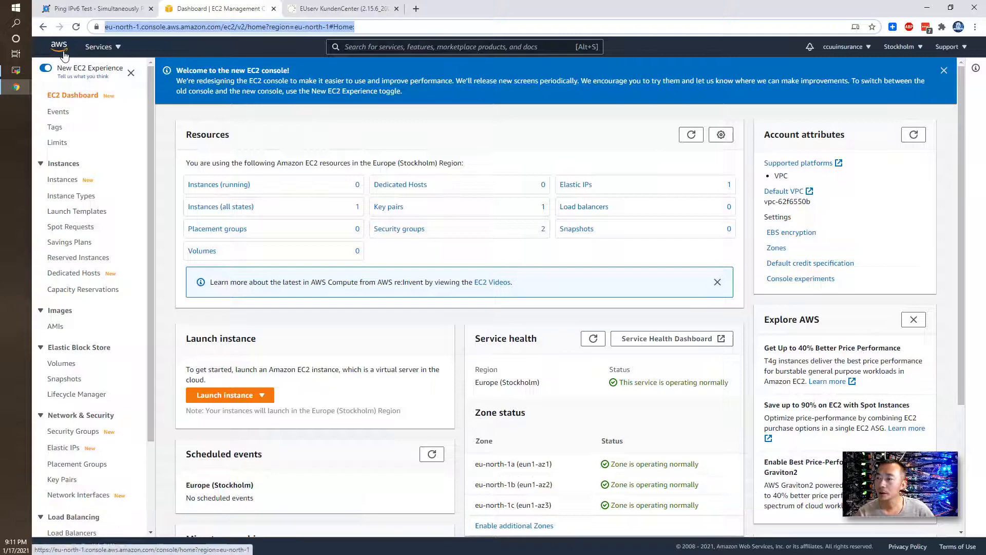
# Open the Default VPC through VPC and select its 172.31.0.0/16 IPv4 and disassociated IPv6 CIDRs
pyautogui.click(58, 46)
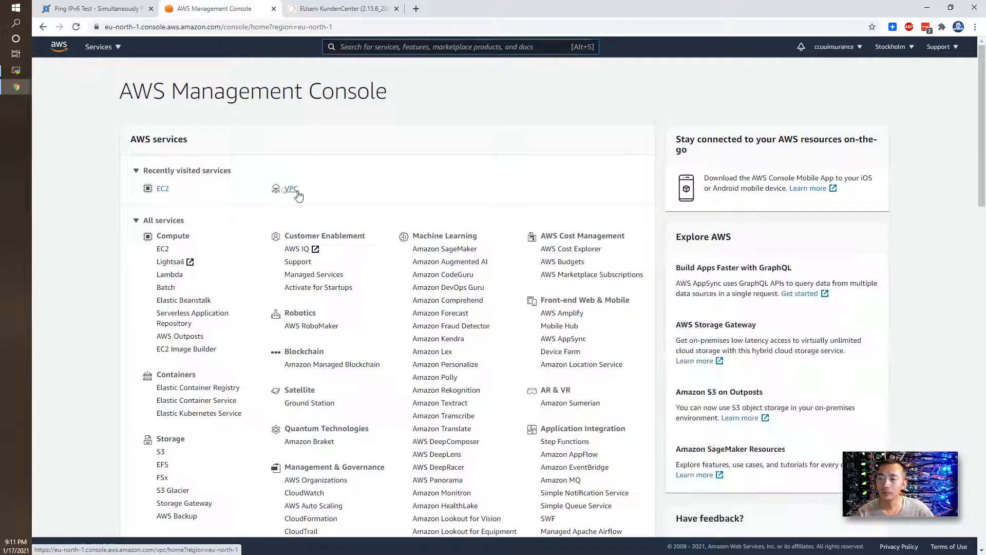
pyautogui.click(291, 188)
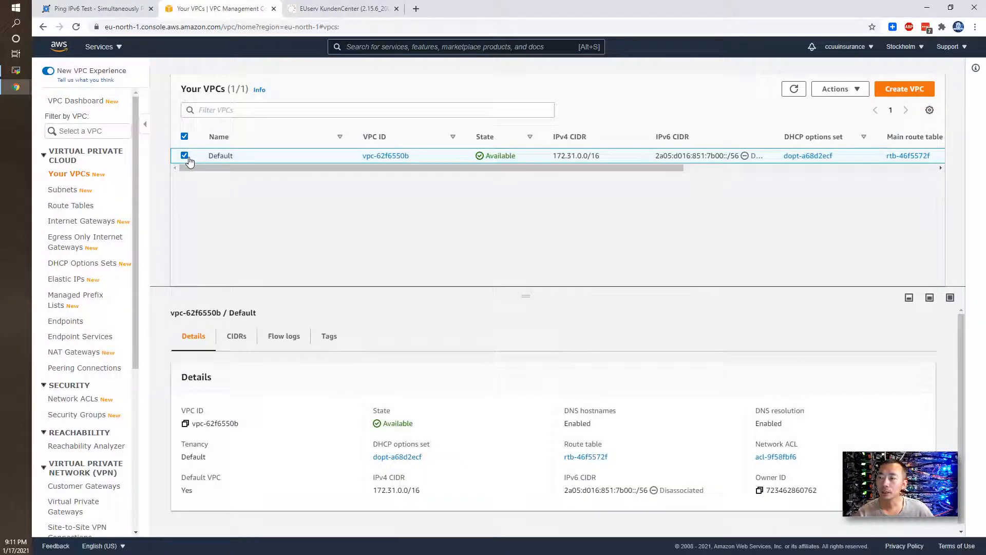
pyautogui.click(385, 156)
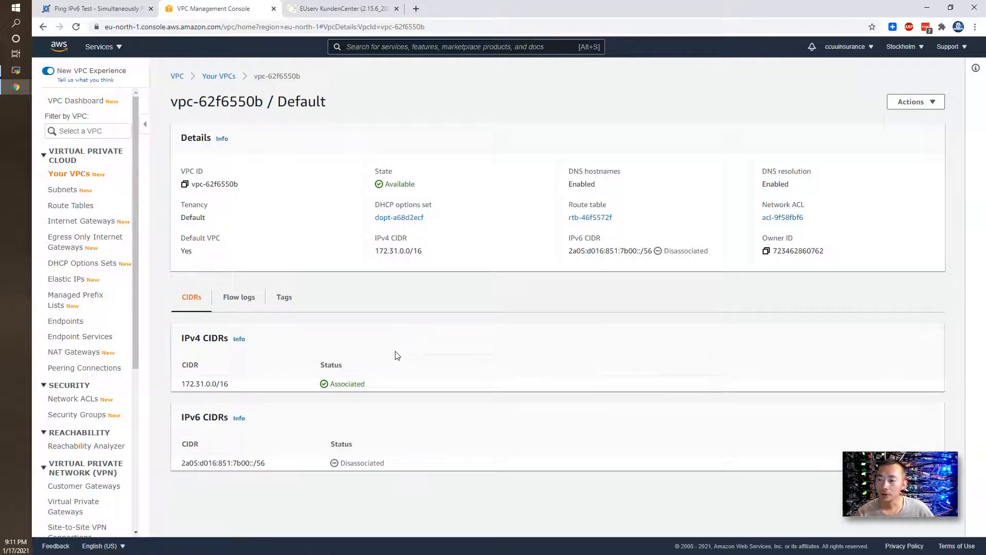
pyautogui.moveTo(221, 355)
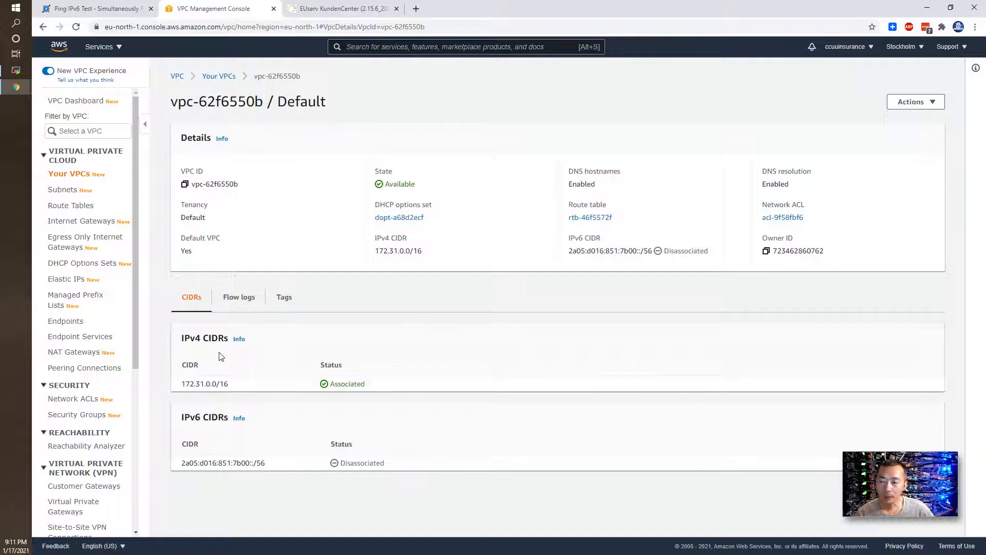
pyautogui.doubleClick(205, 384)
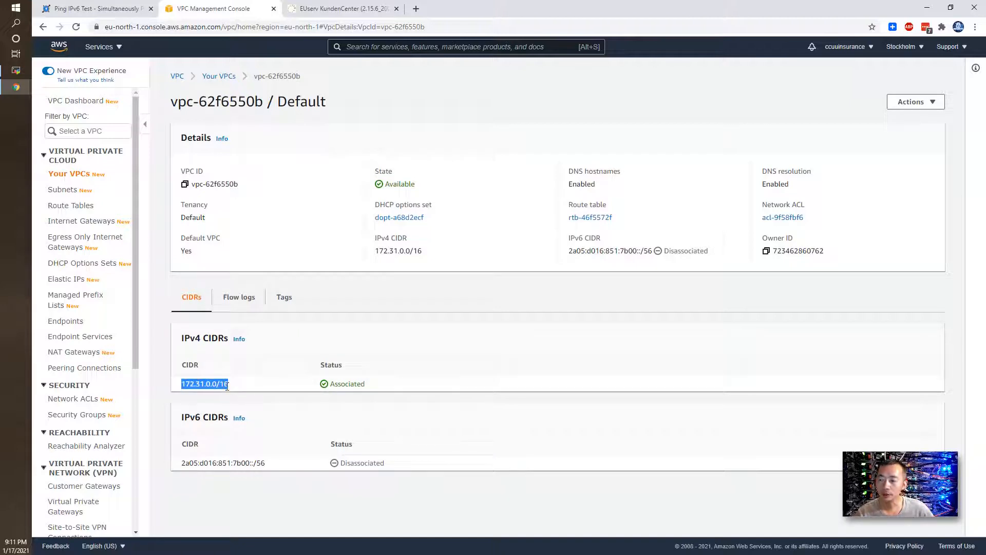
pyautogui.moveTo(287, 467)
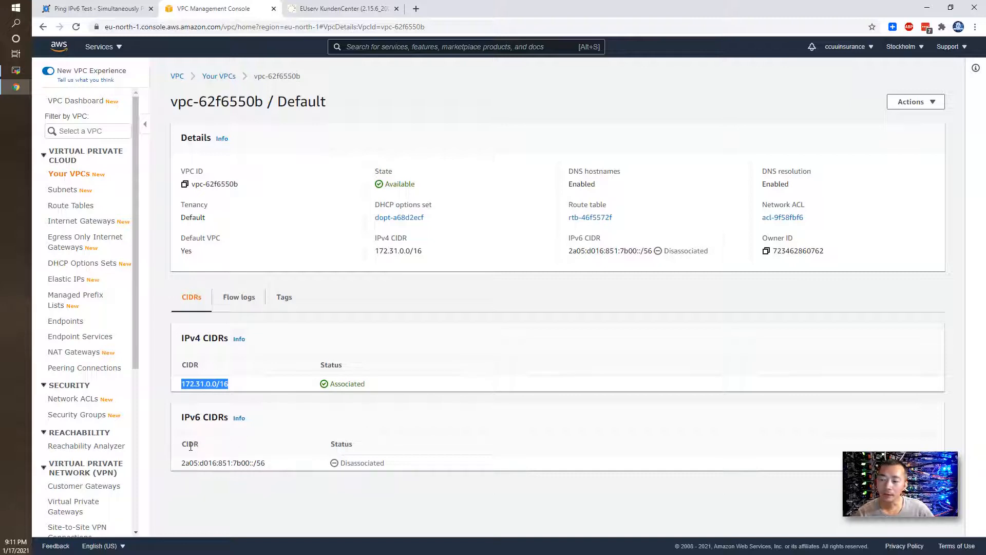
pyautogui.doubleClick(222, 463)
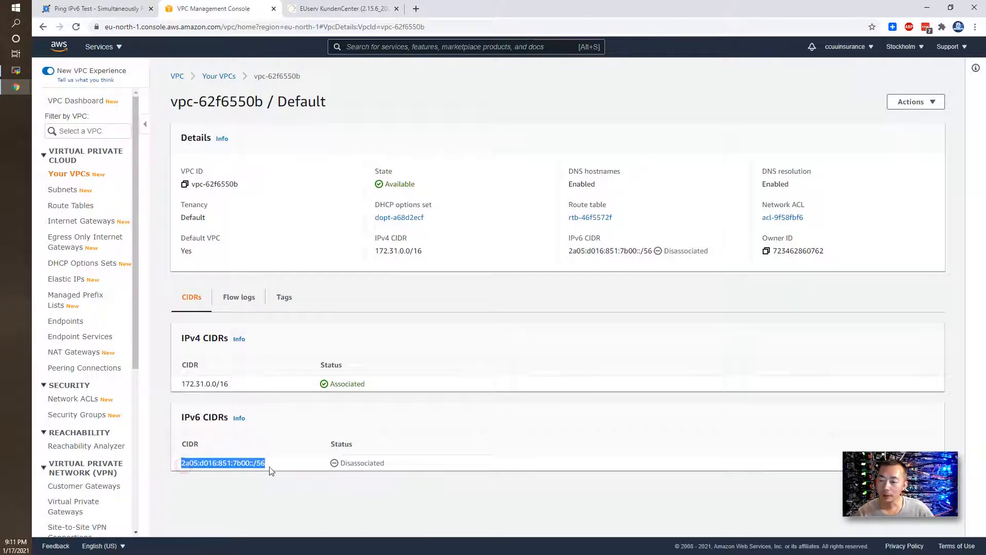
pyautogui.moveTo(345, 467)
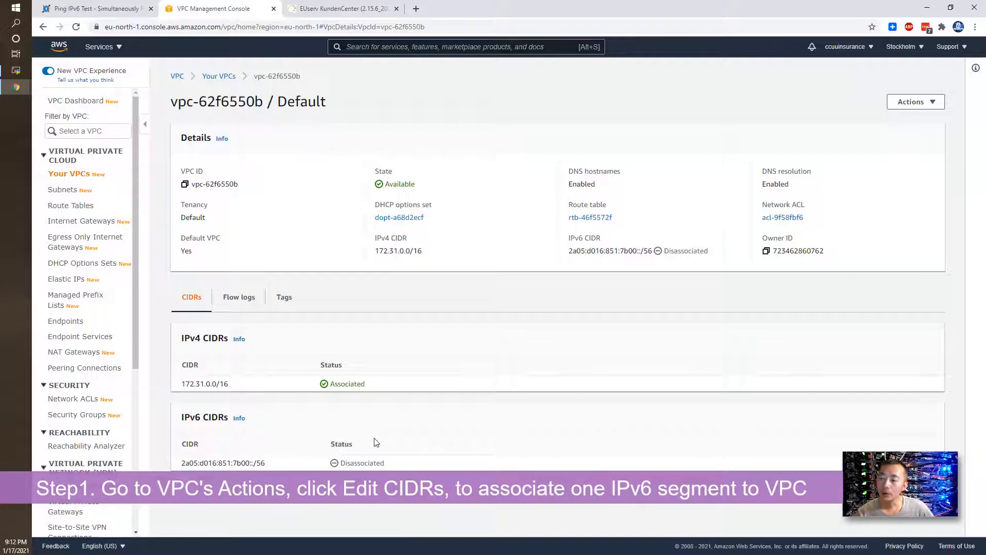
pyautogui.moveTo(381, 439)
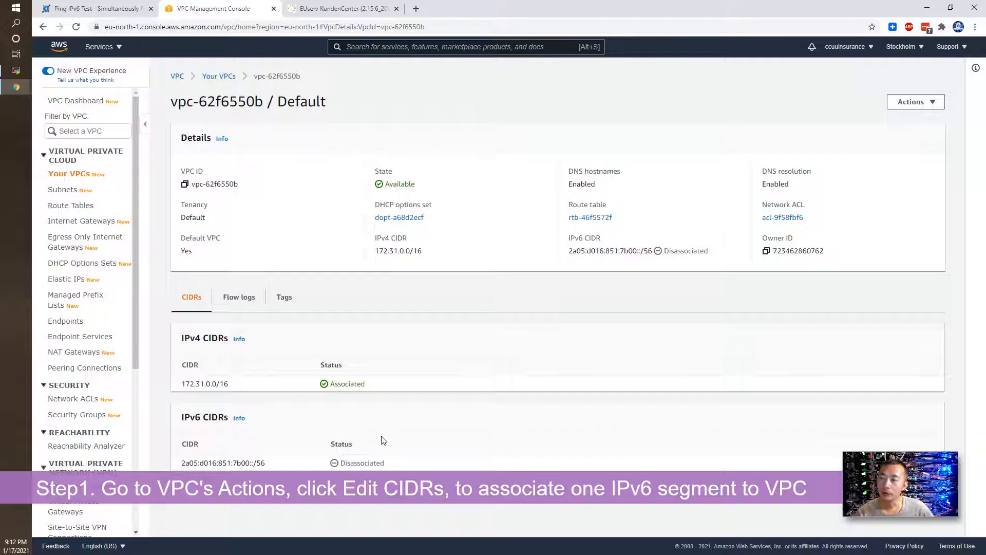
# Add an Amazon-provided IPv6 CIDR to the Default VPC and confirm 2a05:d016:e12:2600::/56 is Associated
pyautogui.click(916, 101)
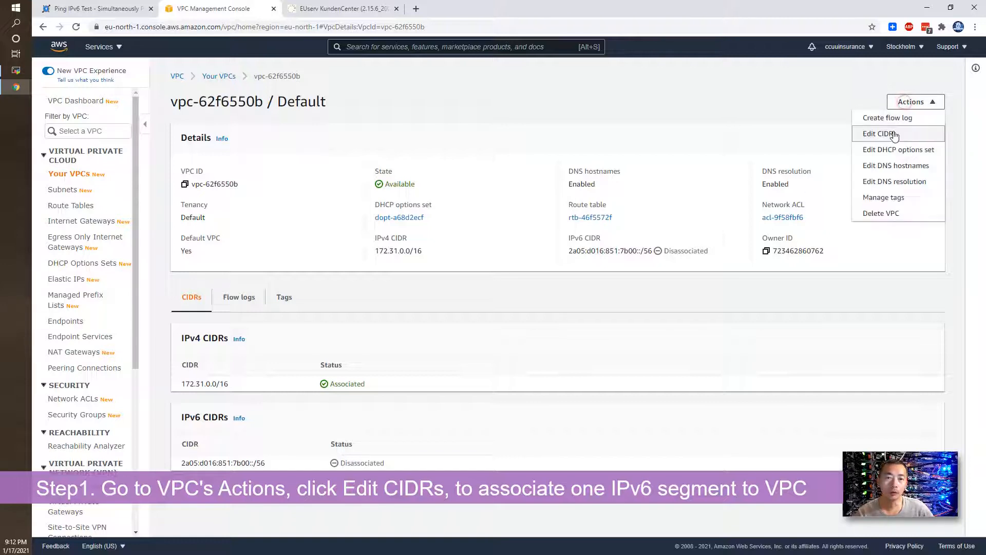
pyautogui.click(879, 133)
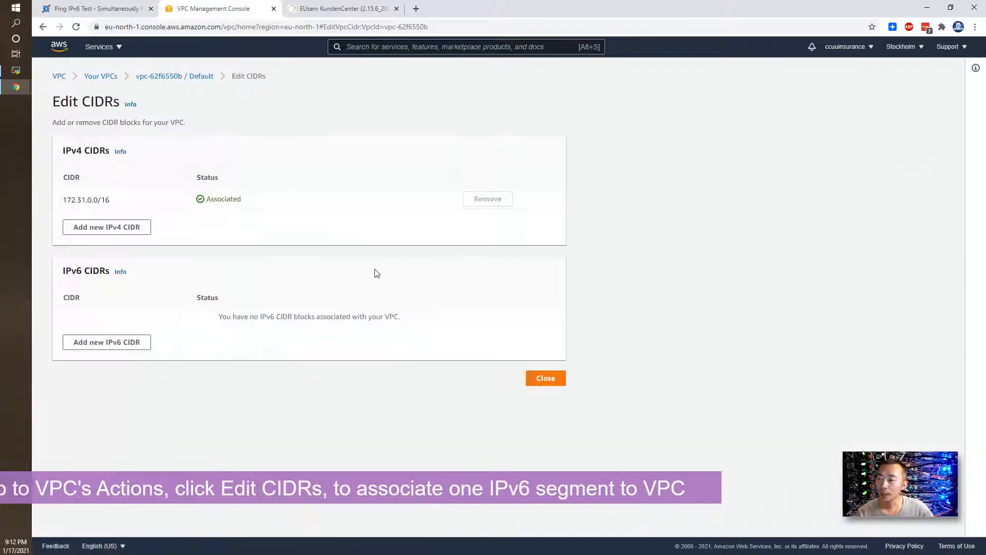
pyautogui.moveTo(107, 342)
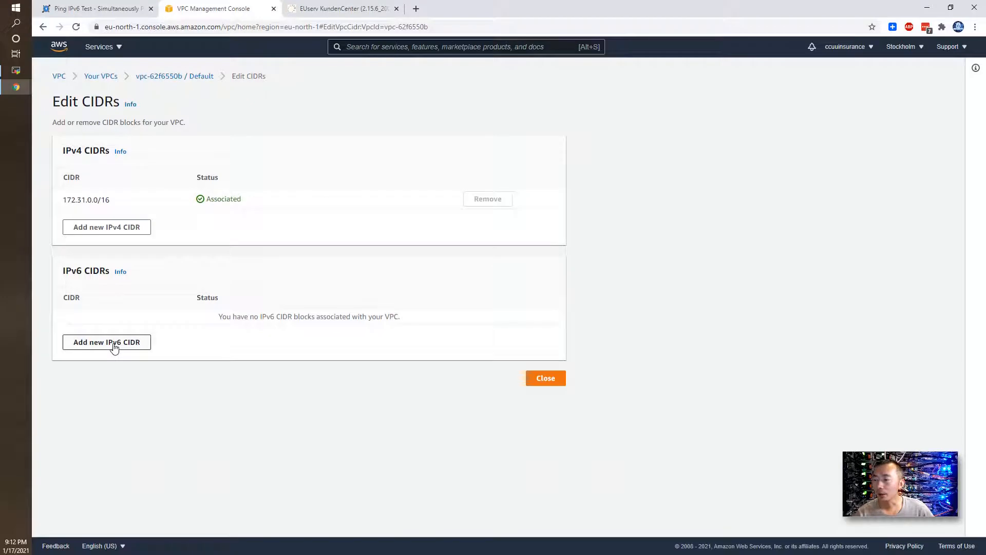
pyautogui.click(107, 341)
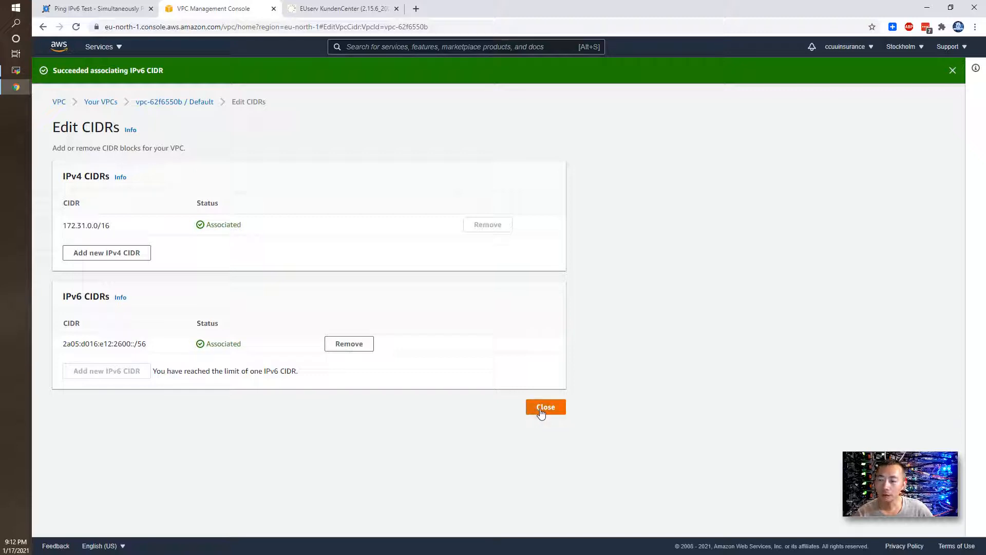
pyautogui.click(544, 406)
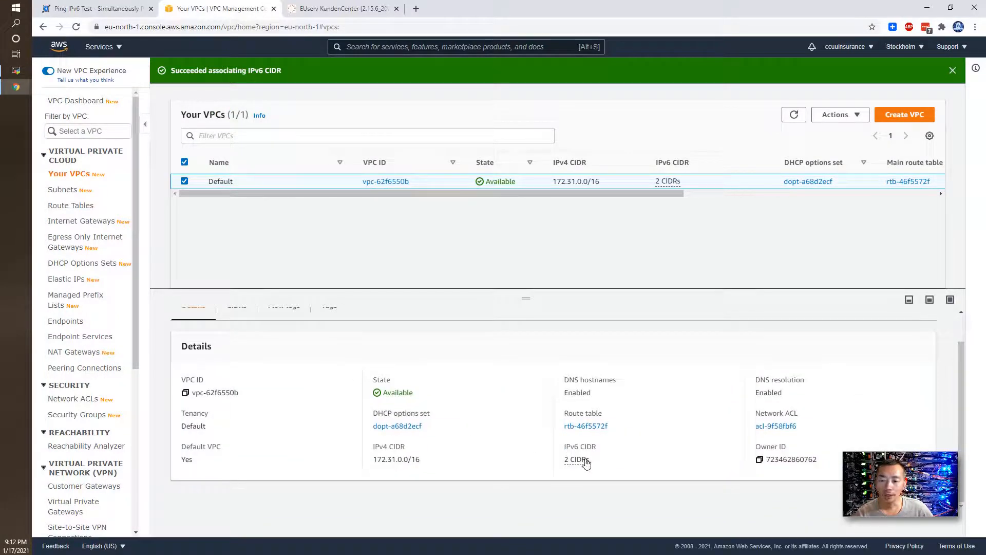
pyautogui.click(574, 459)
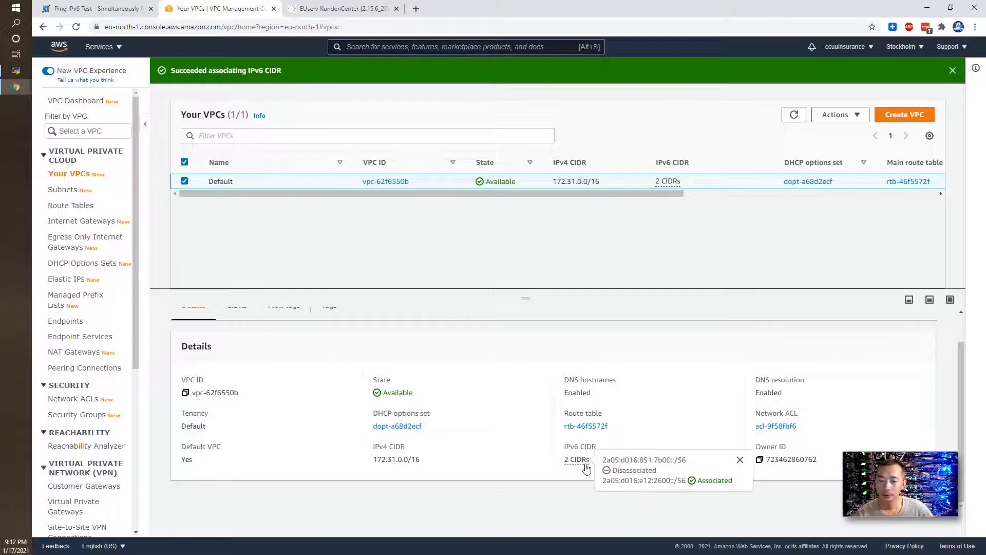
pyautogui.moveTo(645, 269)
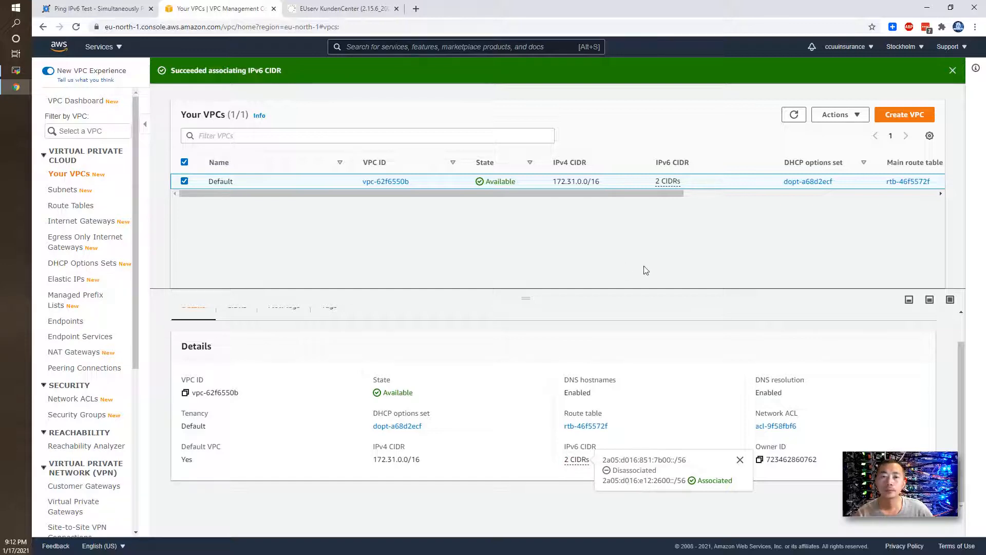
pyautogui.moveTo(476, 255)
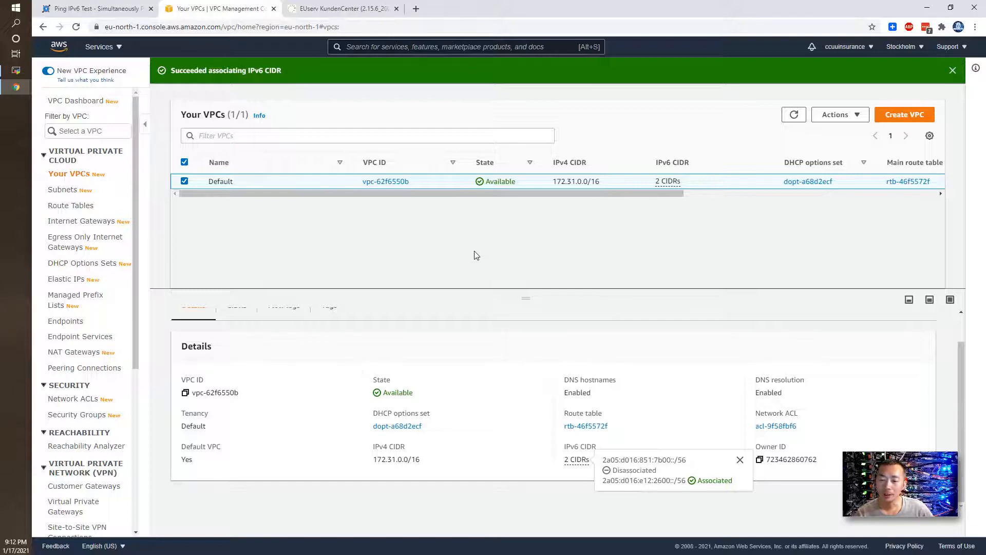
pyautogui.moveTo(210, 212)
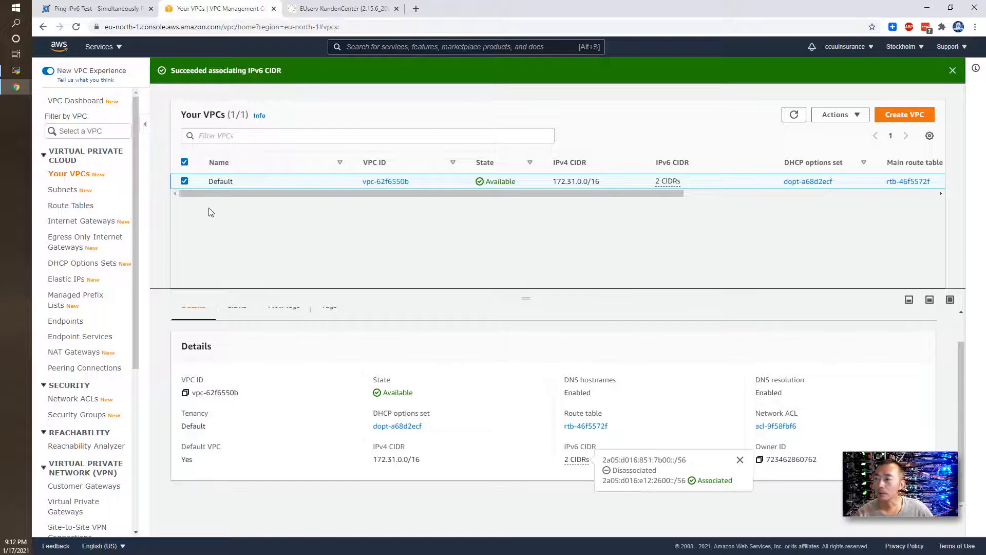
# Open subnet-8624c6cb from the Subnets list and choose Actions > Edit IPv6 CIDRs
pyautogui.click(62, 190)
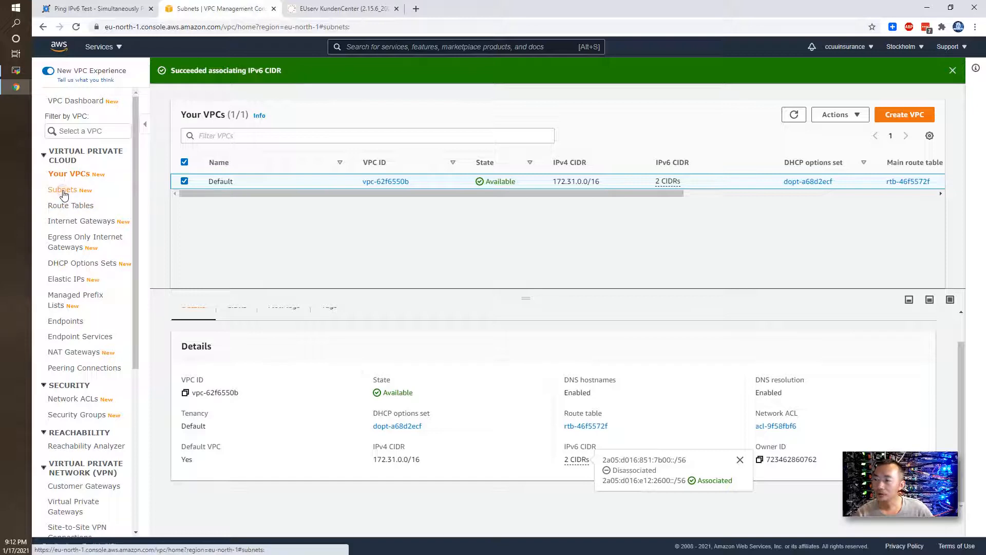
pyautogui.click(62, 189)
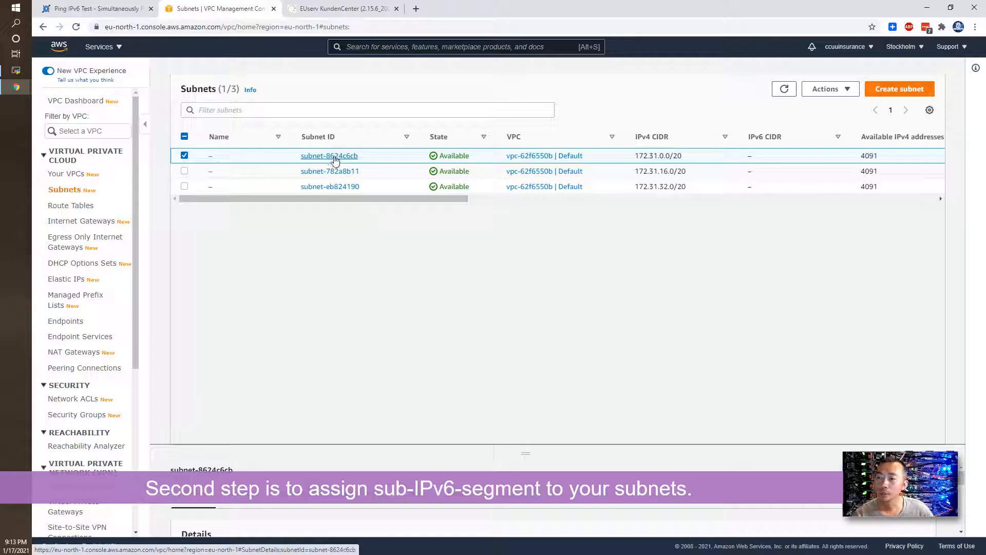
pyautogui.click(329, 155)
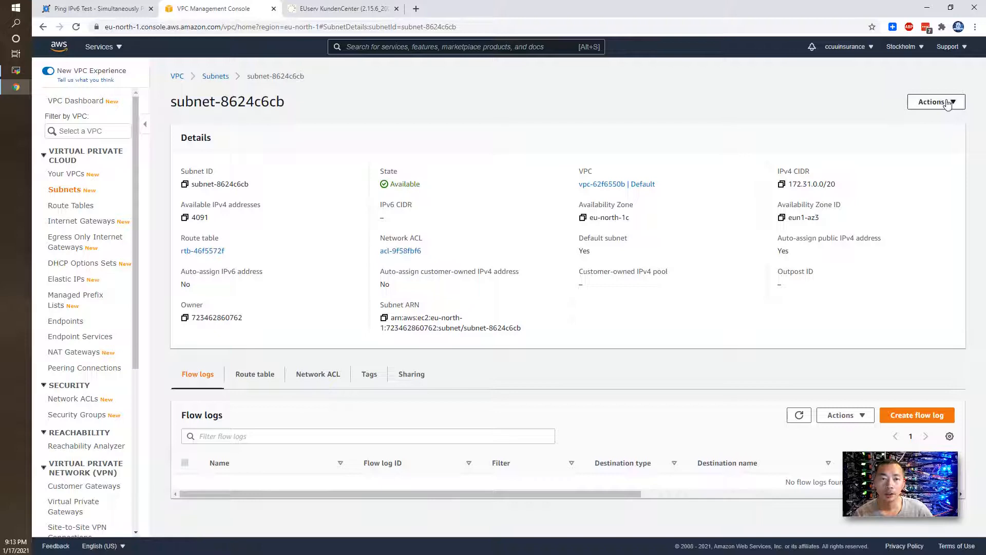
pyautogui.click(936, 101)
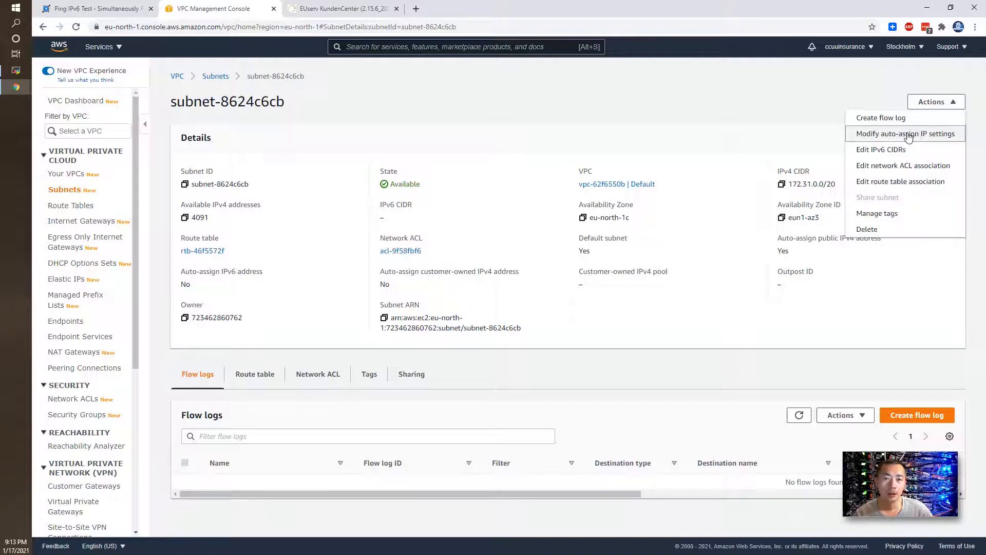
pyautogui.click(880, 149)
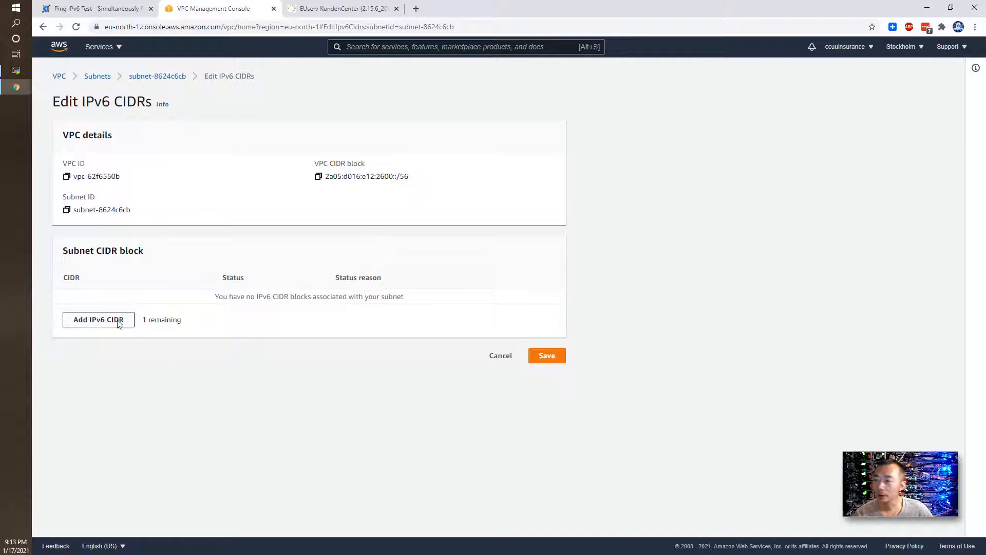
# Add and save IPv6 blocks 2601::/64 for subnet-8624c6cb and 2602::/64 for subnet-782a8b11
pyautogui.click(98, 319)
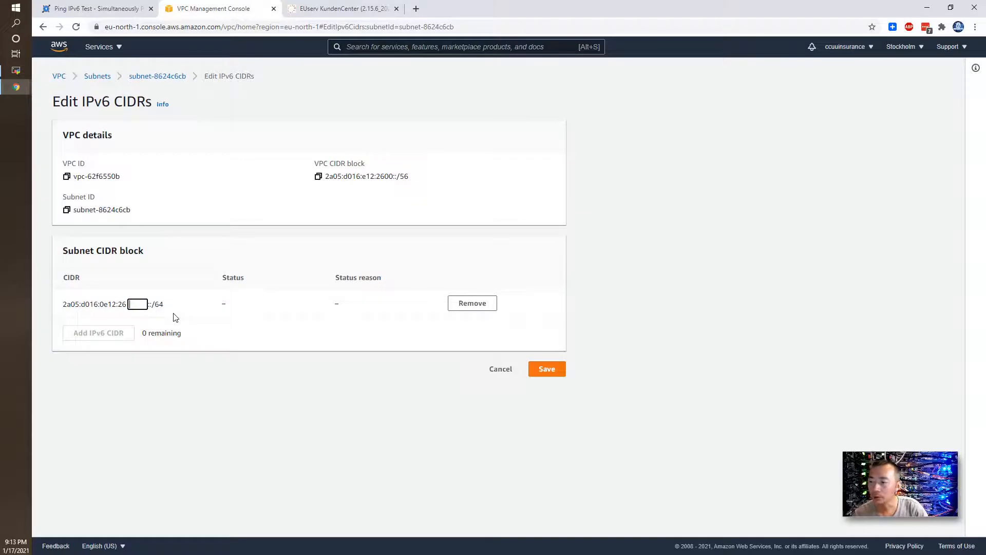
pyautogui.write('01')
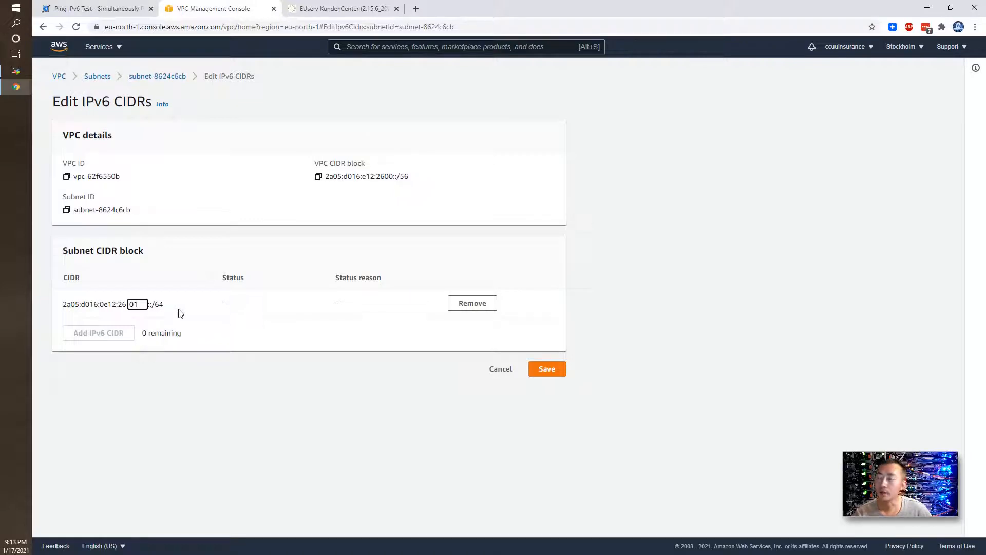
pyautogui.doubleClick(157, 304)
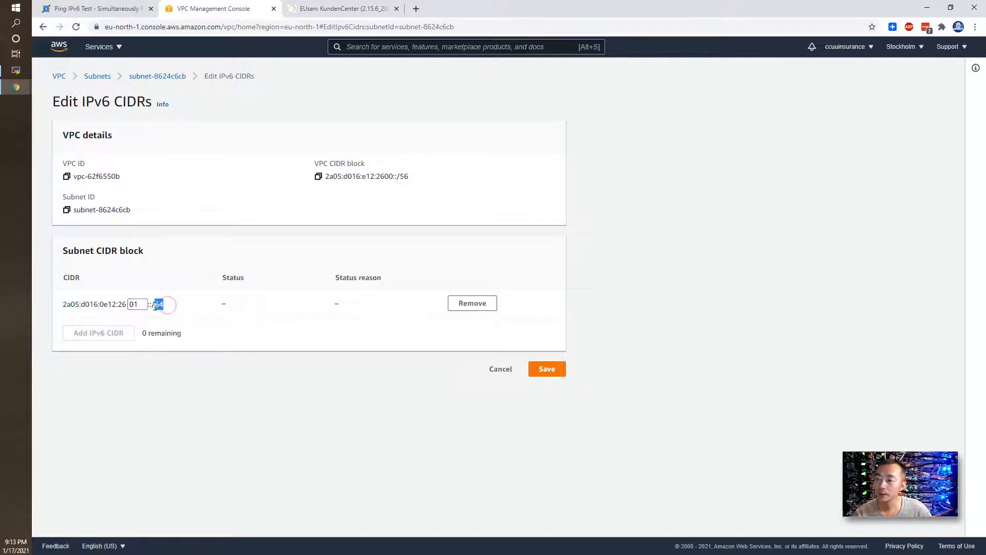
pyautogui.click(546, 369)
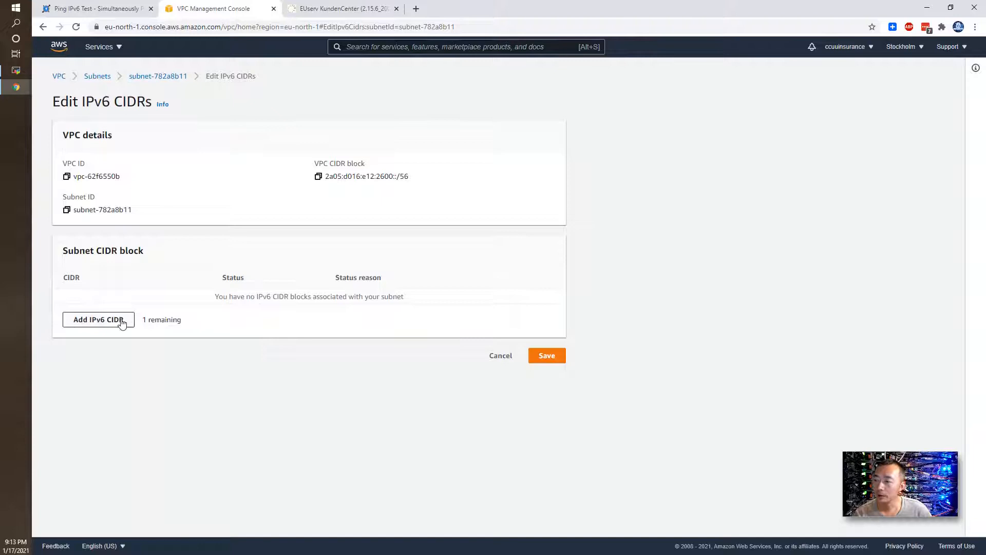
pyautogui.click(99, 320)
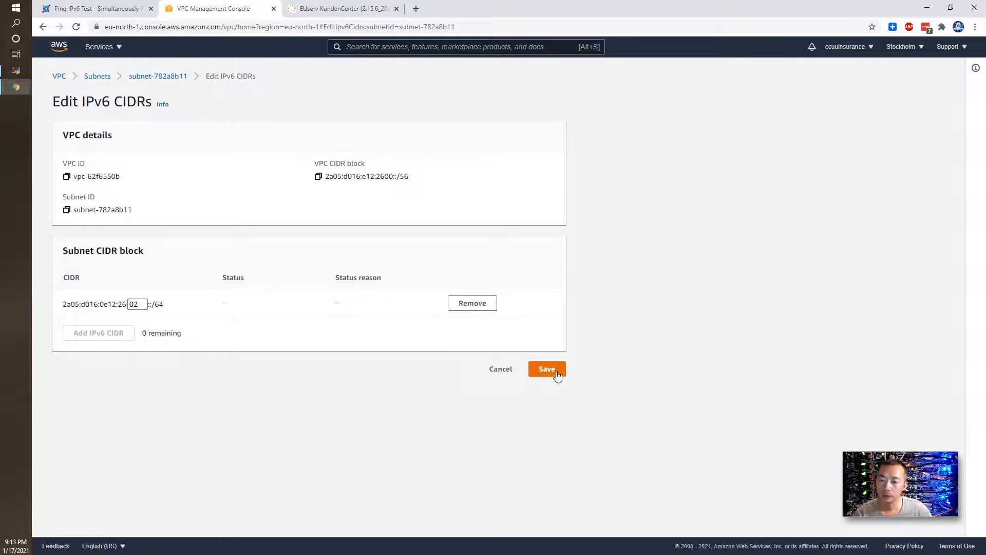
pyautogui.click(546, 369)
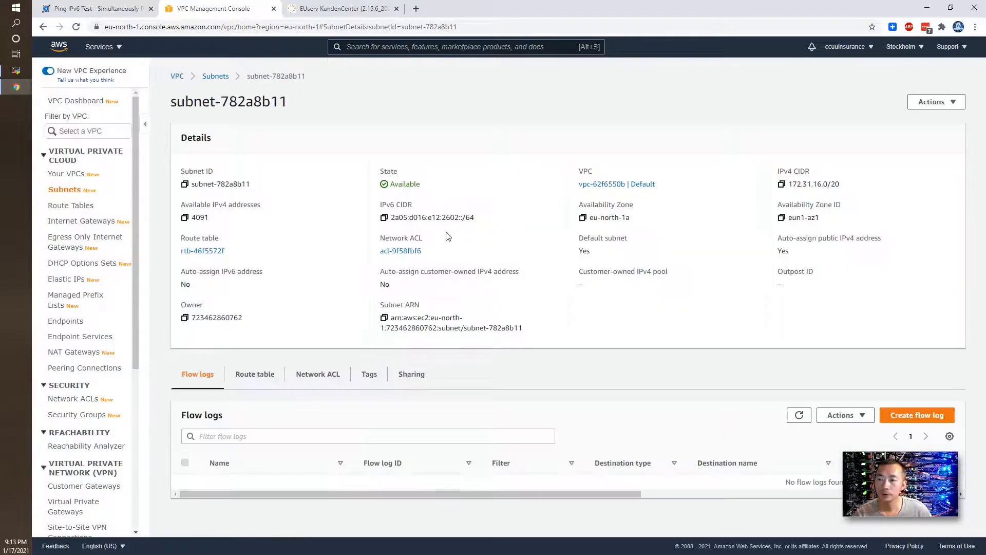
# Give subnet-eb824190 the IPv6 block 2603::/64 and save it
pyautogui.click(215, 75)
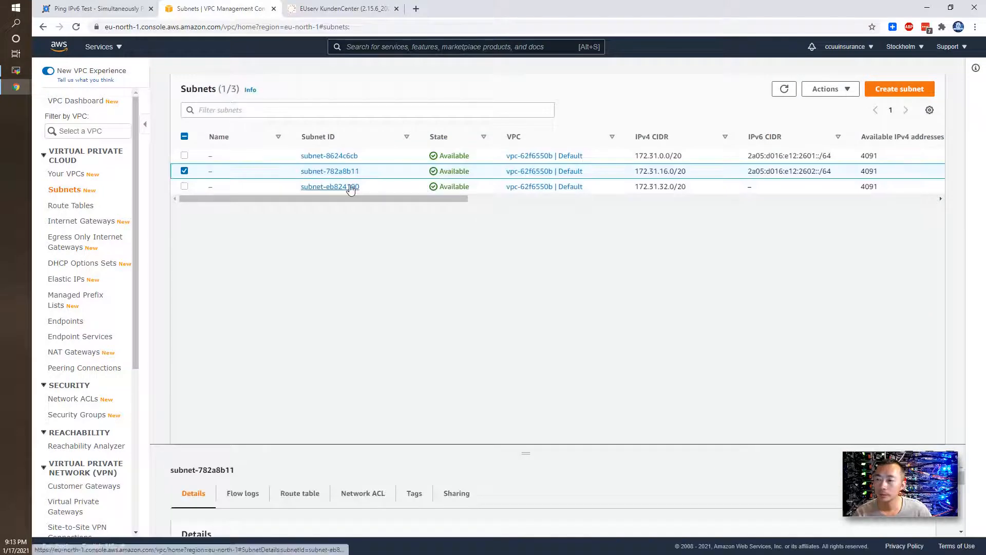
pyautogui.click(329, 186)
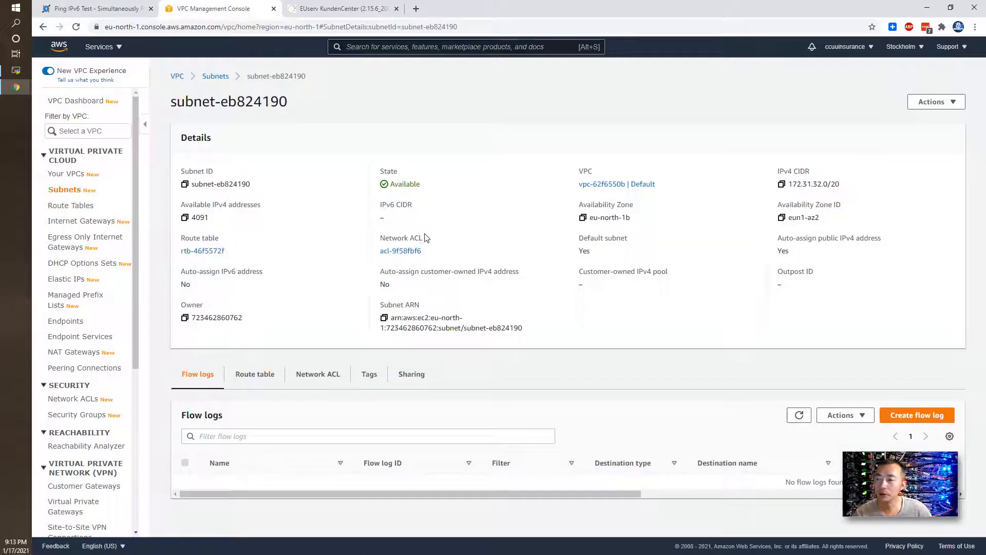
pyautogui.click(936, 101)
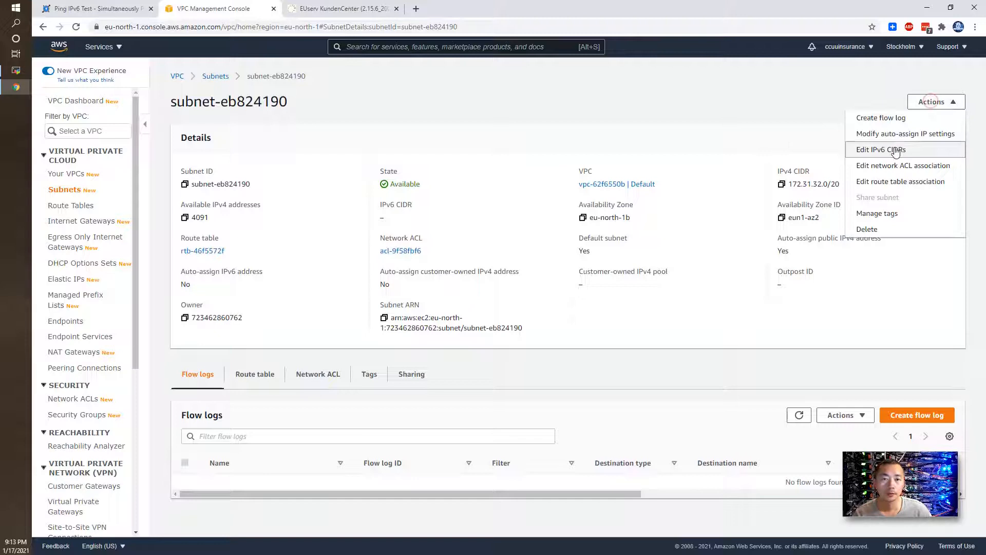
pyautogui.click(881, 149)
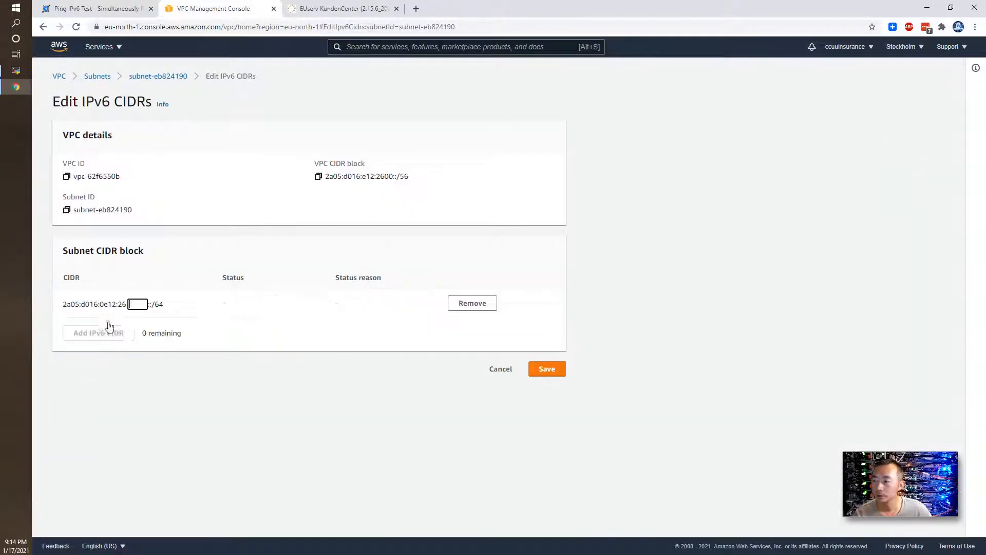
pyautogui.write('03')
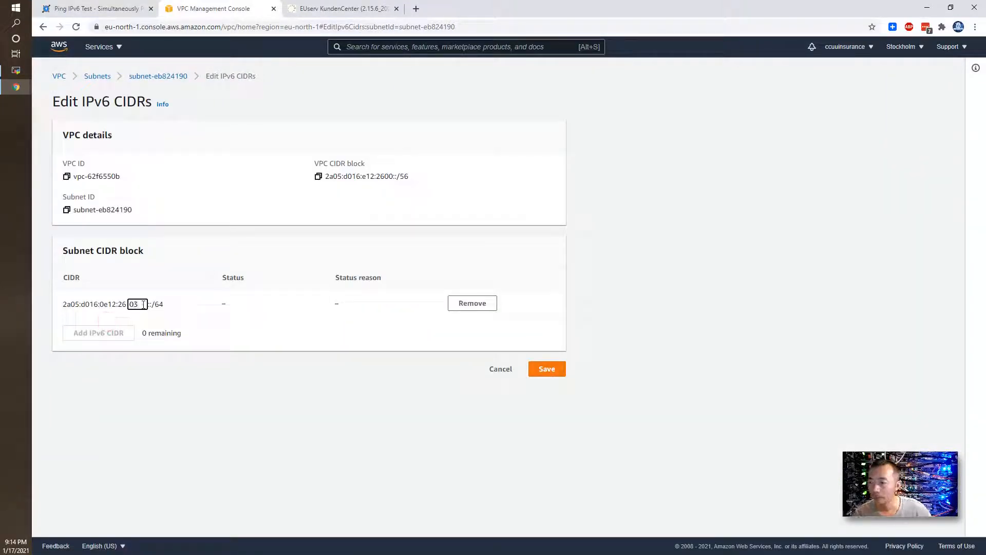
pyautogui.click(546, 369)
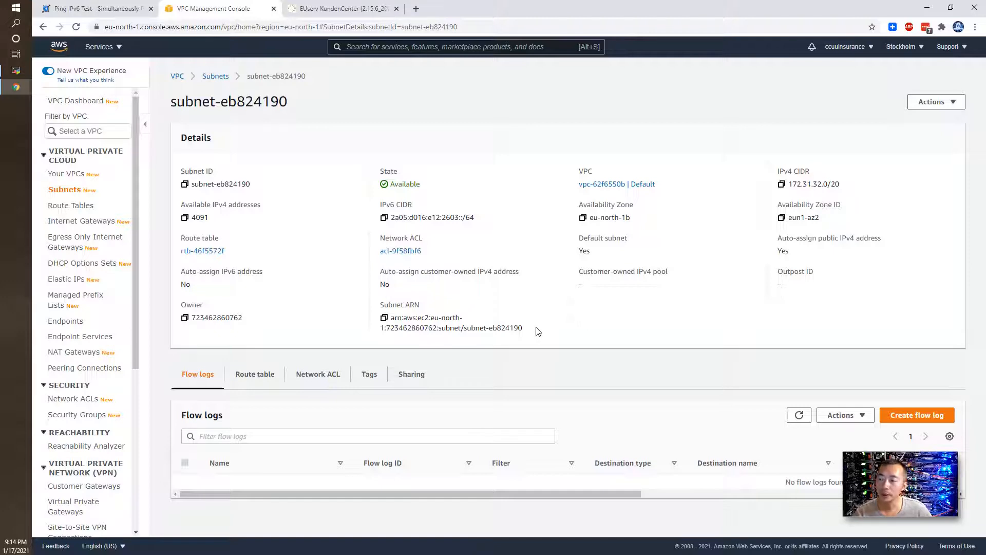
pyautogui.moveTo(497, 315)
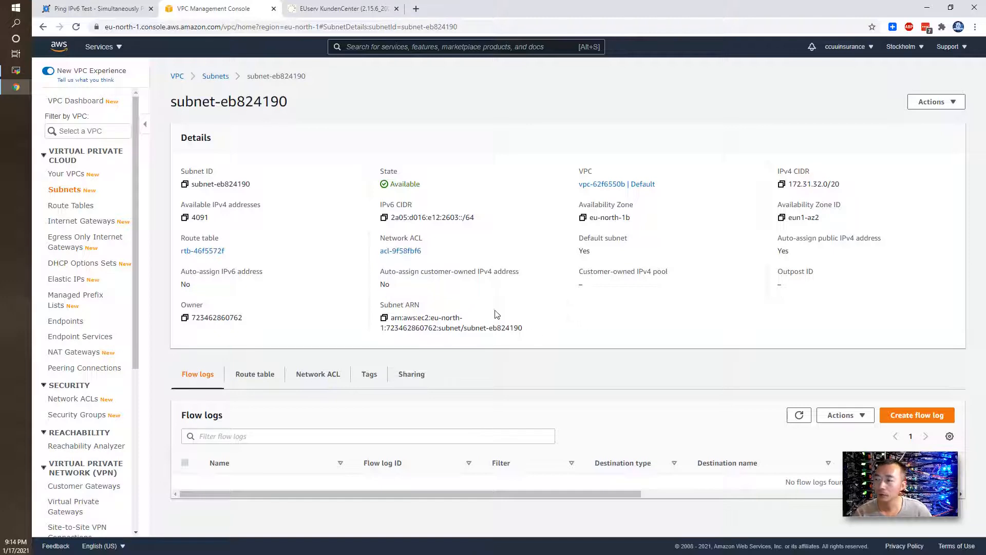
pyautogui.moveTo(431, 300)
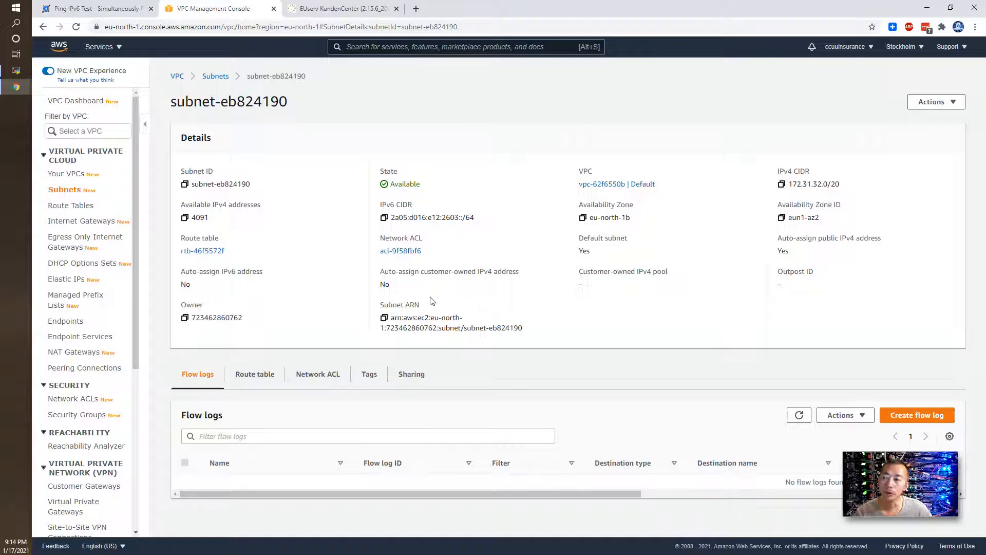
# Add a ::/0 route targeting igw-f390369a to the main route table and save it
pyautogui.click(74, 205)
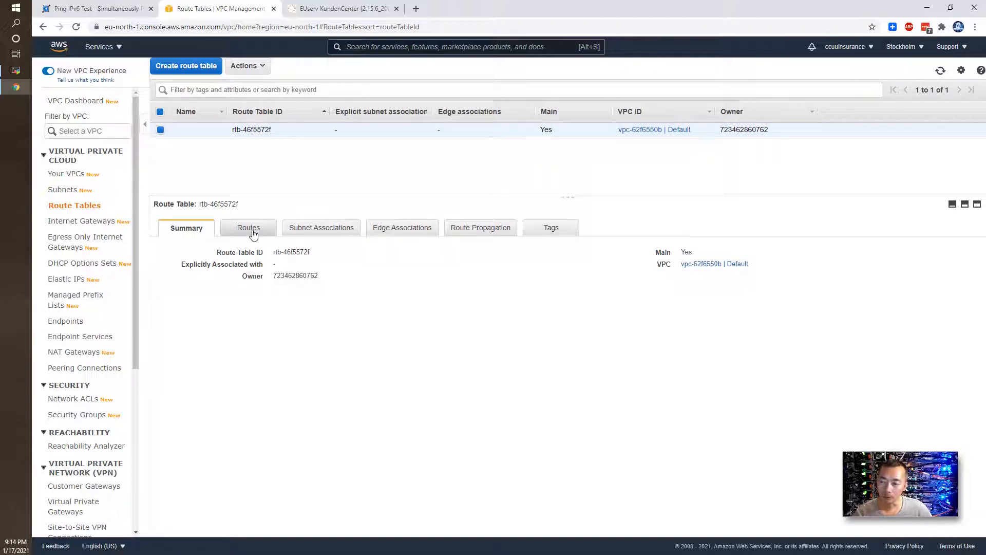
pyautogui.click(248, 227)
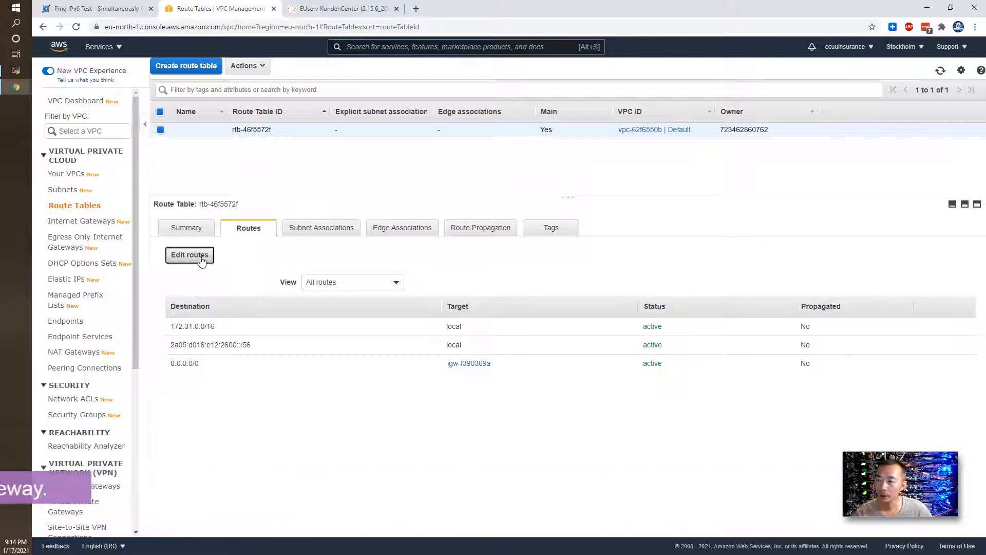
pyautogui.click(189, 255)
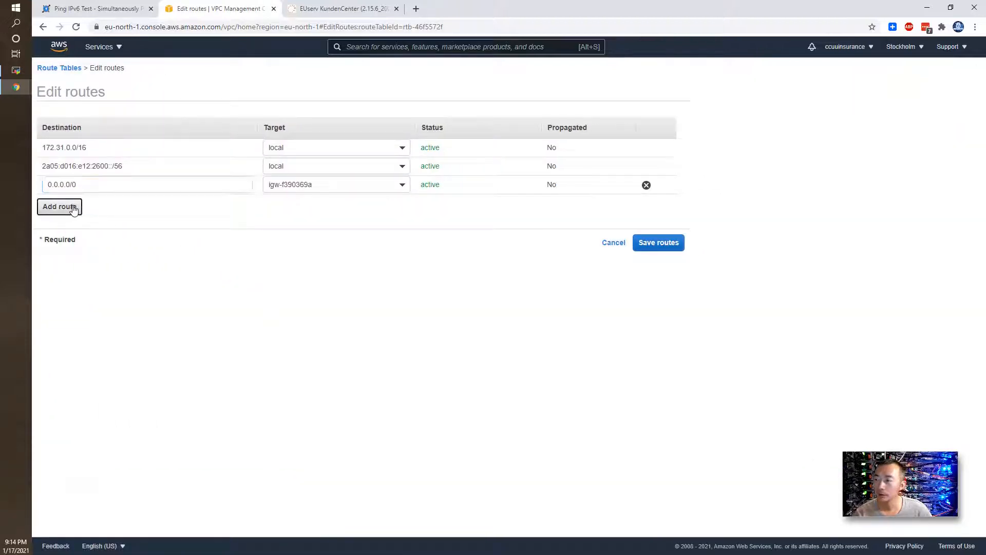
pyautogui.click(59, 207)
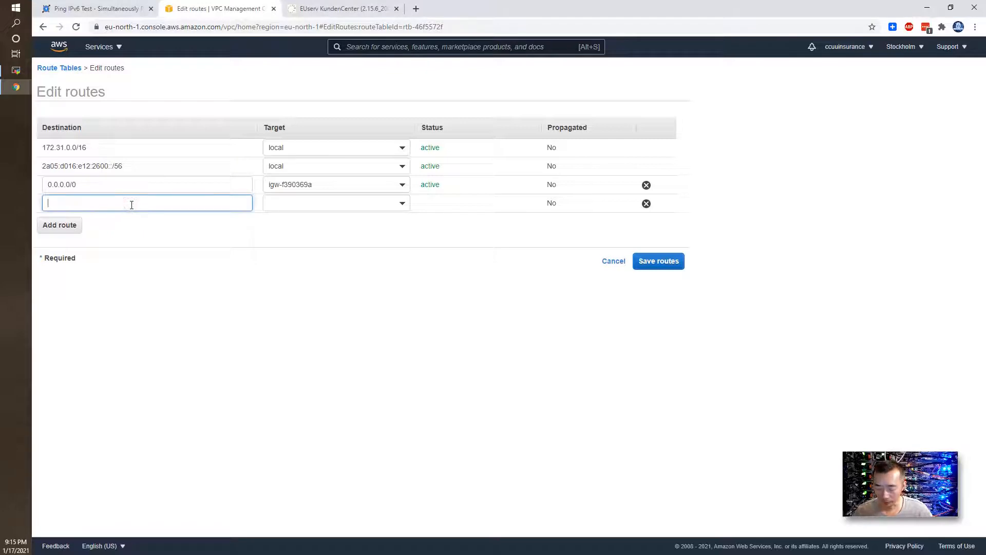
pyautogui.click(336, 203)
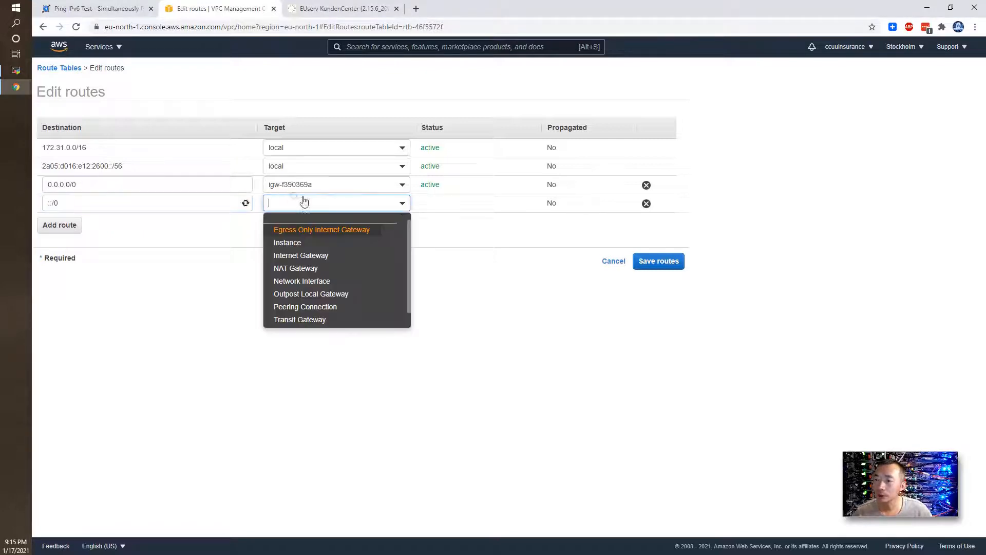
pyautogui.write('igw-')
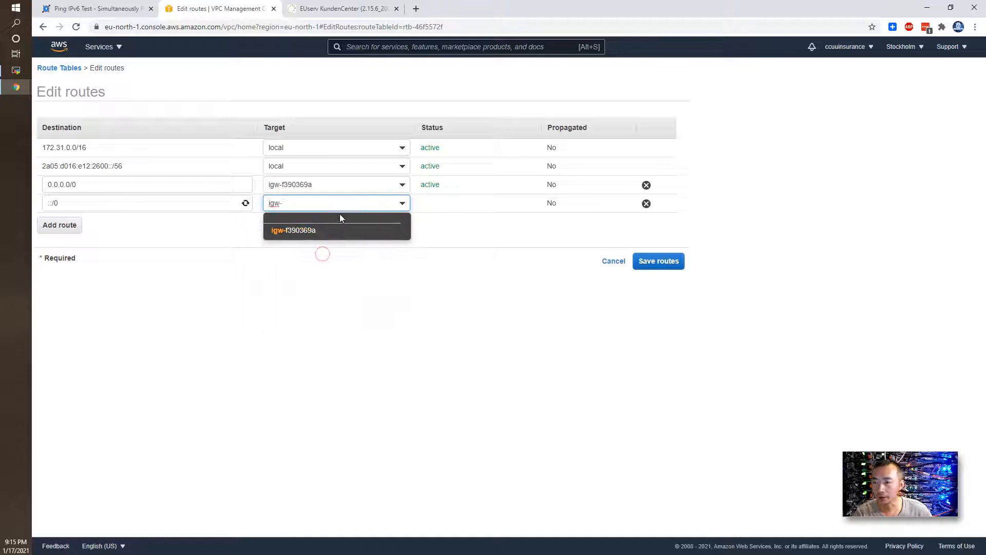
pyautogui.click(294, 230)
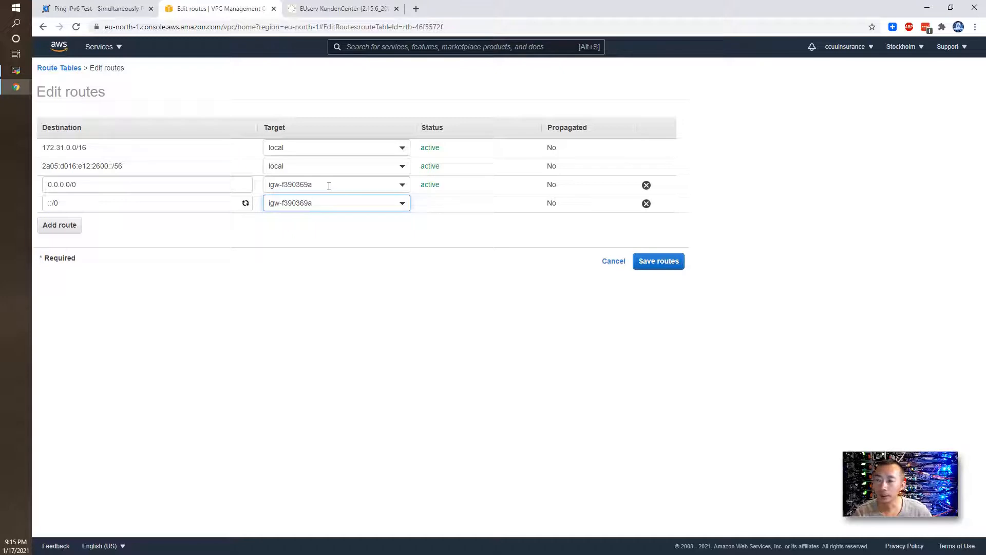
pyautogui.click(659, 261)
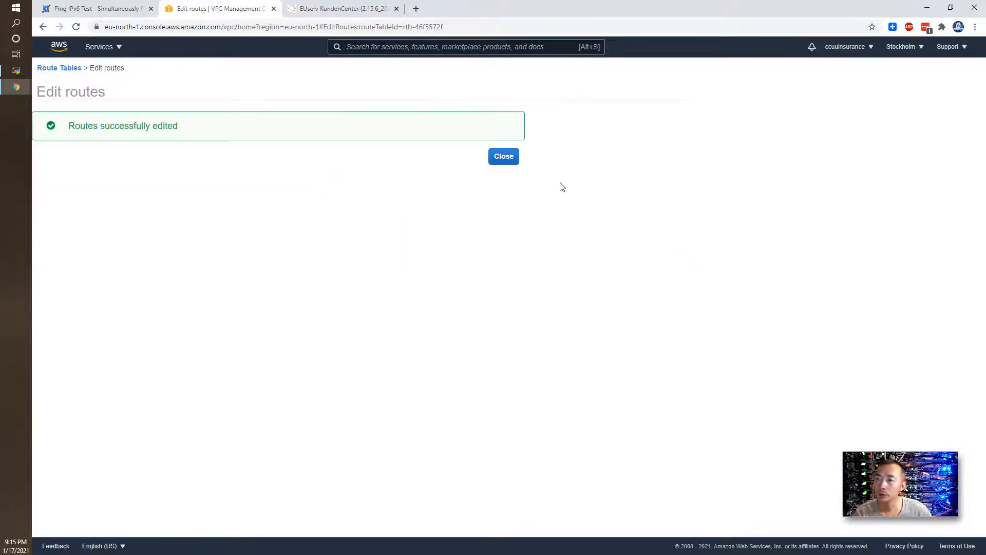
pyautogui.click(504, 156)
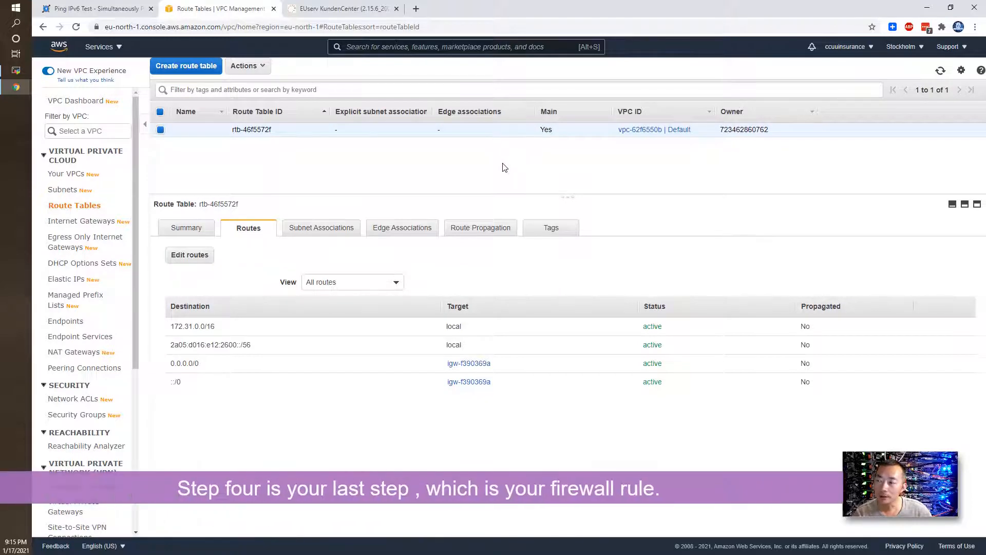
pyautogui.moveTo(425, 182)
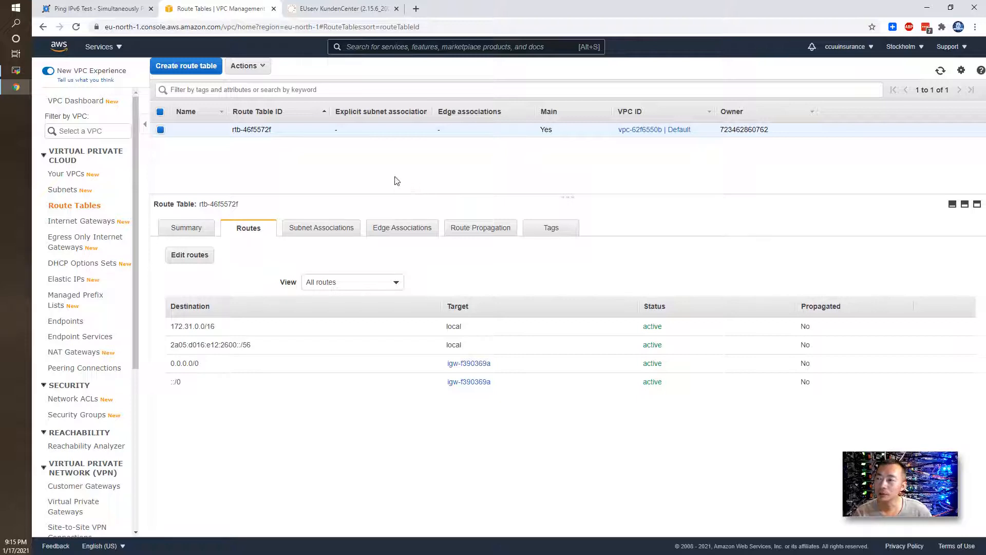
# Open EC2 security group Firewall ACL, check outbound 0.0.0.0/0 and ::/0, then view inbound rules
pyautogui.click(99, 46)
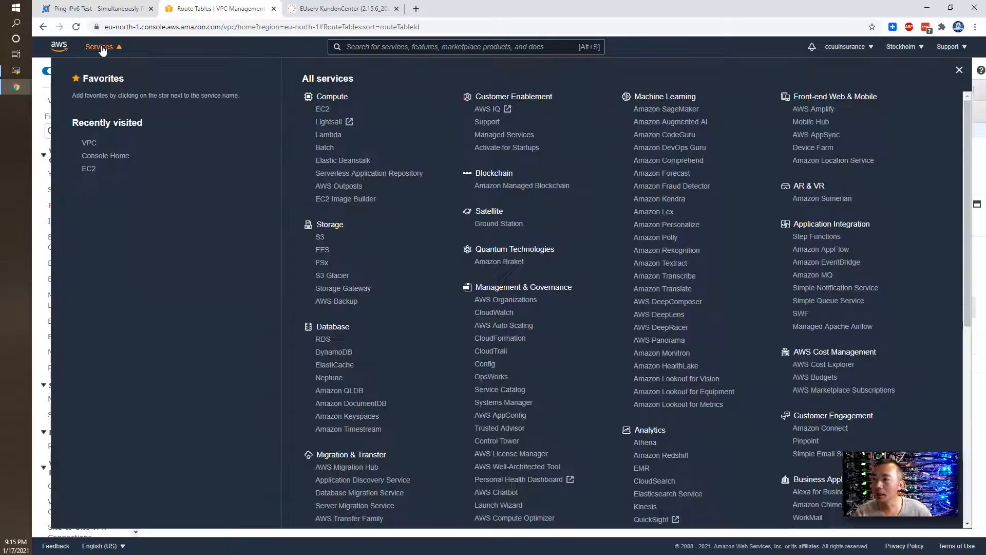
pyautogui.click(89, 169)
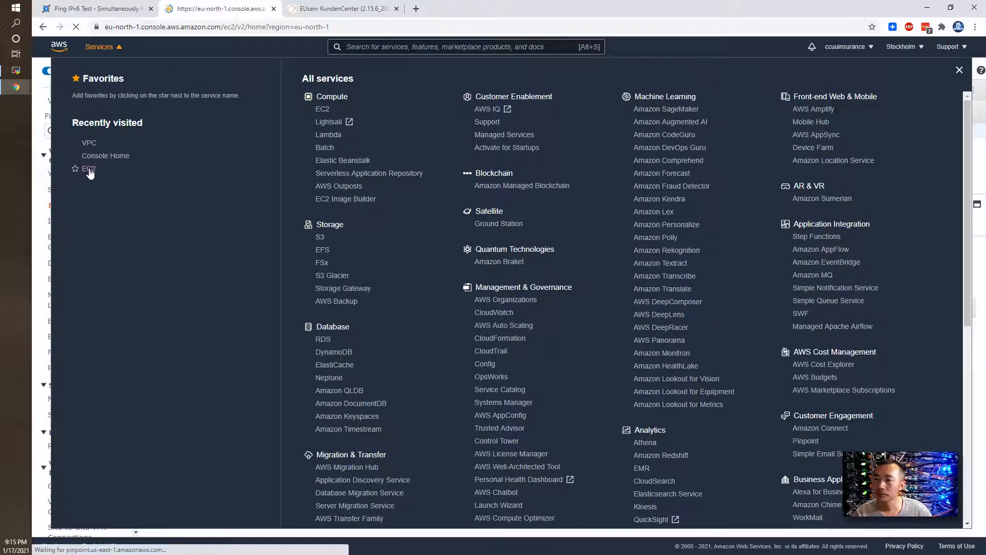
pyautogui.click(89, 169)
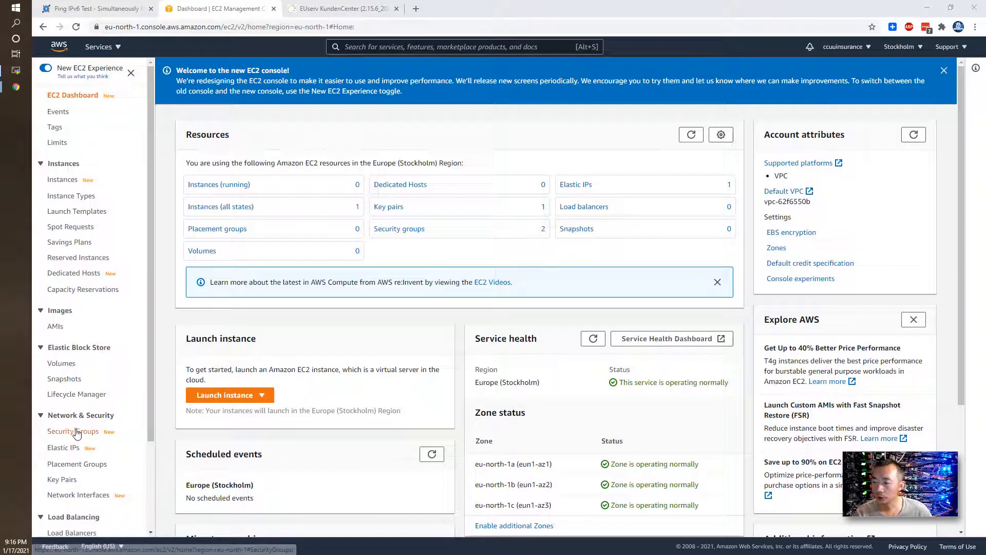
pyautogui.click(74, 431)
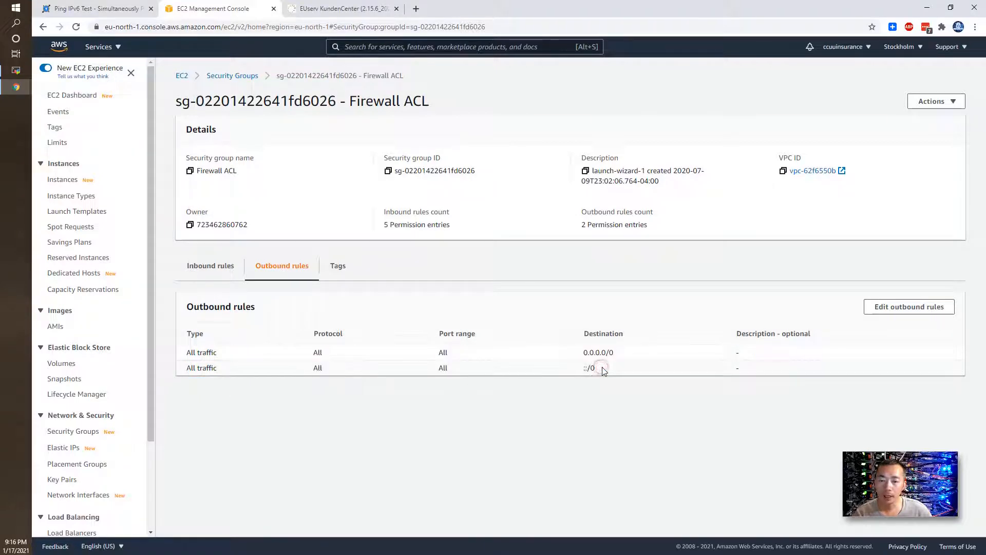
pyautogui.doubleClick(597, 352)
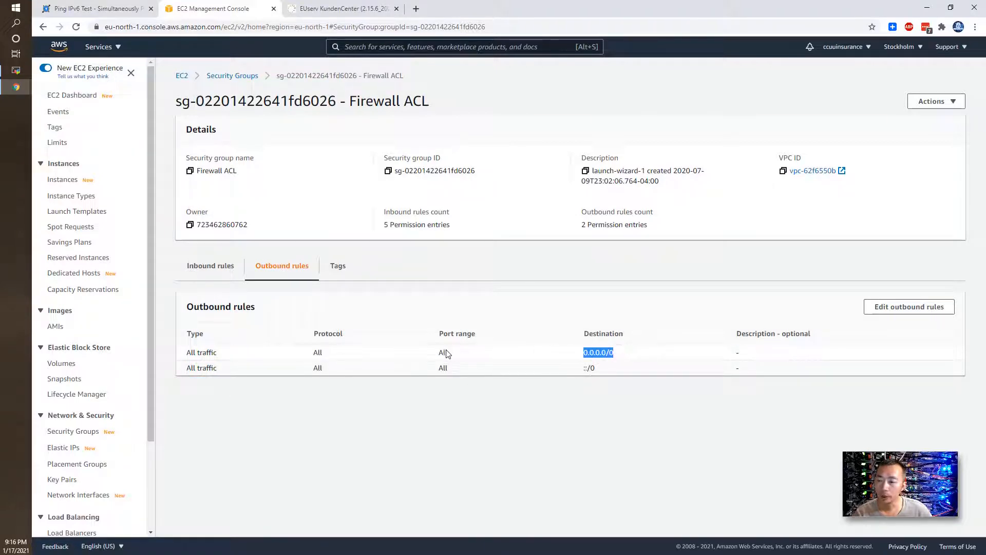
pyautogui.click(589, 368)
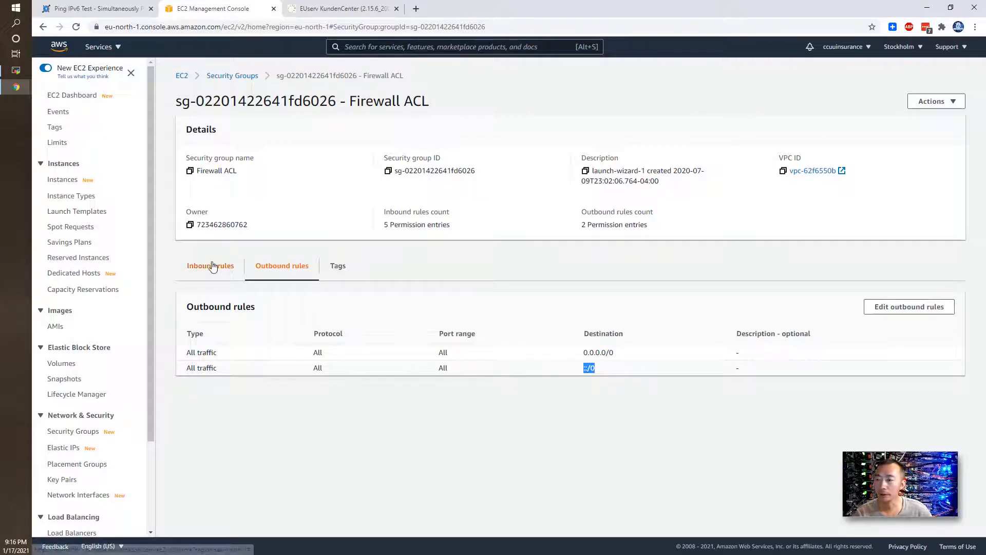
pyautogui.click(210, 265)
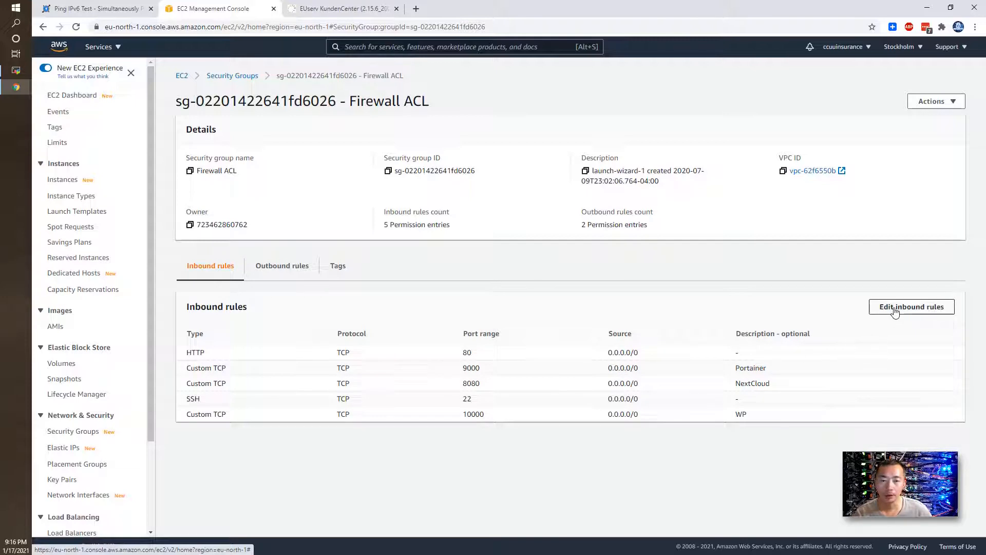
# Add an inbound All ICMP - IPv6 rule from ::/0 described 'Ping6' and save it
pyautogui.click(911, 306)
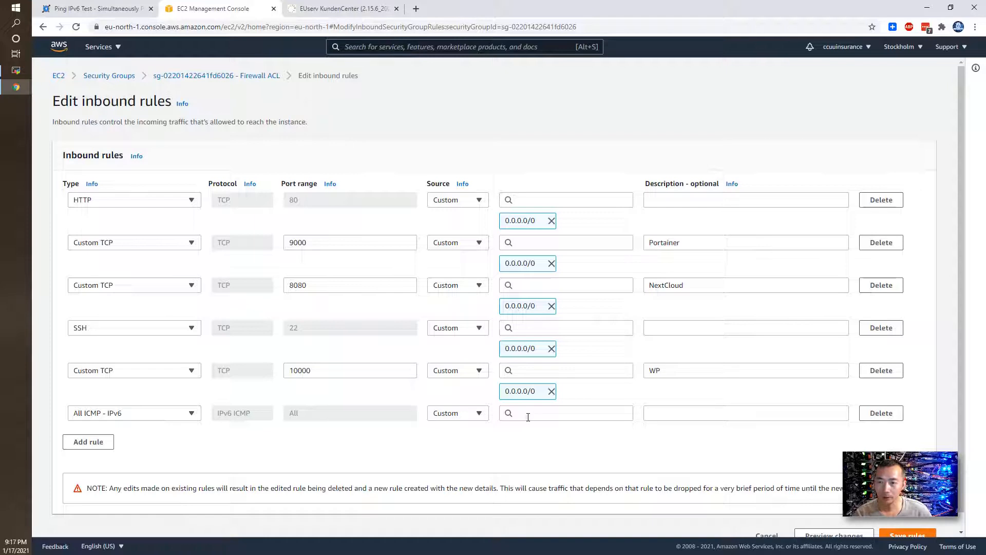
pyautogui.click(565, 412)
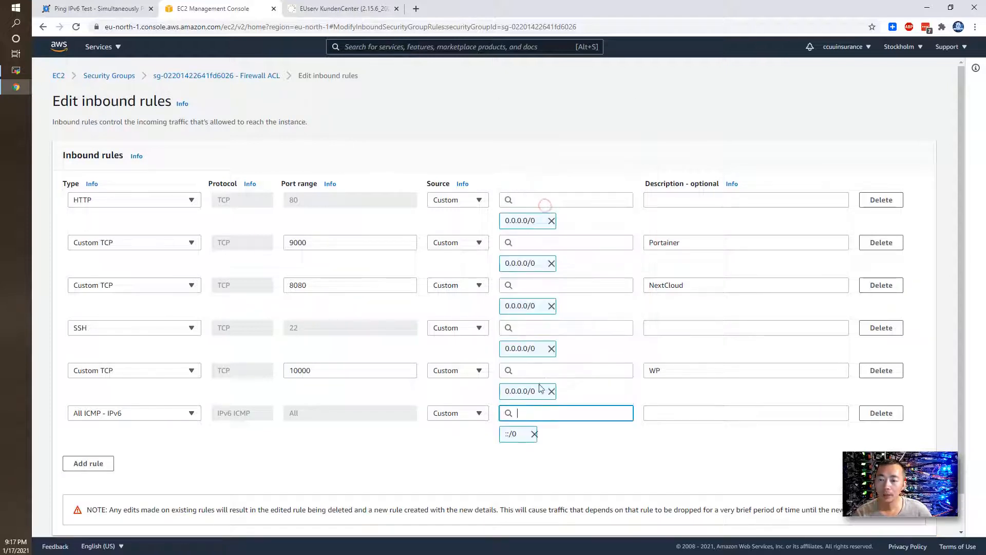
pyautogui.click(746, 413)
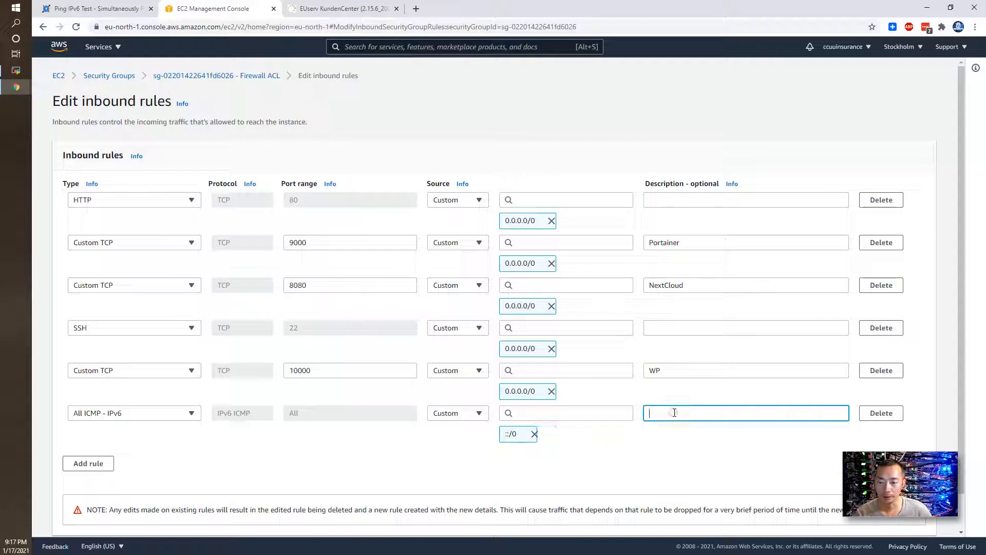
pyautogui.write('Ping6')
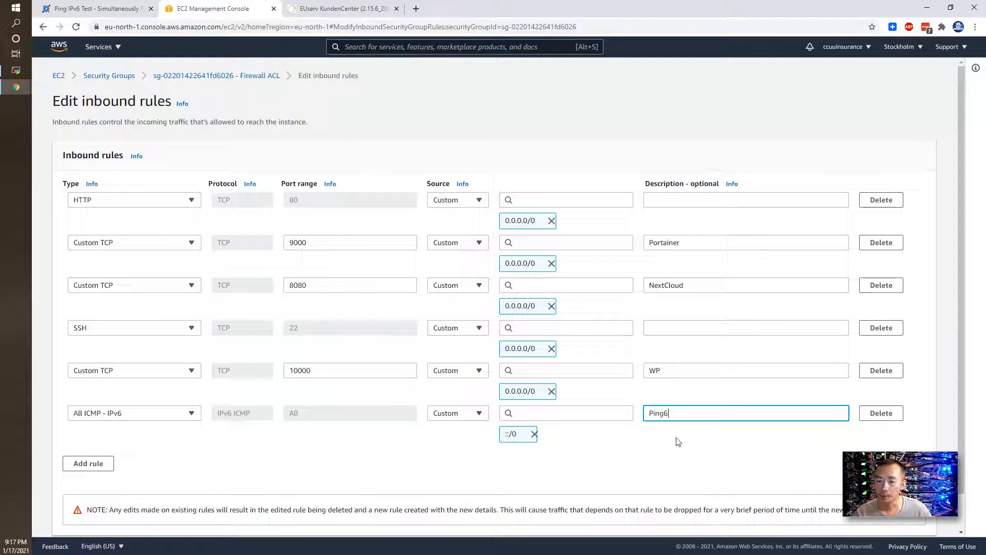
pyautogui.scroll(-3)
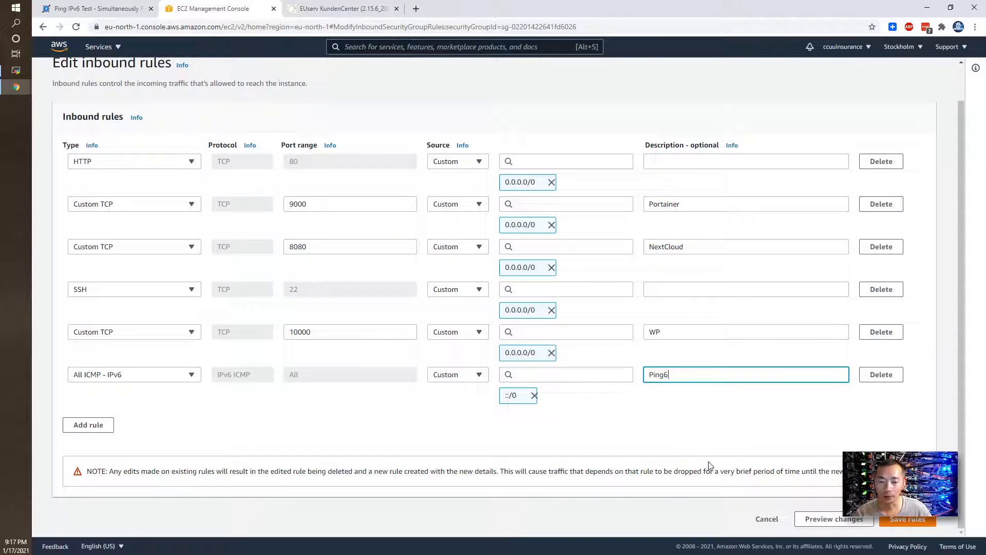
pyautogui.click(908, 518)
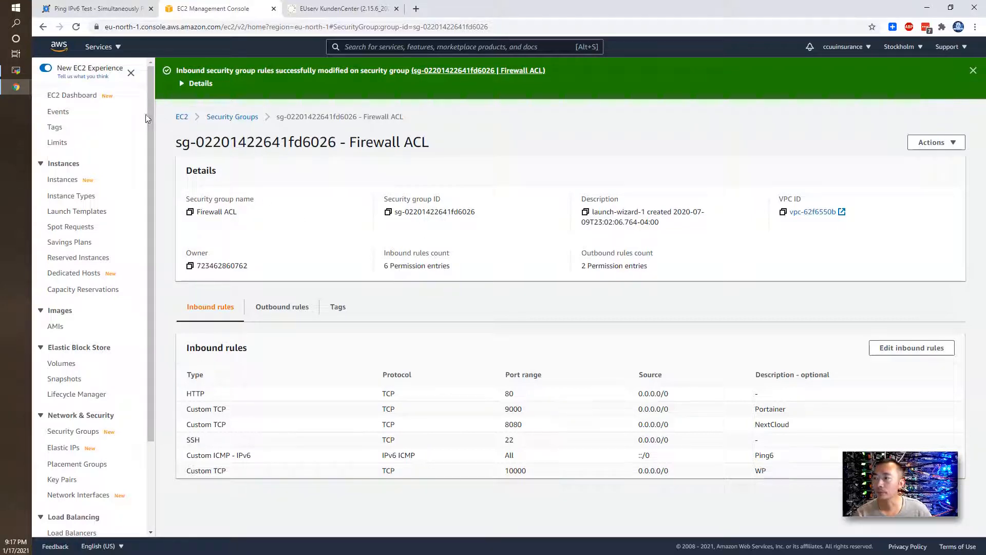
pyautogui.click(72, 95)
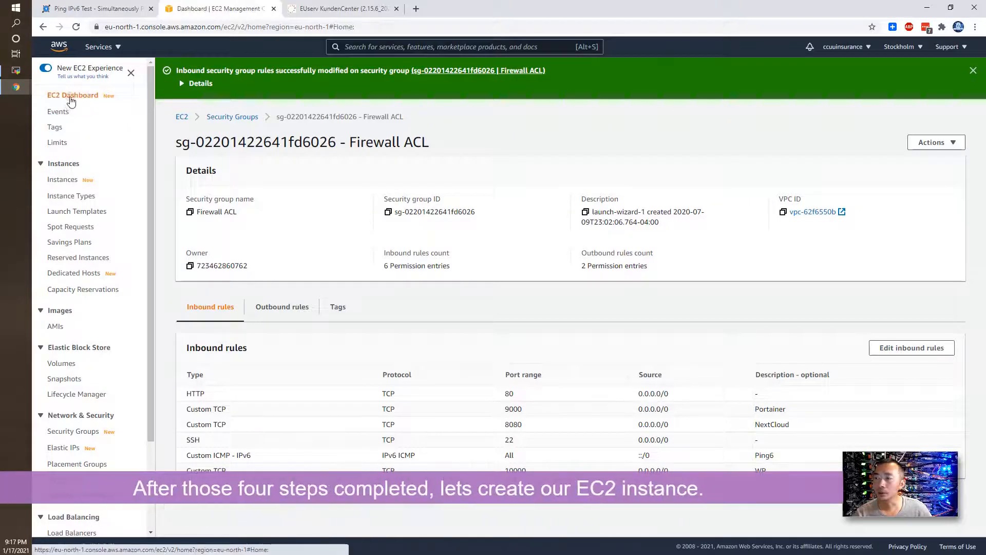
# Start a new instance launch with Ubuntu Server 18.04 LTS on t3.micro
pyautogui.click(73, 95)
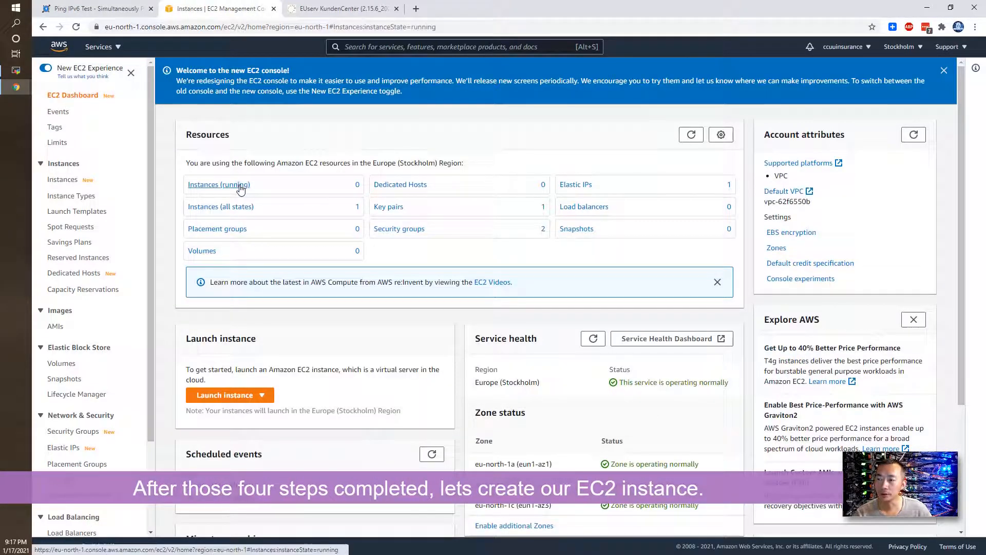
pyautogui.click(218, 185)
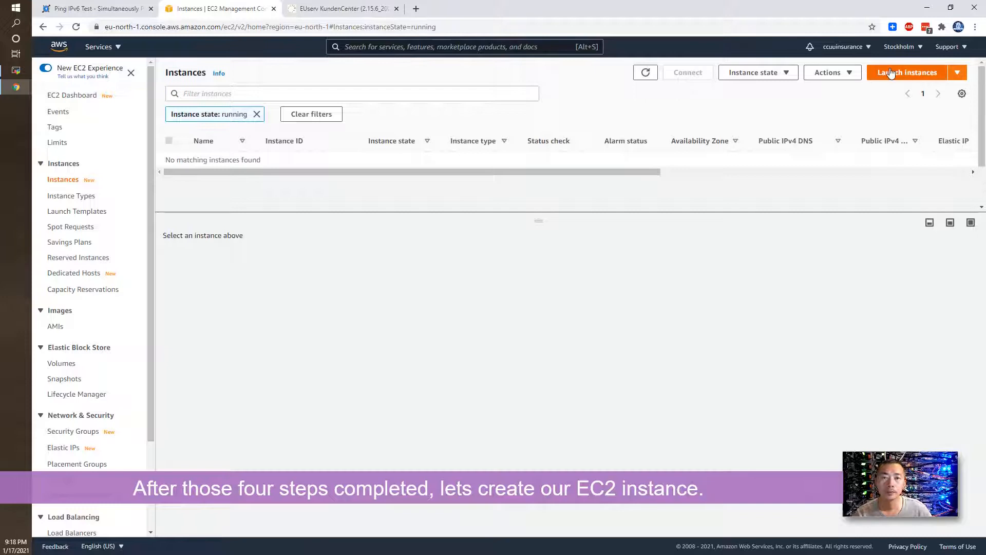
pyautogui.click(907, 72)
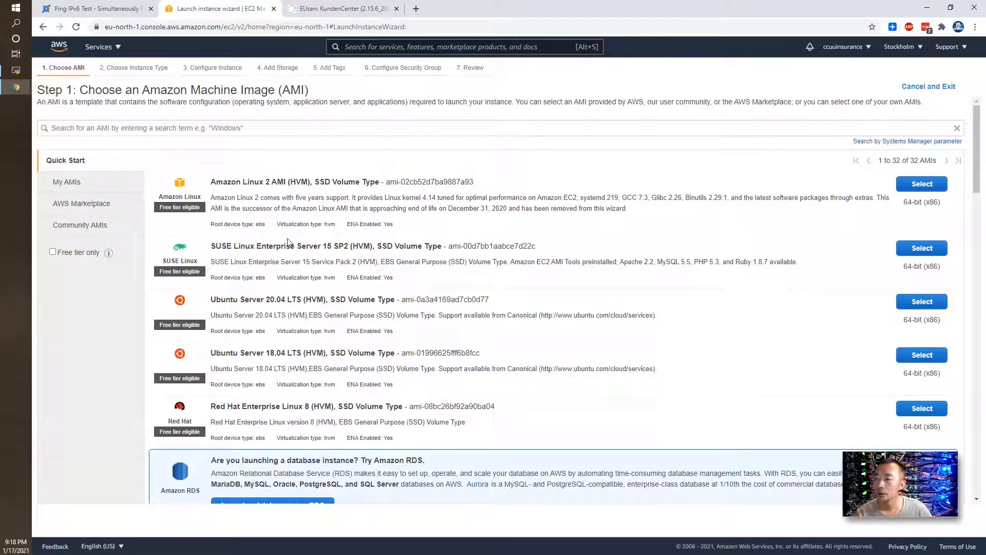
pyautogui.moveTo(252, 350)
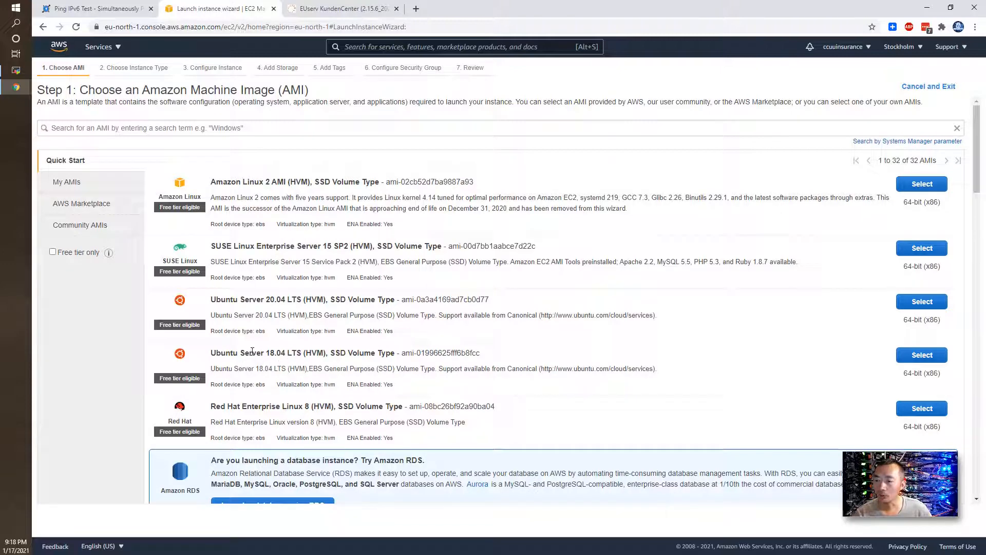
pyautogui.doubleClick(276, 353)
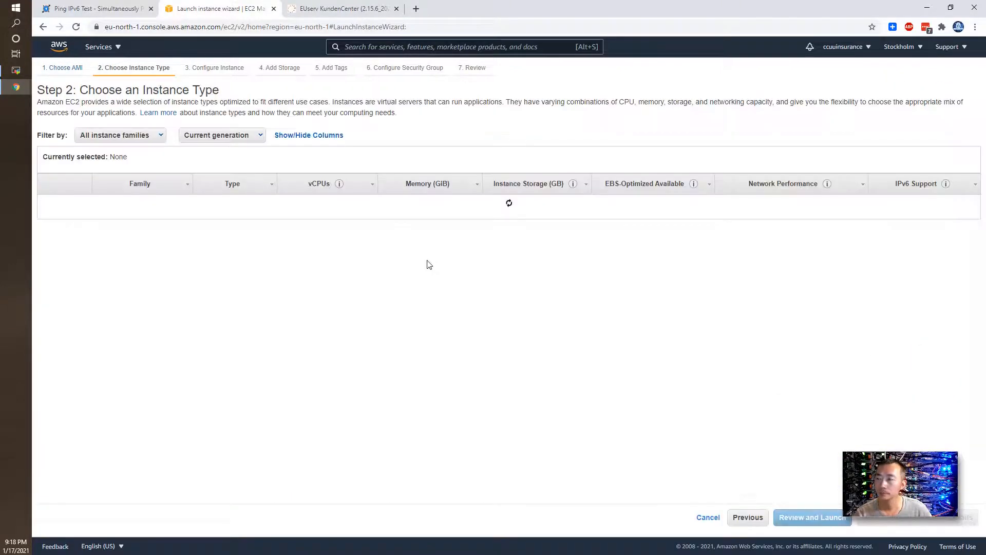
pyautogui.click(47, 204)
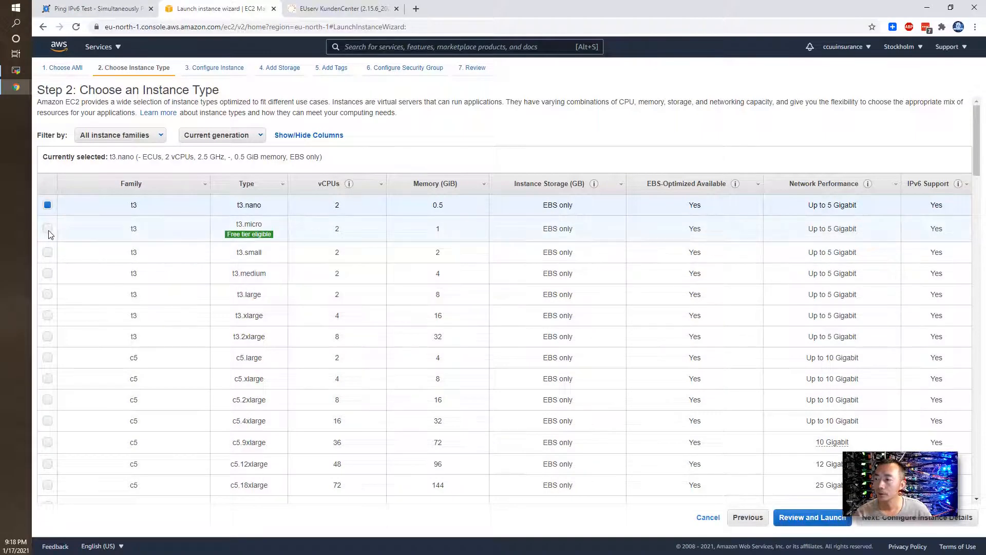
pyautogui.click(48, 228)
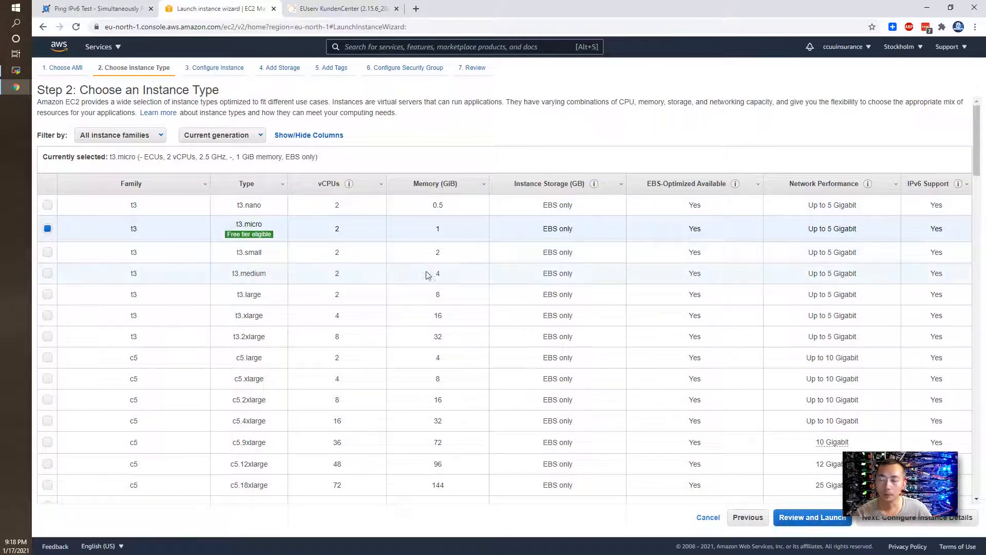
pyautogui.moveTo(486, 291)
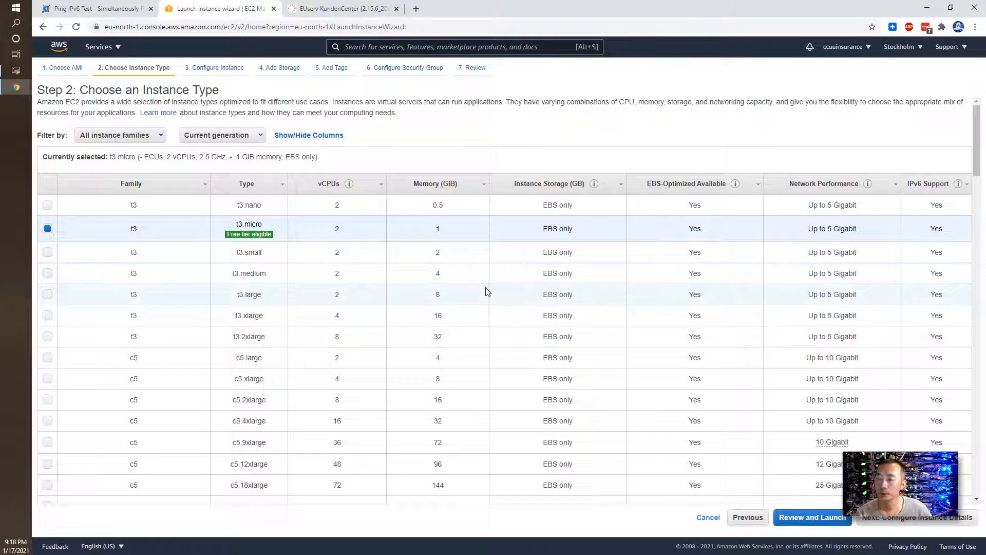
# Use subnet-782a8b11 in eu-north-1a with Auto-assign IPv6 IP enabled
pyautogui.scroll(-3)
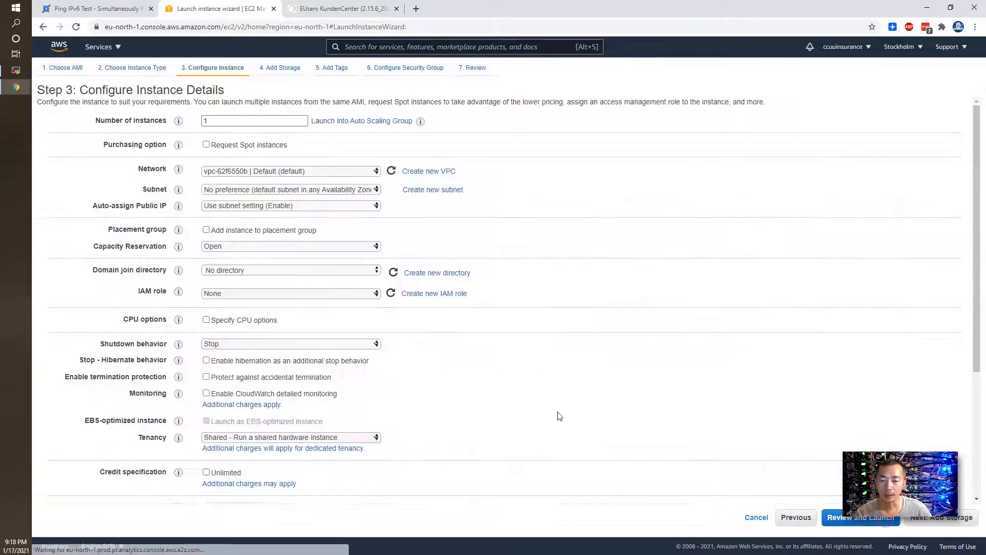
pyautogui.click(206, 473)
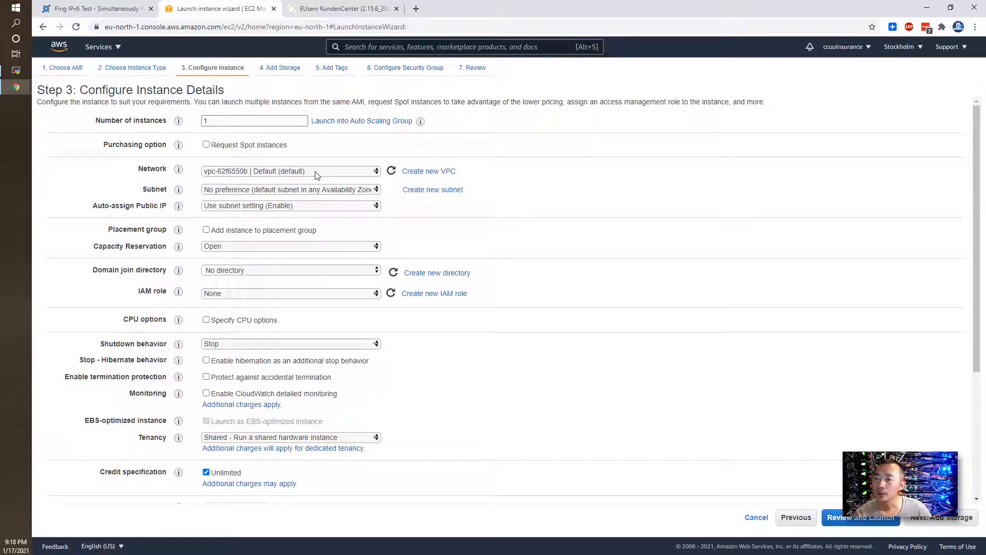
pyautogui.click(290, 171)
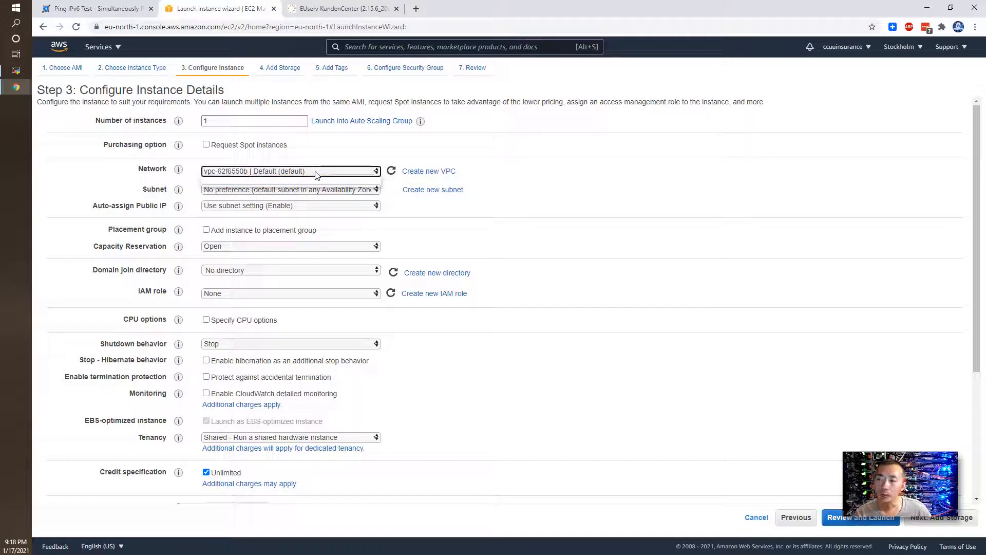
pyautogui.click(290, 190)
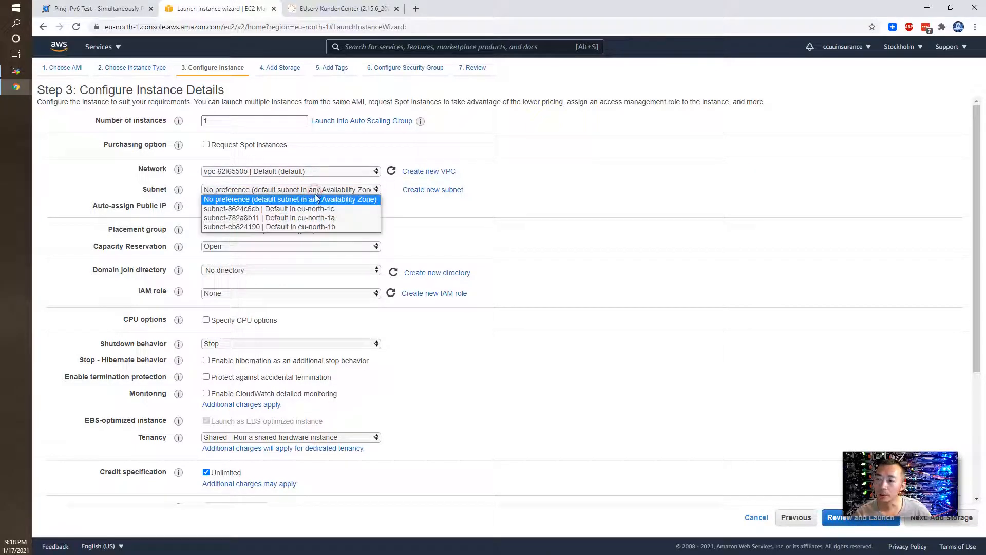
pyautogui.moveTo(289, 209)
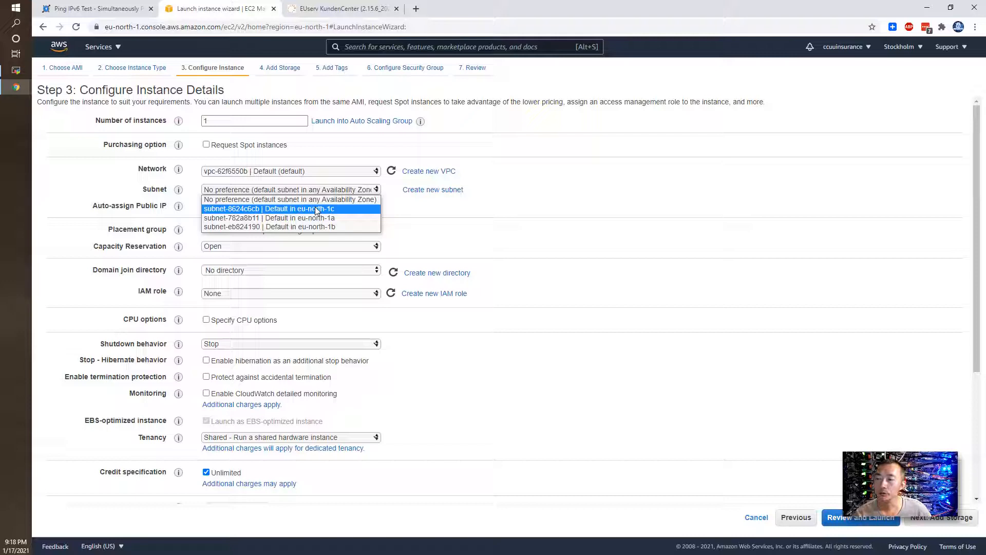
pyautogui.moveTo(270, 218)
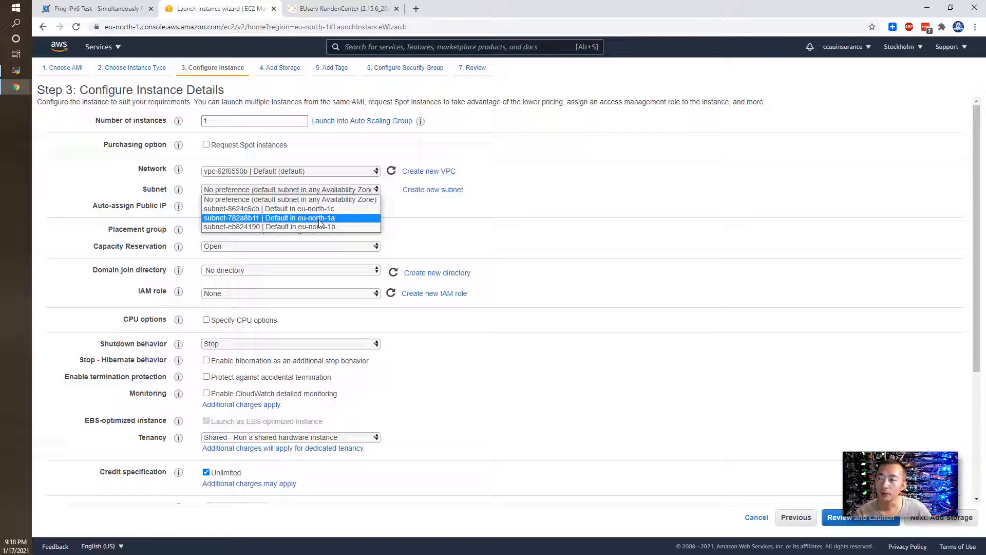
pyautogui.click(290, 218)
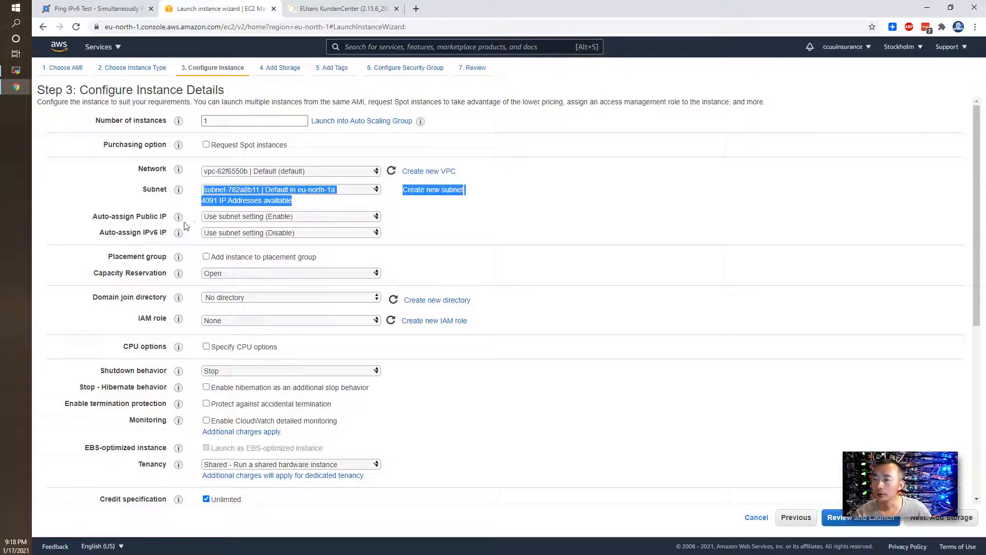
pyautogui.click(290, 216)
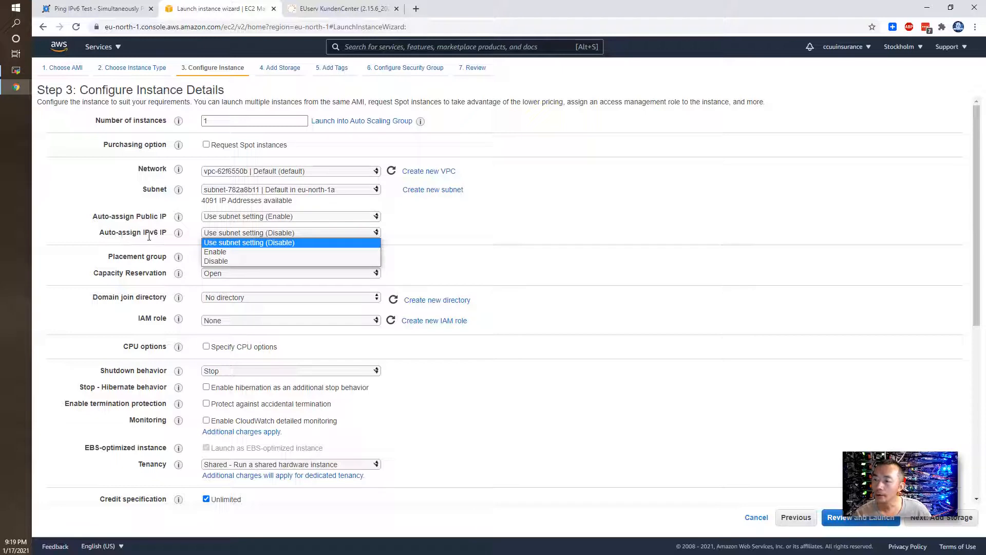
pyautogui.moveTo(221, 252)
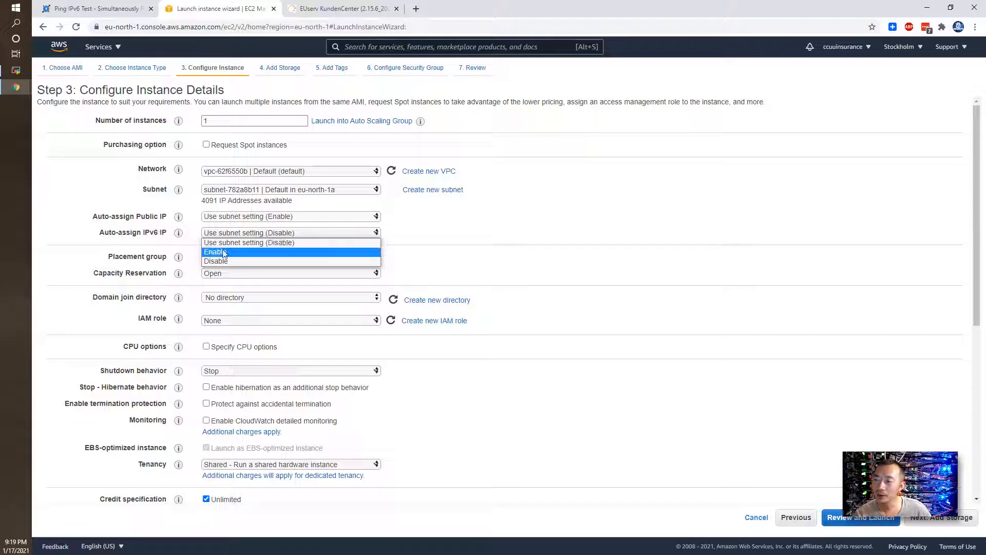
pyautogui.click(215, 252)
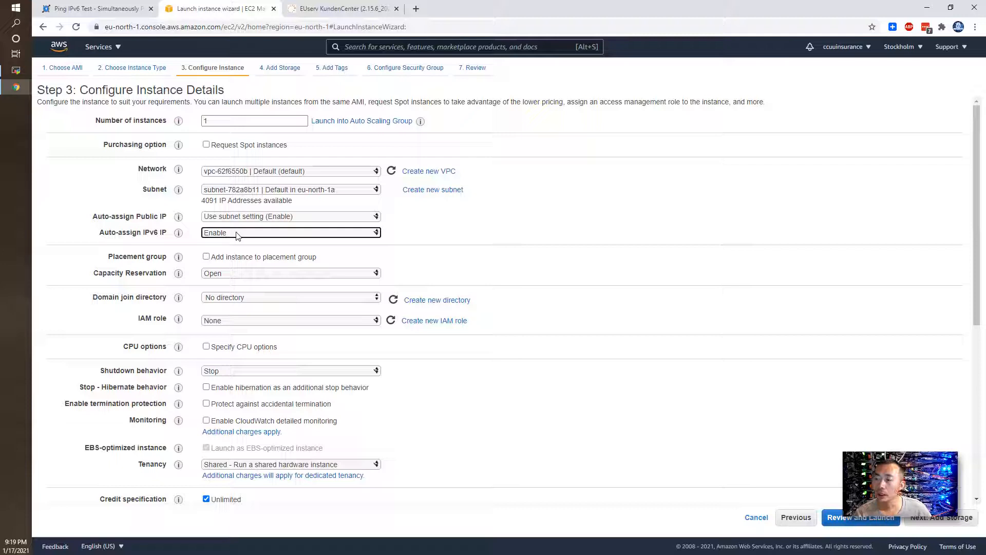
pyautogui.moveTo(251, 252)
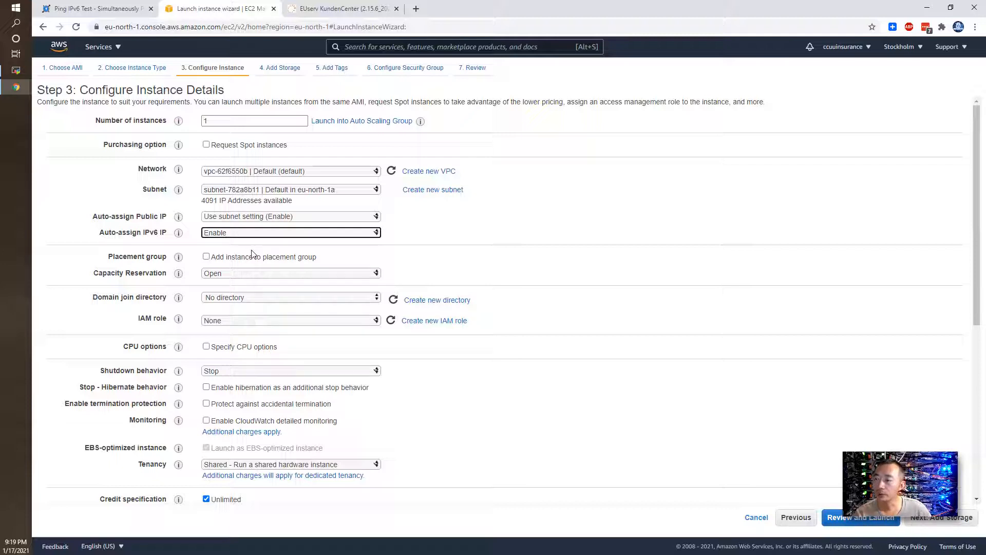
# Scroll past the instance details and advance the wizard to the storage step
pyautogui.scroll(-3)
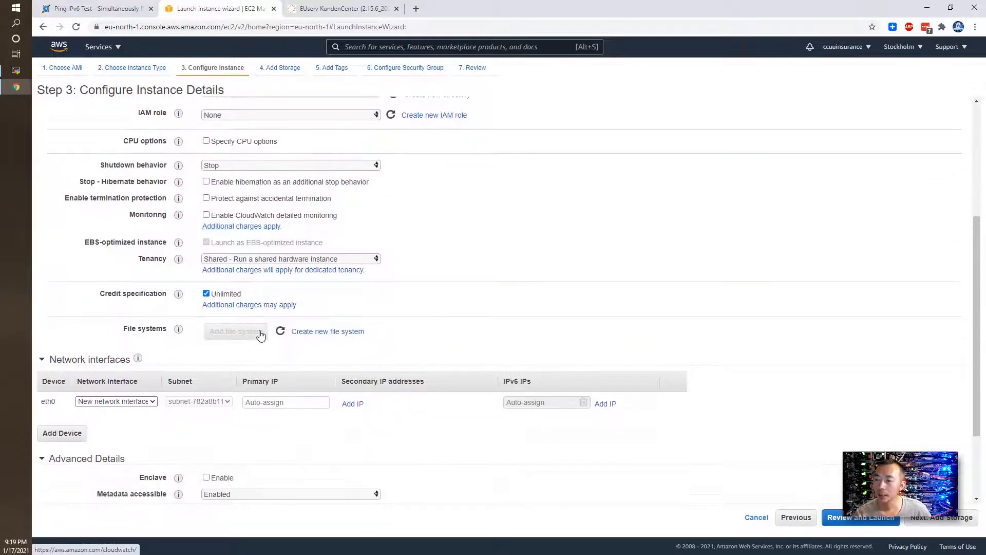
pyautogui.scroll(-3)
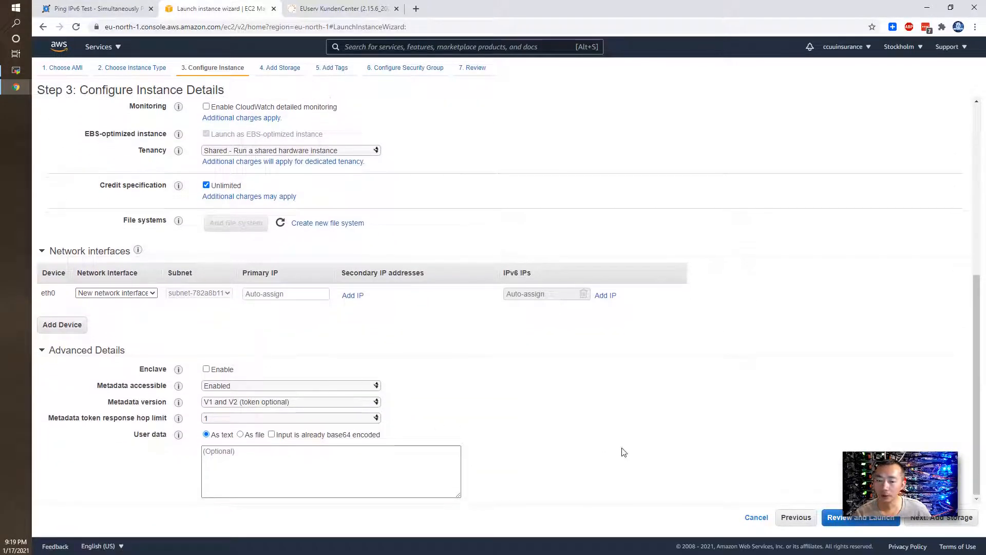
pyautogui.click(942, 518)
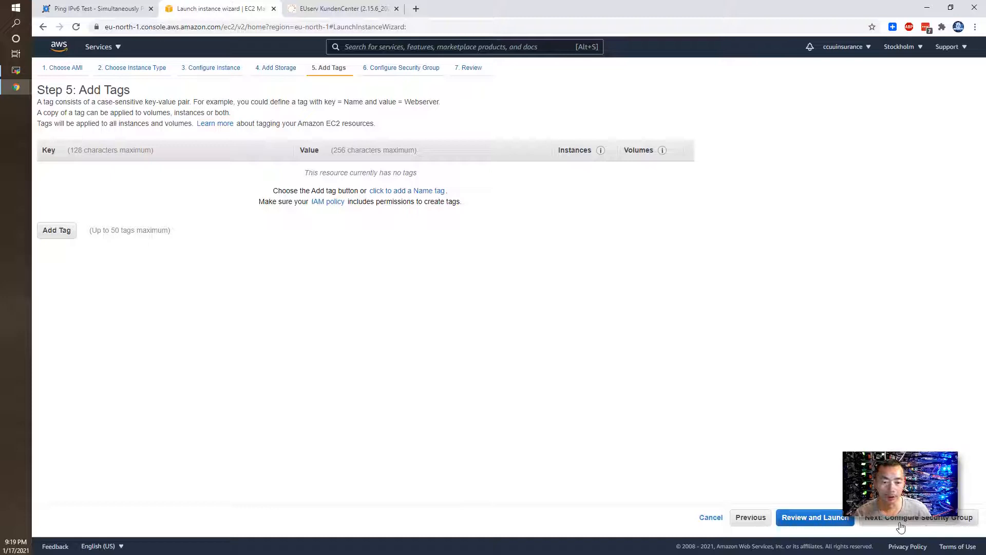
# Inspect the source addresses of the new launch-wizard-1 group's SSH rule
pyautogui.click(919, 518)
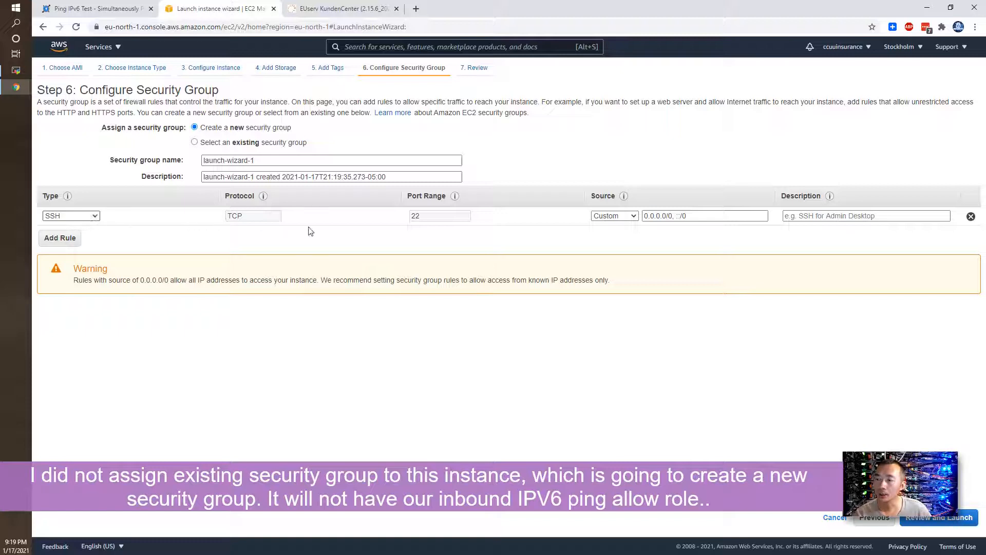
pyautogui.click(704, 215)
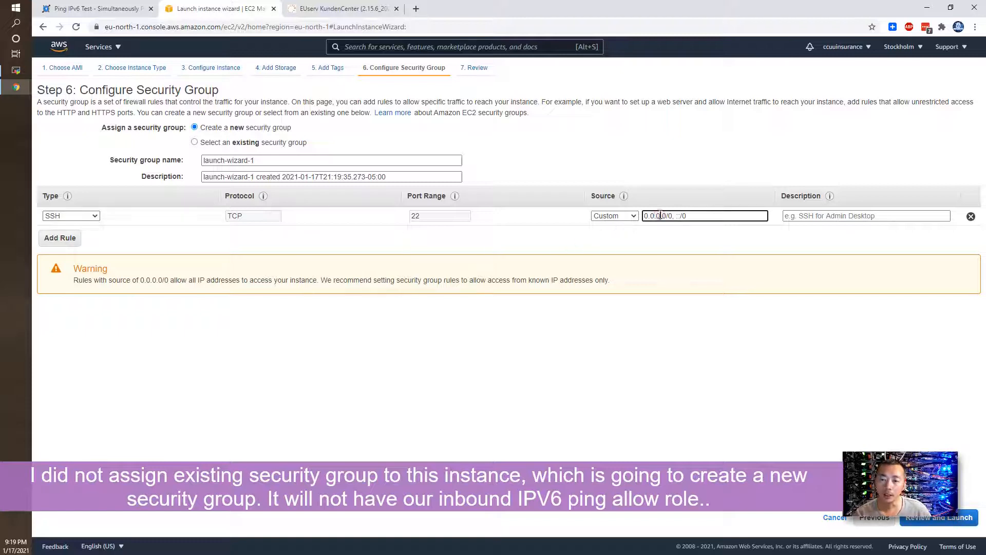
pyautogui.tripleClick(704, 215)
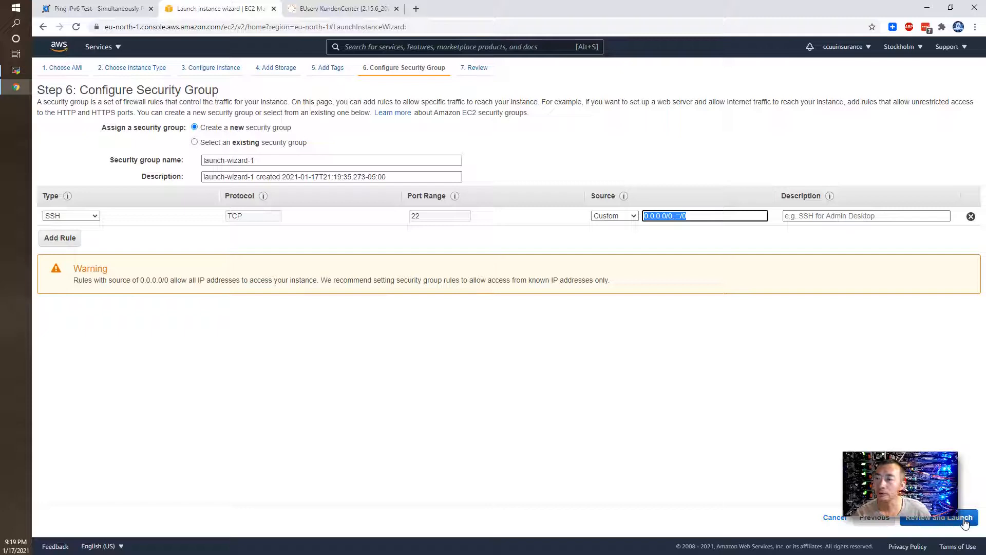
# Review and launch using existing key pair aws-linux-ubuntu, acknowledging the private key
pyautogui.click(938, 517)
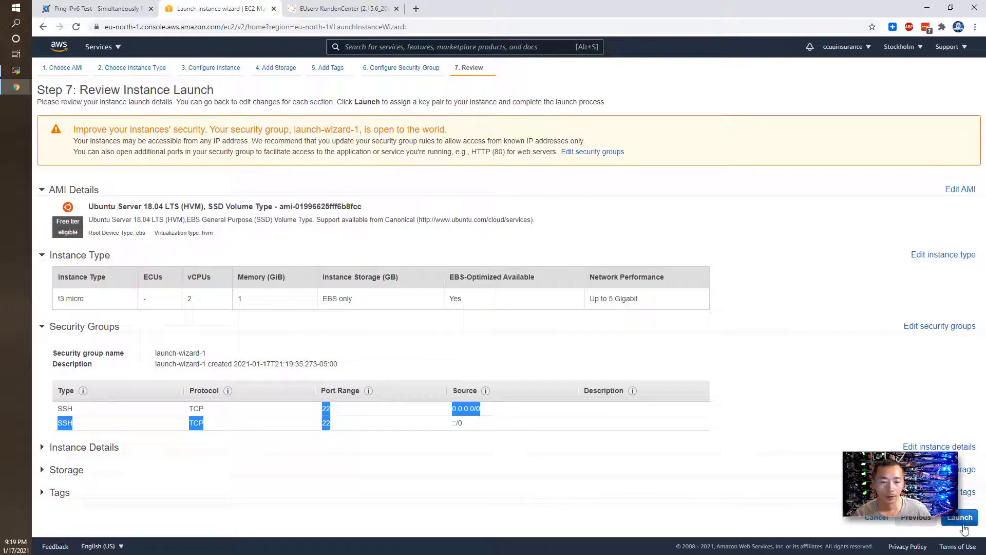
pyautogui.click(959, 517)
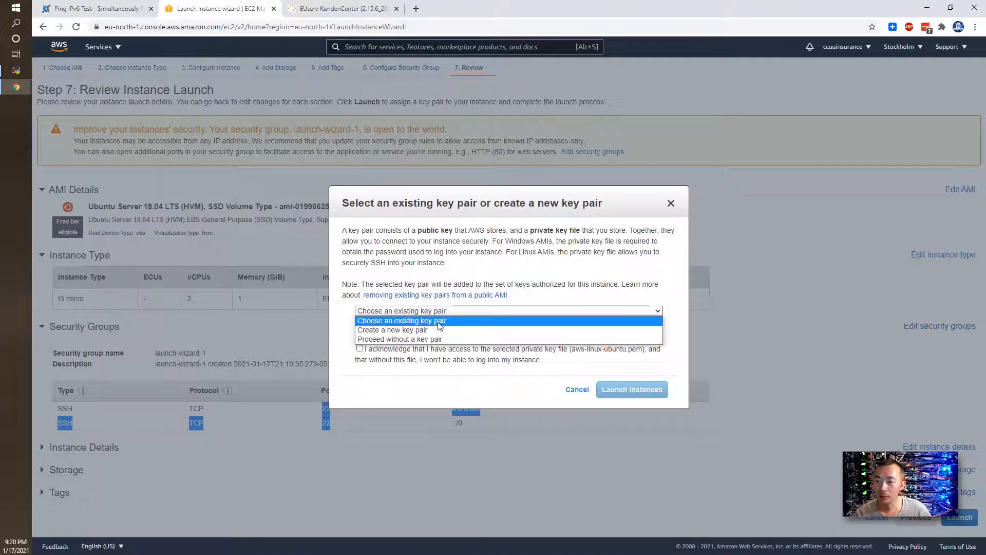
pyautogui.click(401, 320)
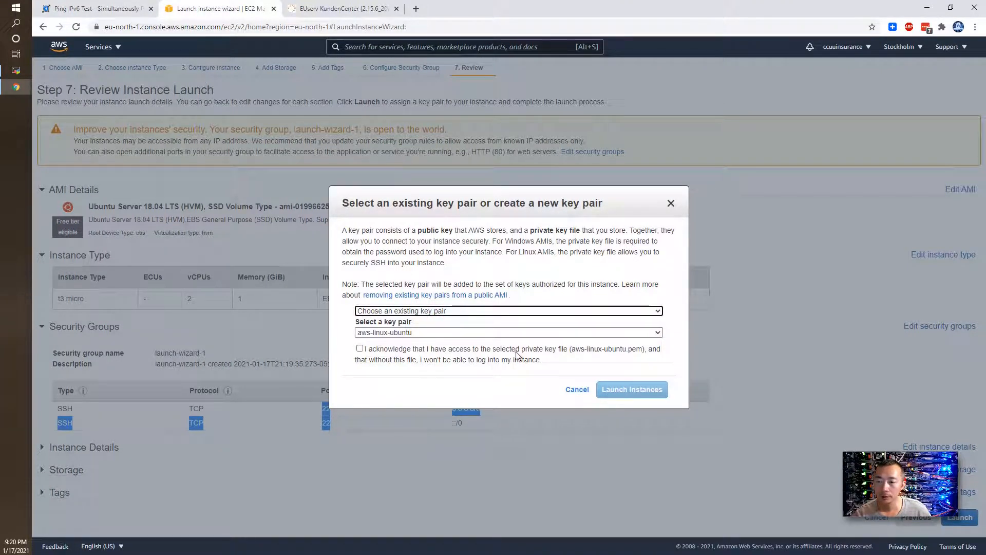
pyautogui.click(631, 389)
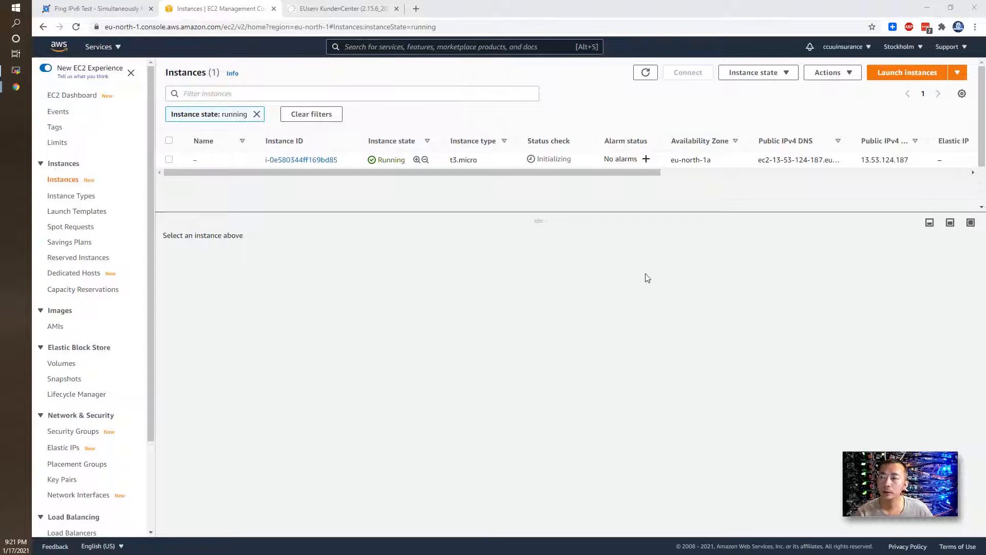
pyautogui.moveTo(676, 178)
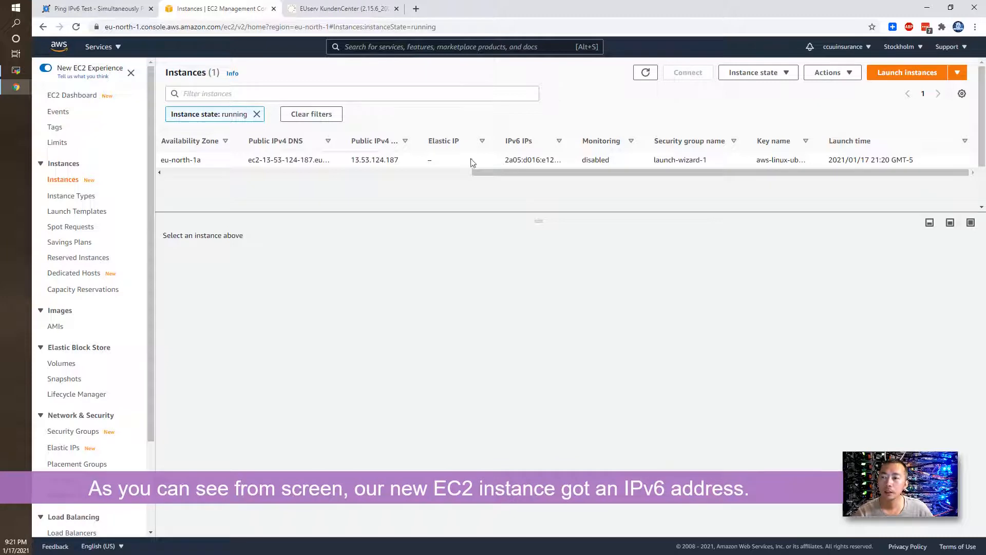
# Verify the instance's IPv6 address 2a05:d016:e12…, sort by Public IPv4, return to the ping page
pyautogui.doubleClick(375, 160)
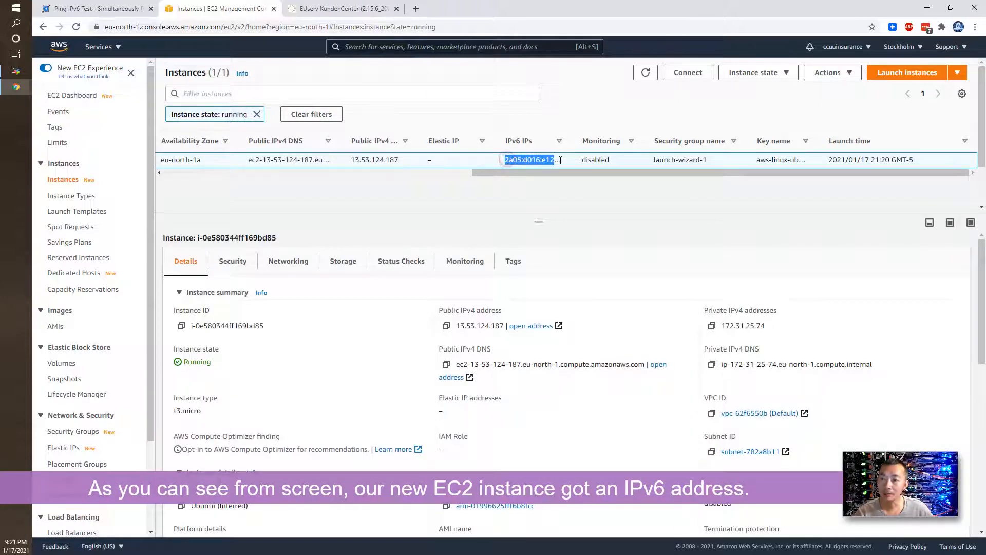
pyautogui.scroll(-3)
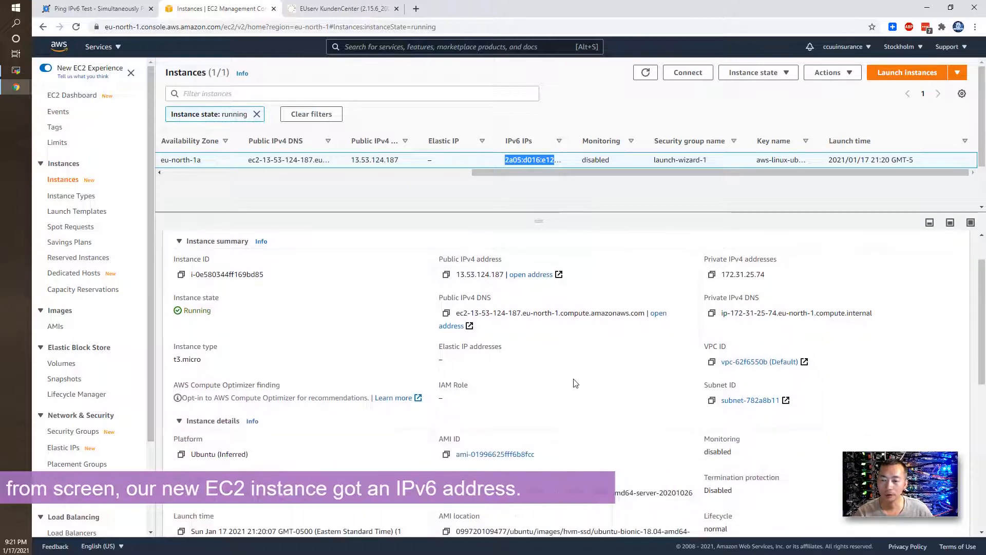
pyautogui.scroll(-3)
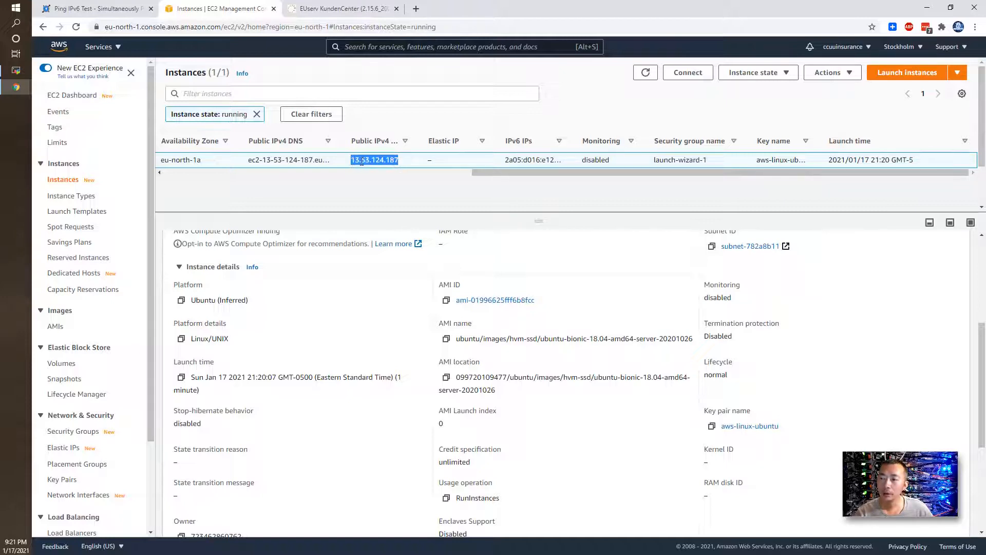
pyautogui.rightClick(374, 160)
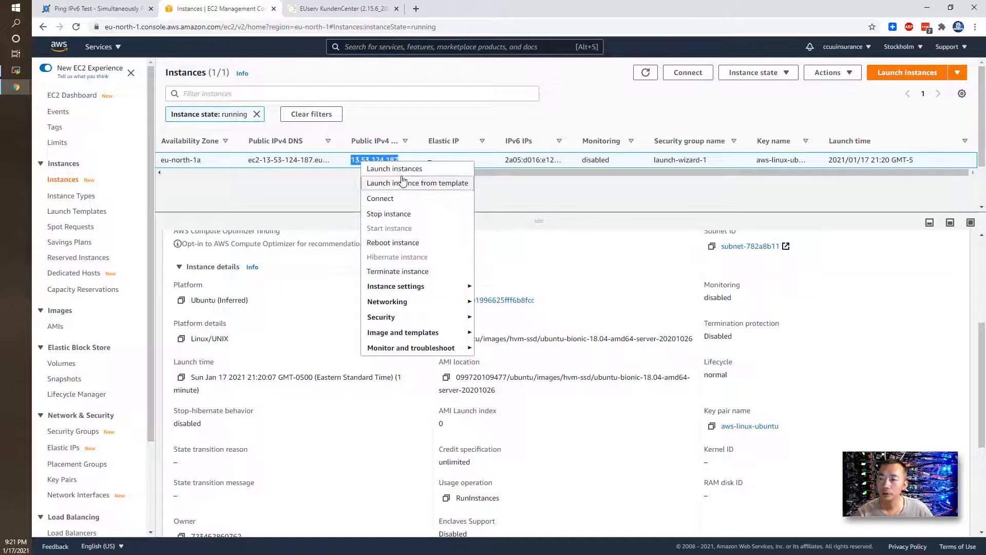
pyautogui.click(373, 140)
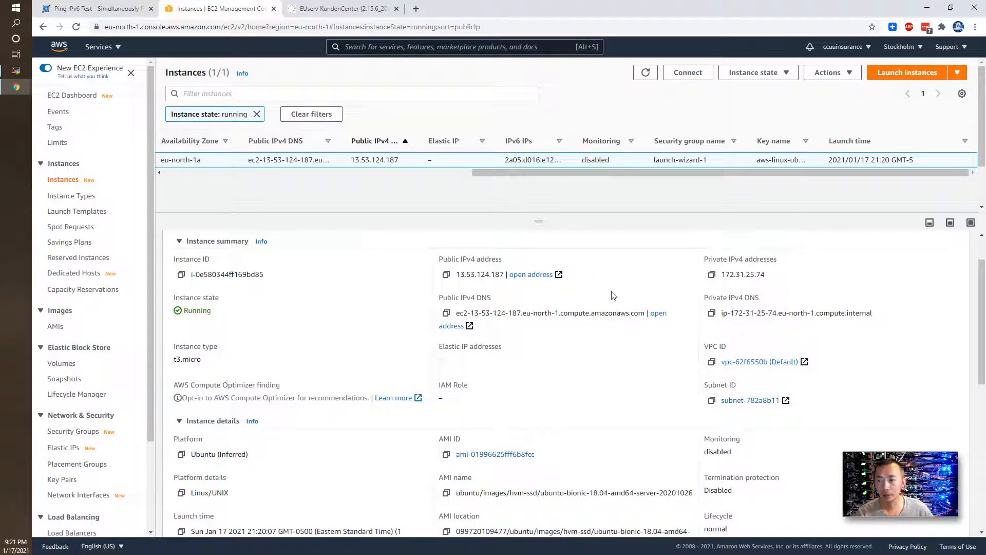
pyautogui.moveTo(527, 200)
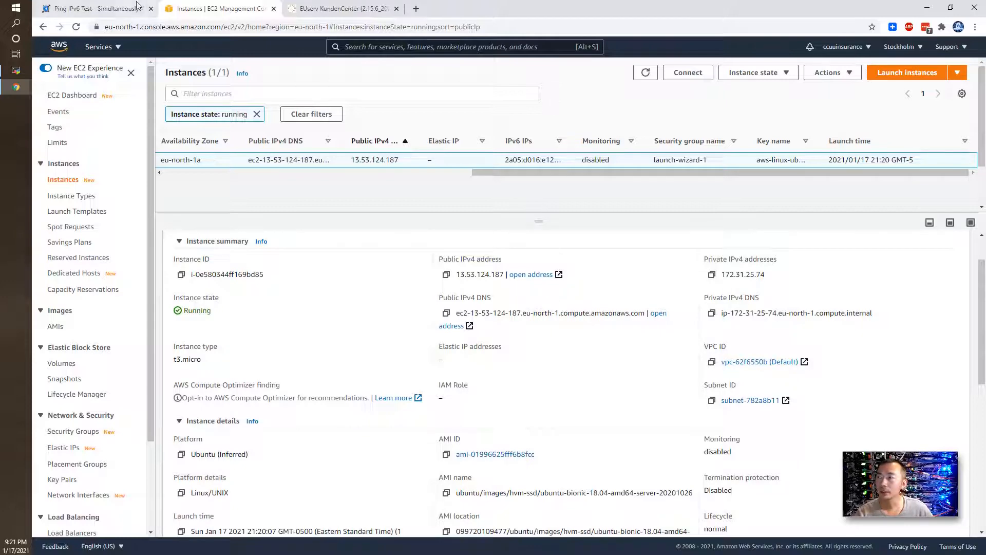
pyautogui.click(95, 8)
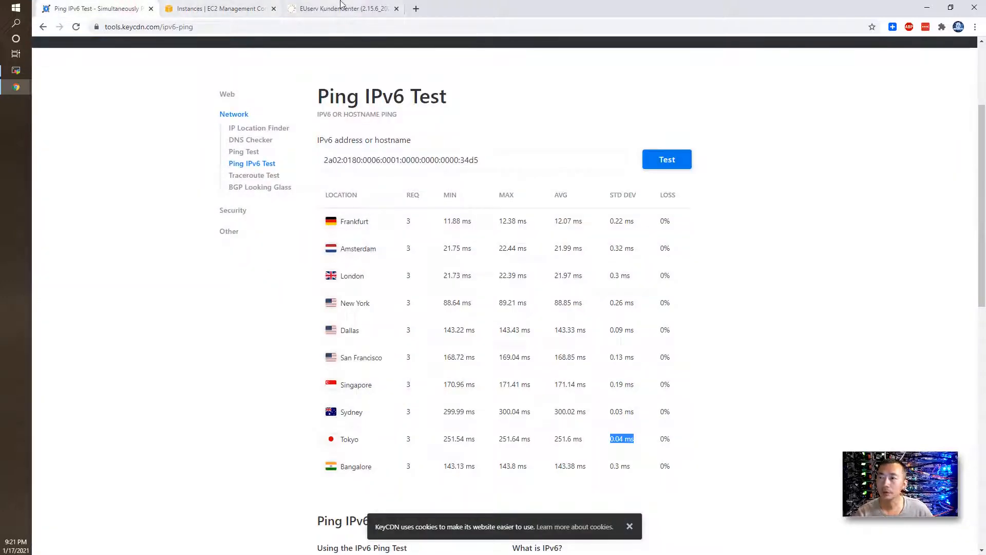
# Copy public IPv4 address 13.53.124.187 from the EC2 Instances page and switch to MobaXterm
pyautogui.click(217, 8)
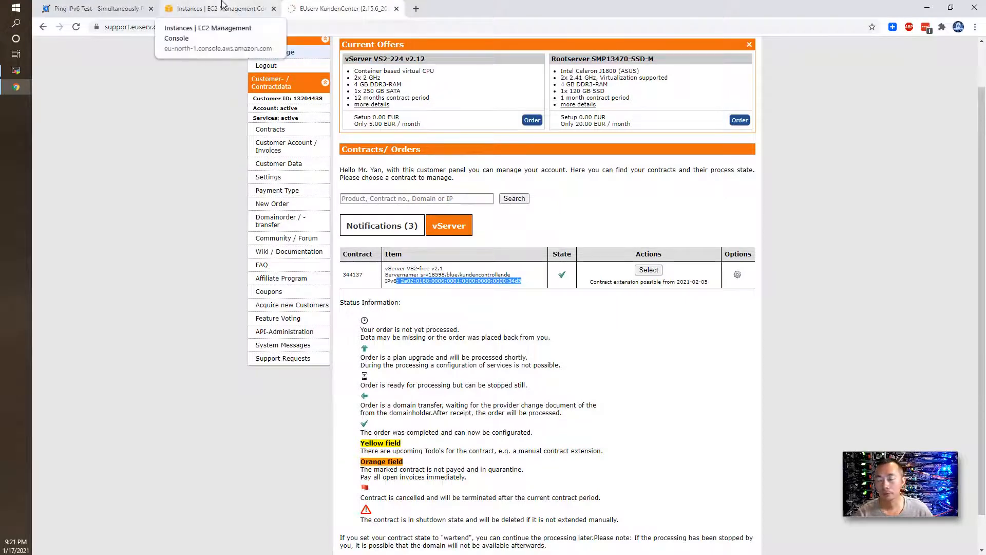
pyautogui.click(218, 8)
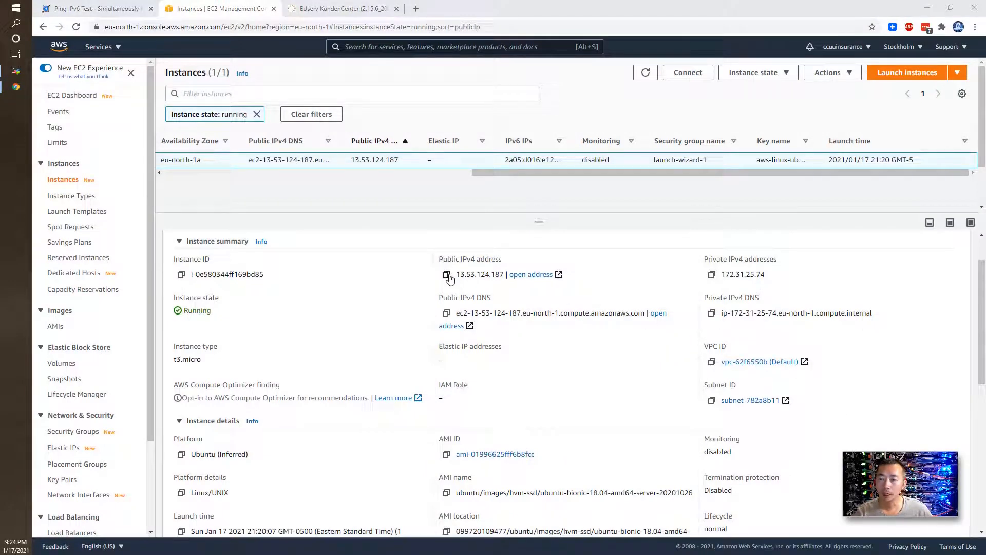
pyautogui.click(446, 274)
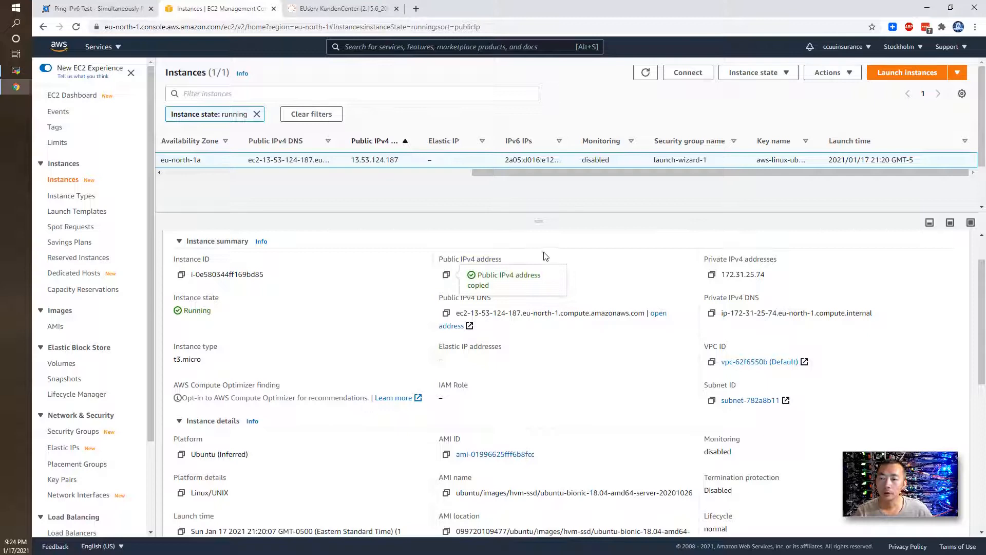
pyautogui.click(446, 274)
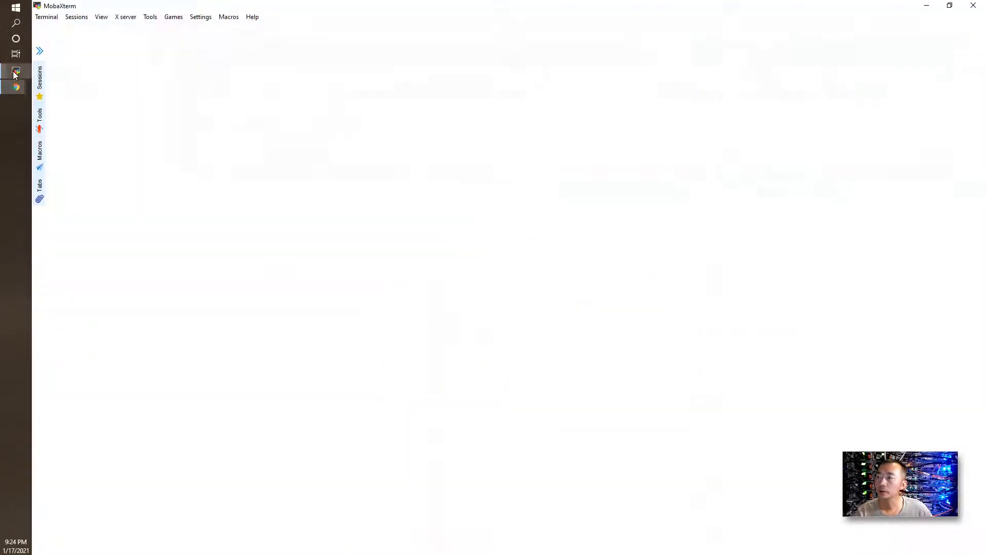
# Connect using the saved AWS-Ubuntu-13.53.124.187 SSH session
pyautogui.click(39, 72)
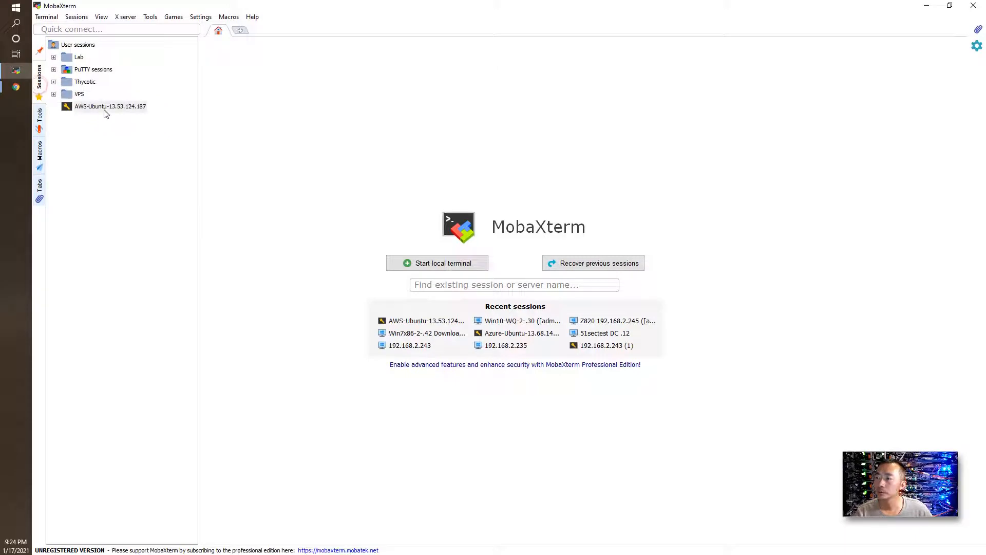
pyautogui.click(110, 107)
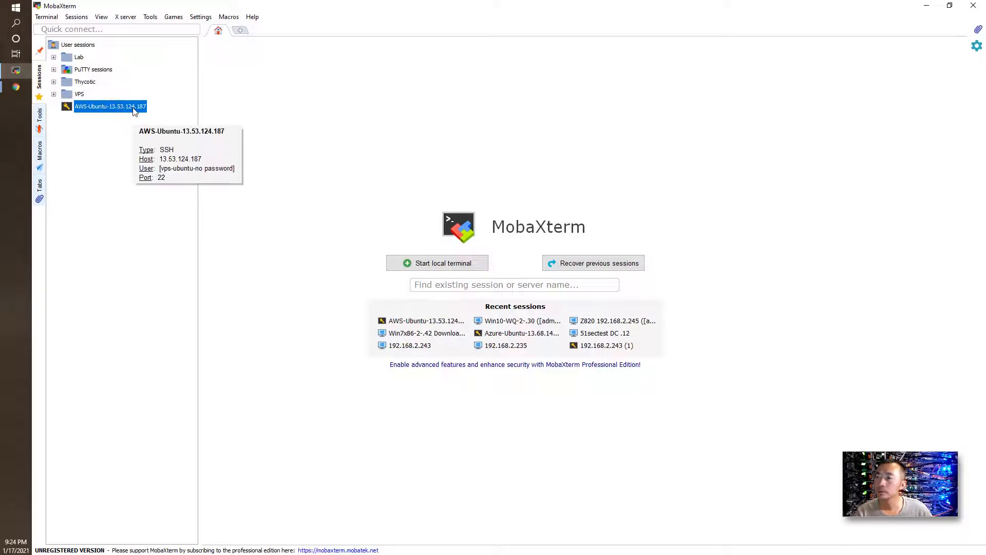
pyautogui.doubleClick(110, 106)
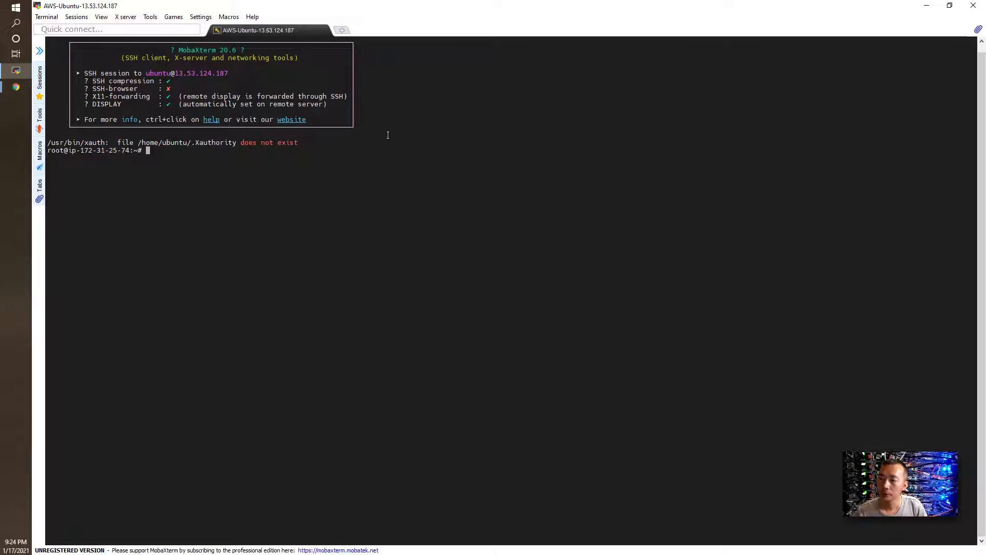
# Run ifconfig and copy global IPv6 address 2a05:d016:e12:2602:2434:4f7d:e830:abb3
pyautogui.write('ifconfig')
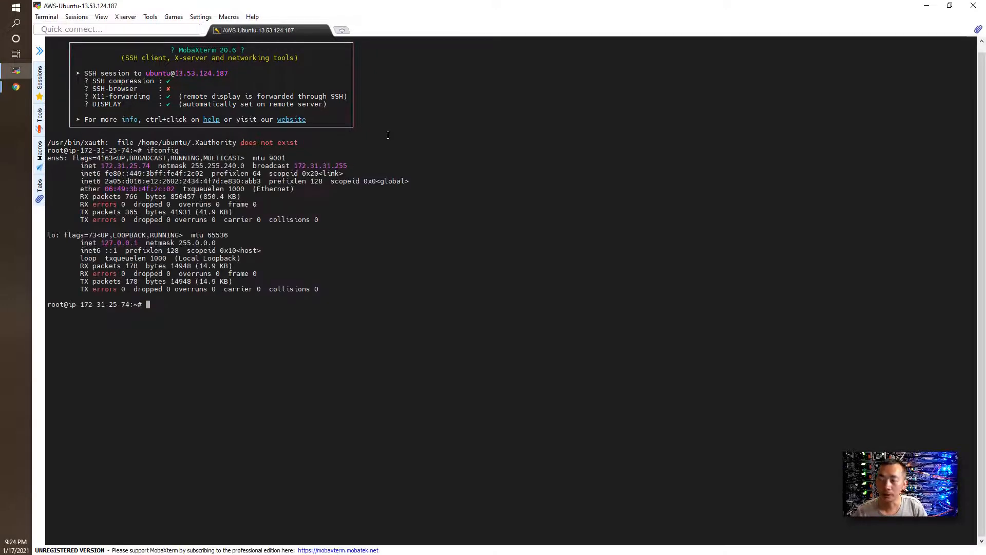
pyautogui.moveTo(227, 157)
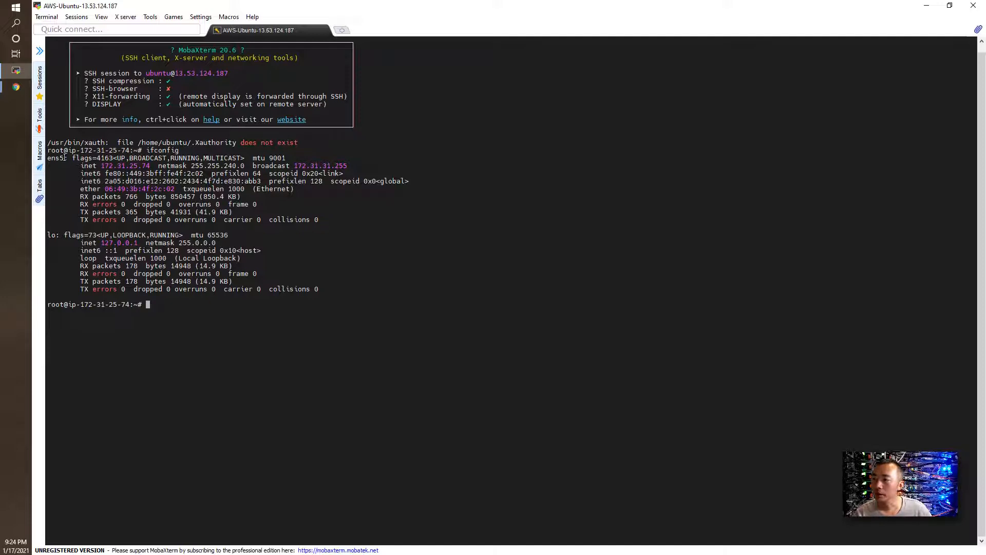
pyautogui.doubleClick(105, 165)
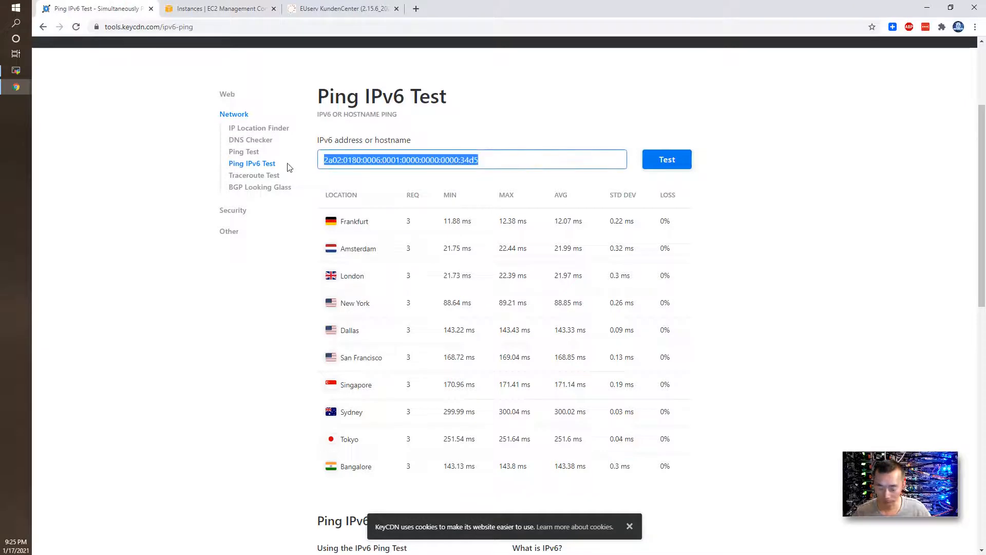
# Ping 2a05:d016:e12:2602:2434:4f7d:e830:abb3 from KeyCDN, getting 100% loss everywhere
pyautogui.write('2a05:d016:e12:2602:2434:4f7d:e830:abb3')
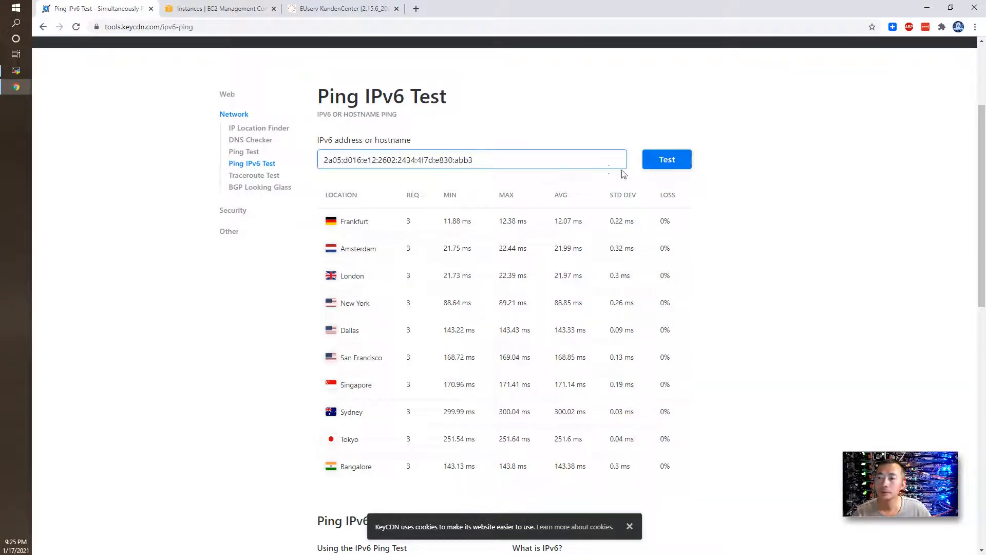
pyautogui.click(666, 160)
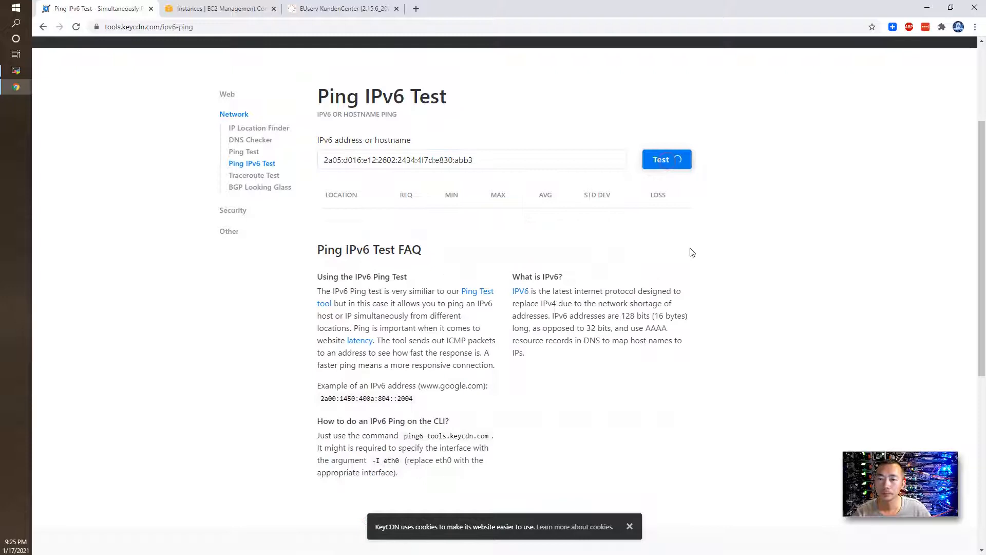
pyautogui.click(667, 159)
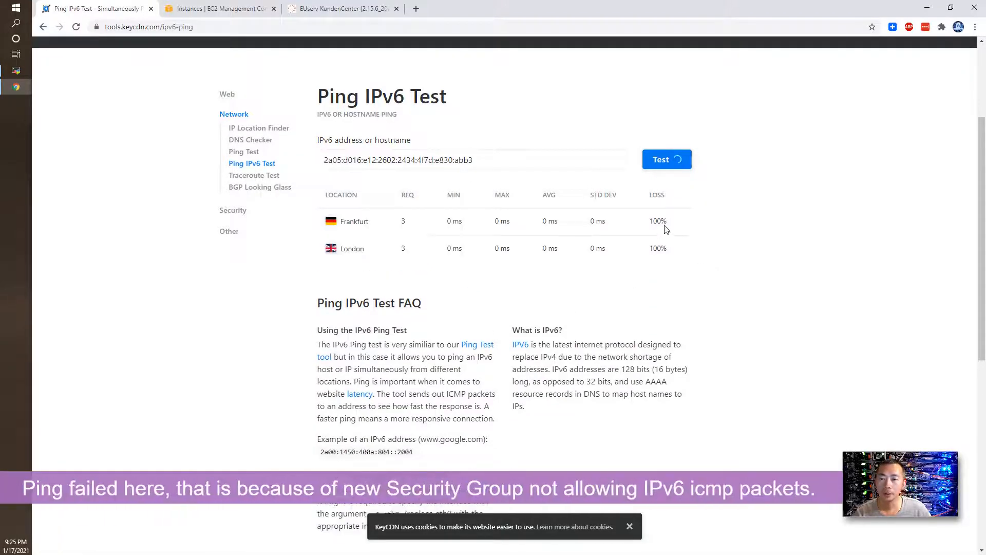
pyautogui.click(667, 160)
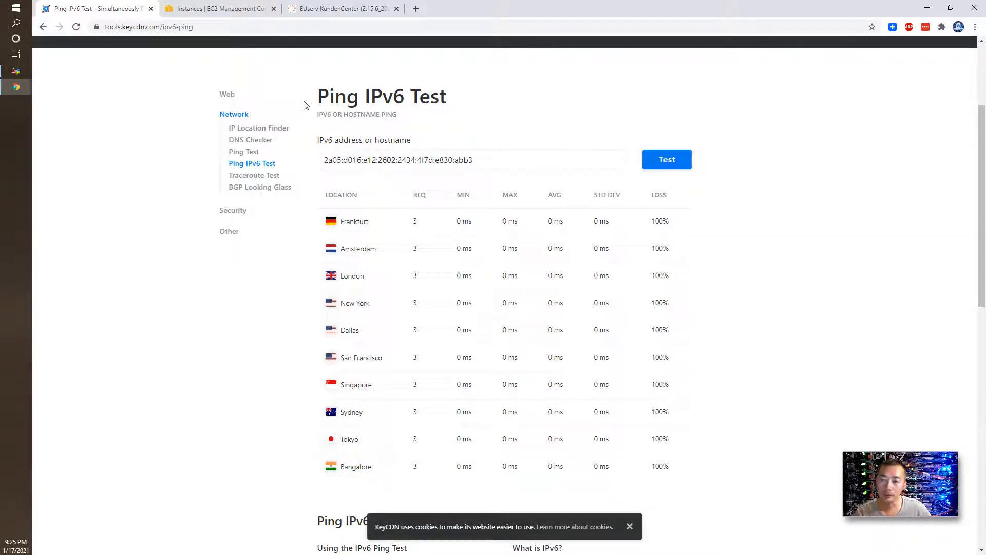
# Review Firewall ACL's inbound rules, including Custom ICMP - IPv6, then return to the EC2 Dashboard
pyautogui.click(219, 8)
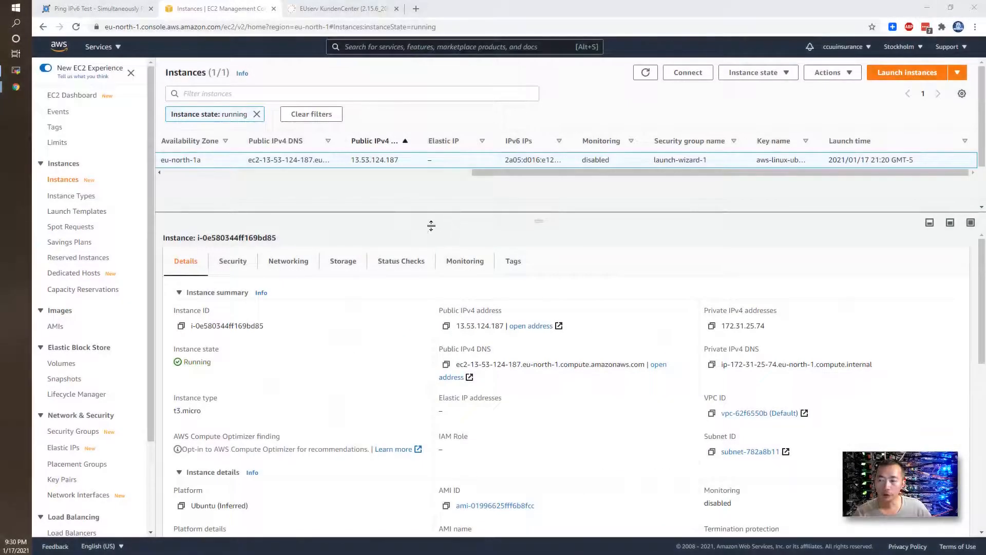
pyautogui.click(74, 431)
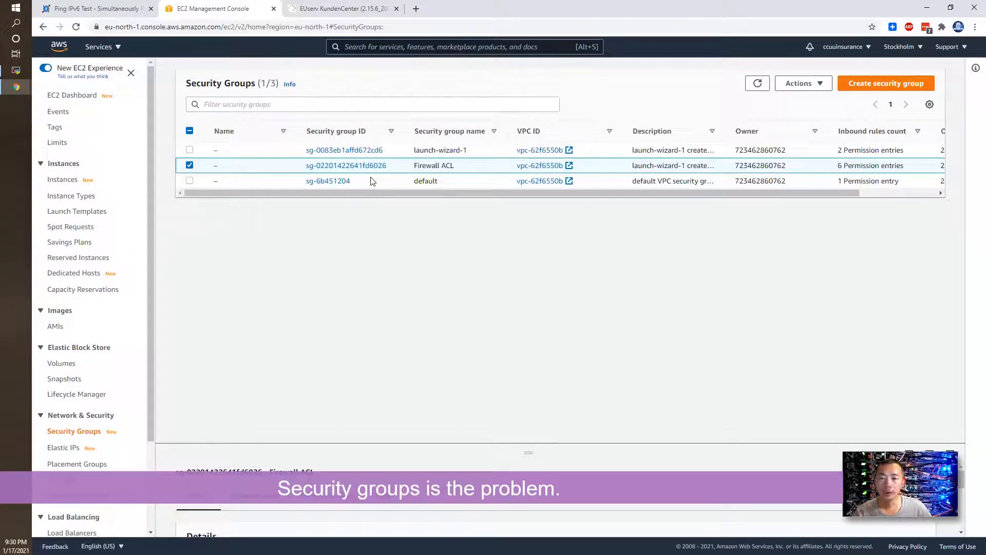
pyautogui.moveTo(375, 185)
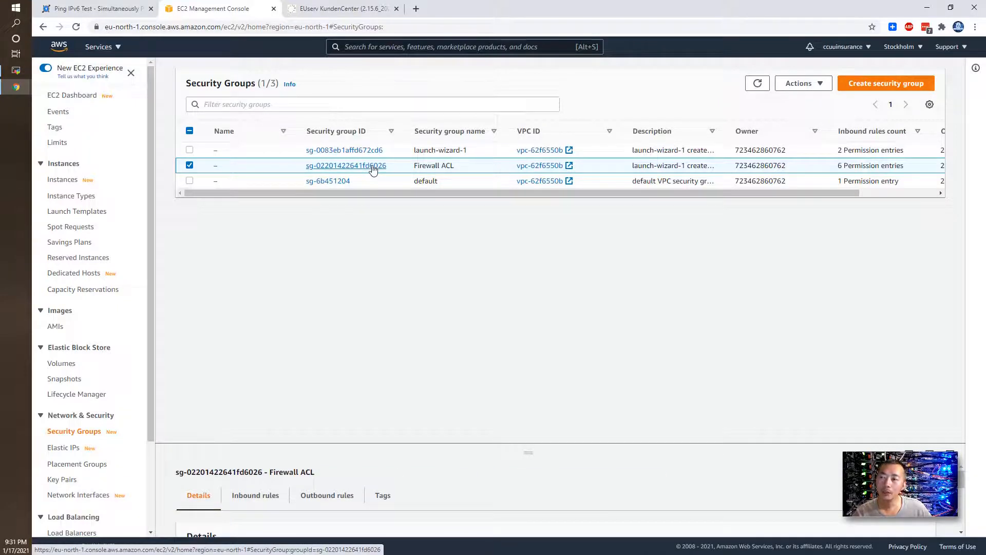
pyautogui.moveTo(344, 150)
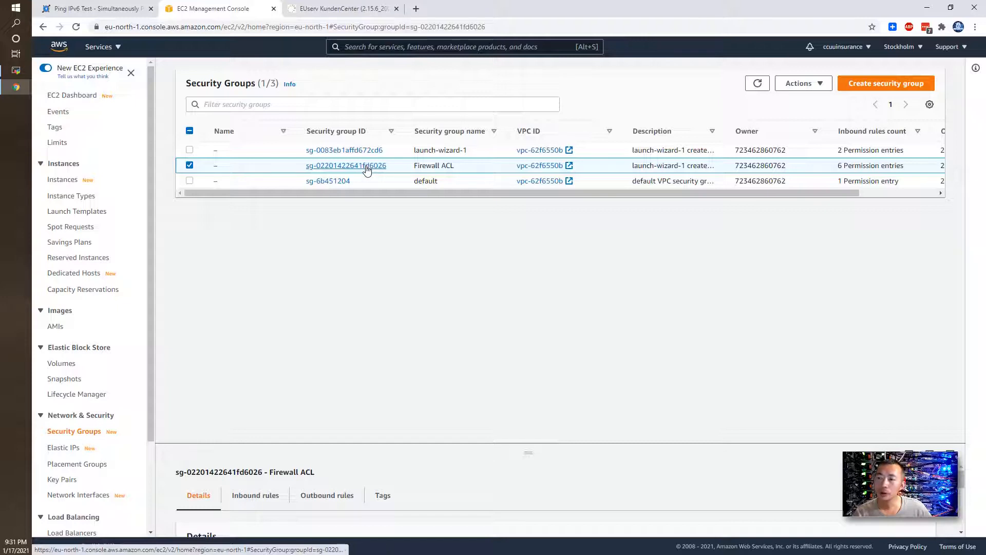
pyautogui.click(346, 165)
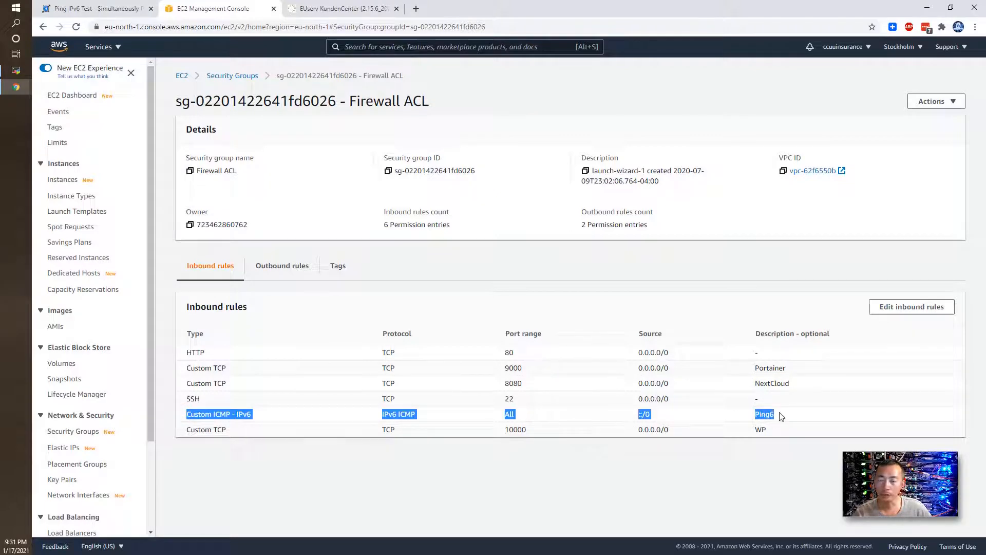
pyautogui.click(72, 95)
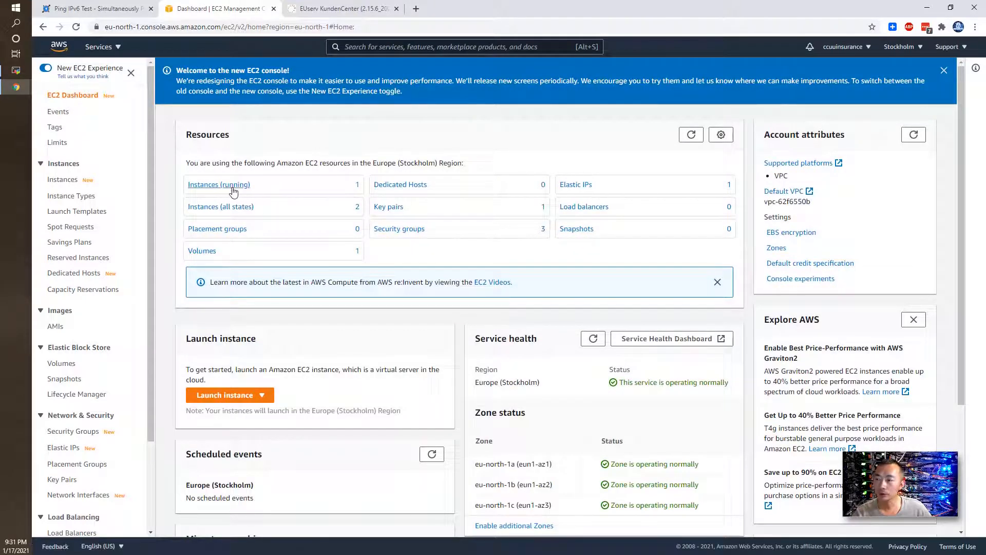
# From the running instance's Security tab, open its launch-wizard-1 security group
pyautogui.click(218, 184)
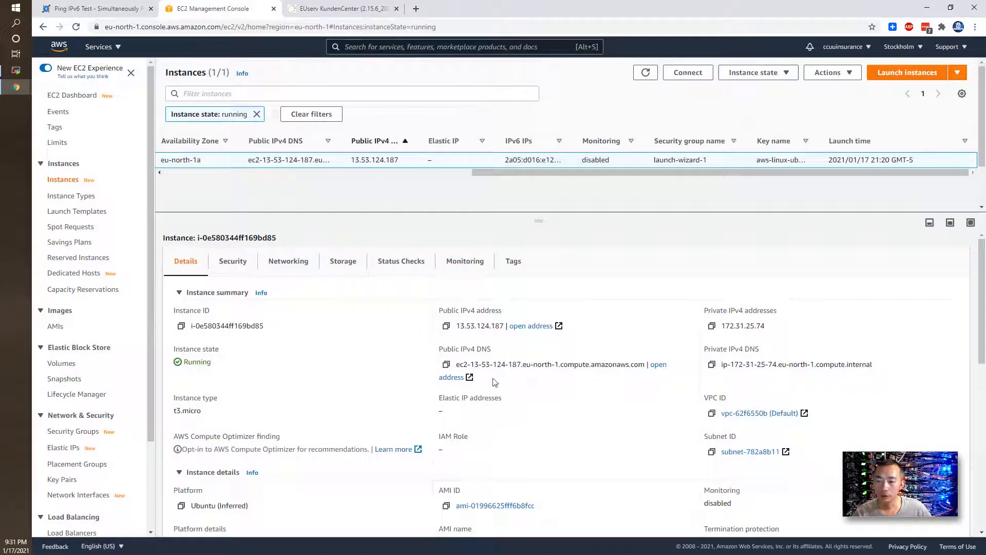
pyautogui.click(232, 261)
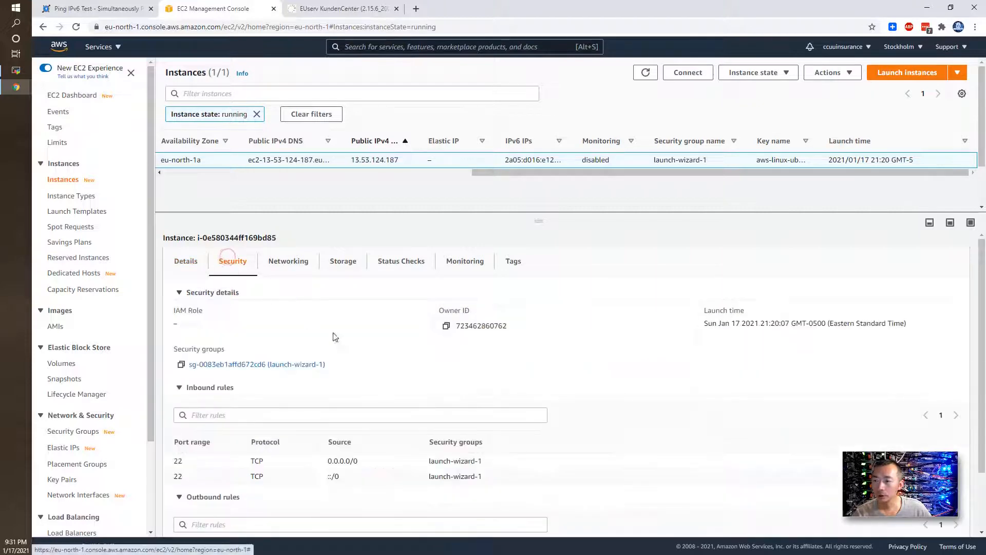
pyautogui.click(257, 364)
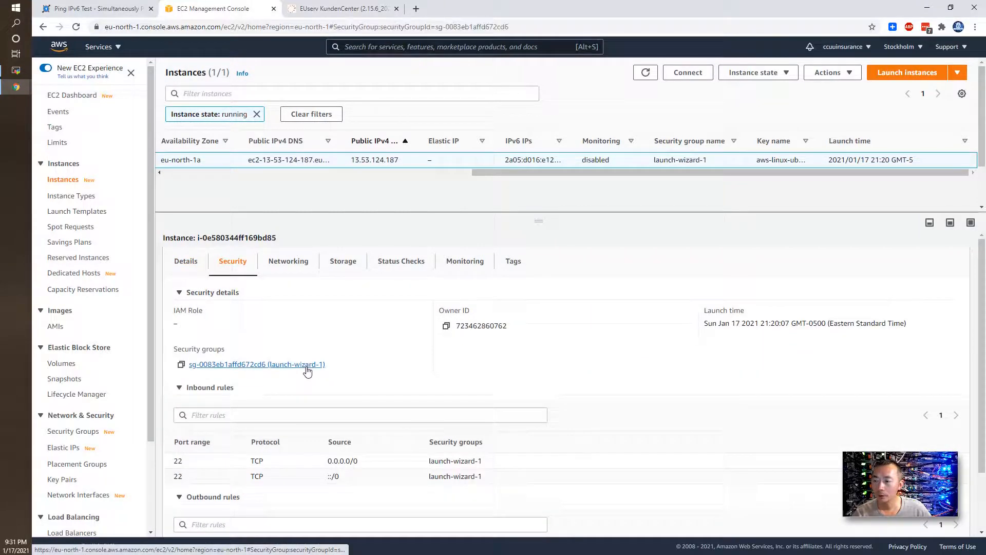
pyautogui.click(256, 364)
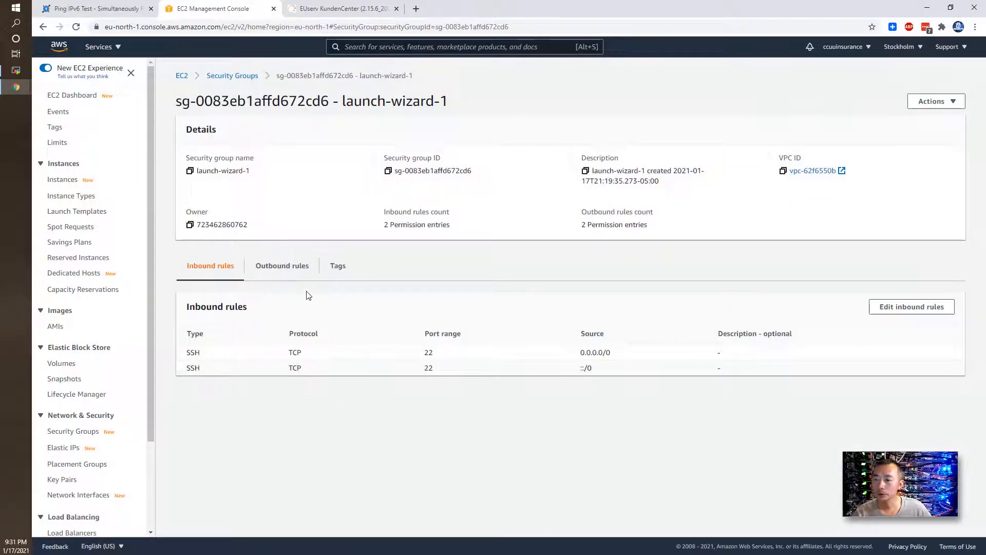
pyautogui.moveTo(911, 306)
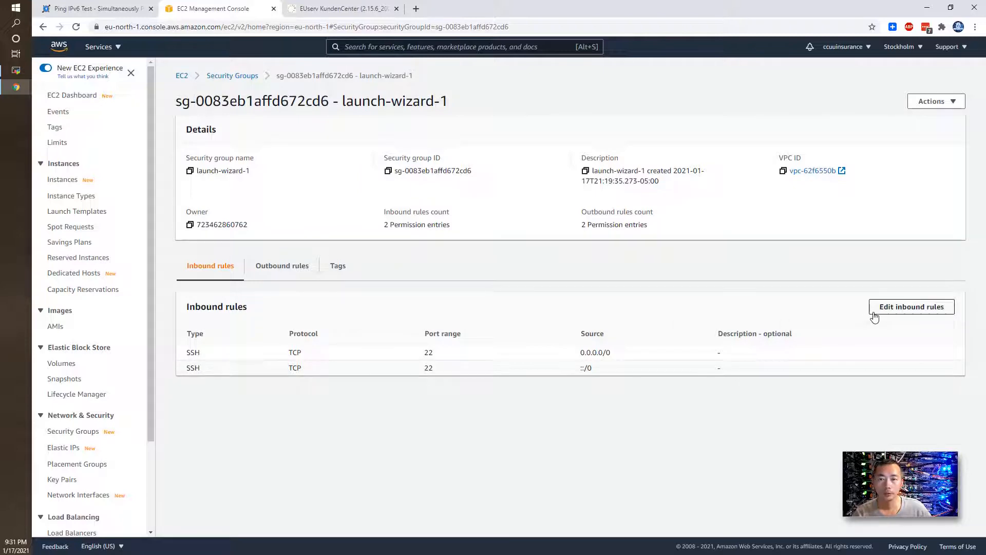
# Add a Custom ICMP - IPv6 inbound rule from ::/0 to launch-wizard-1, described ping6, and save
pyautogui.click(911, 307)
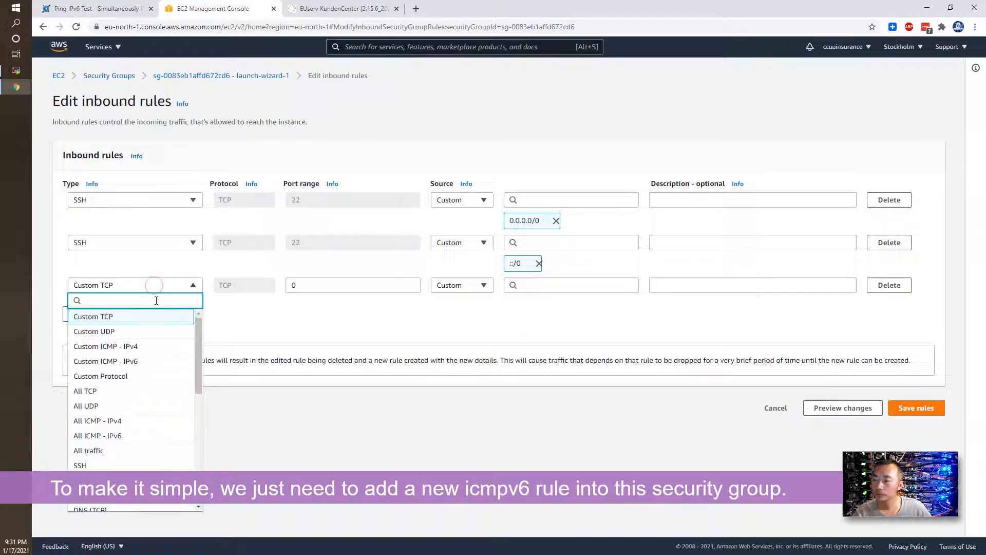
pyautogui.click(105, 361)
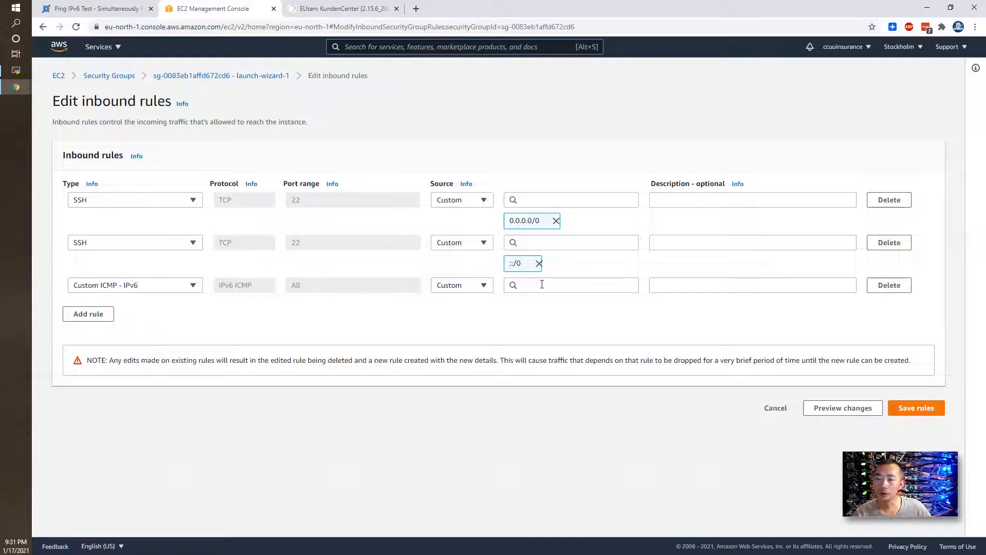
pyautogui.click(570, 285)
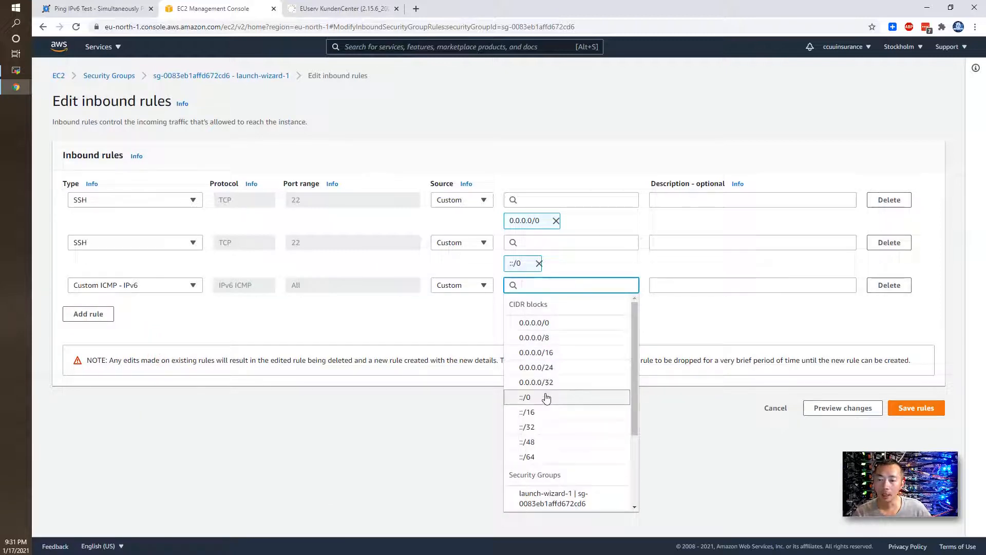
pyautogui.click(525, 398)
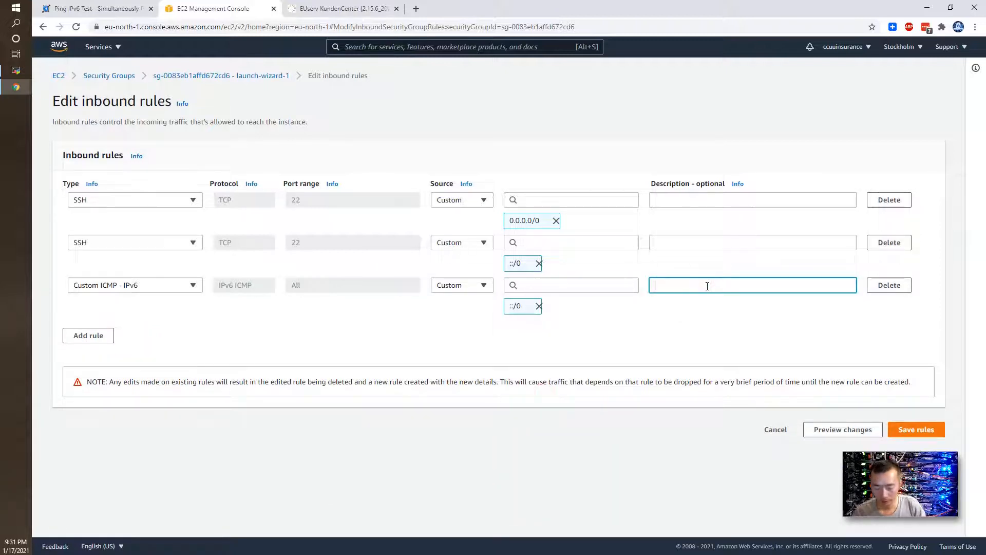
pyautogui.write('ping6')
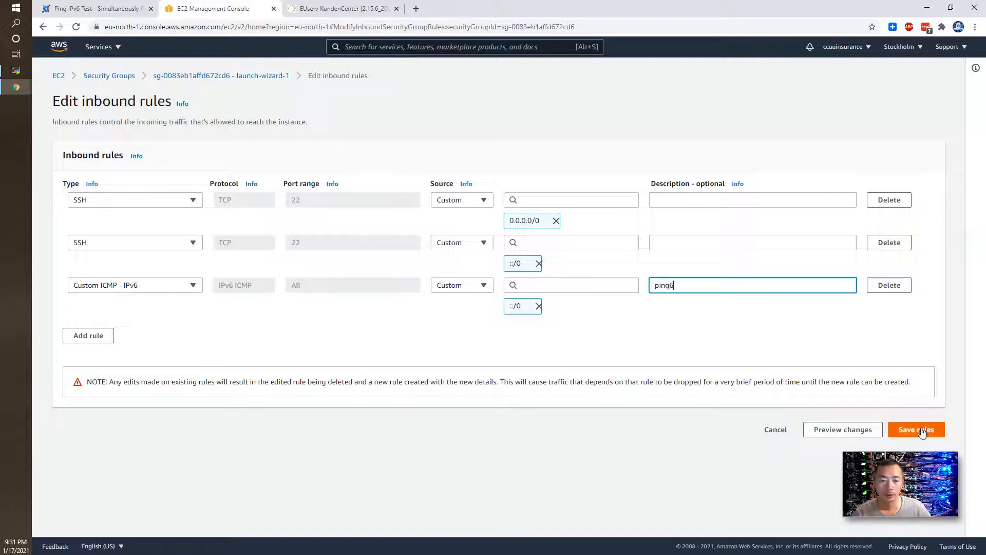
pyautogui.click(916, 429)
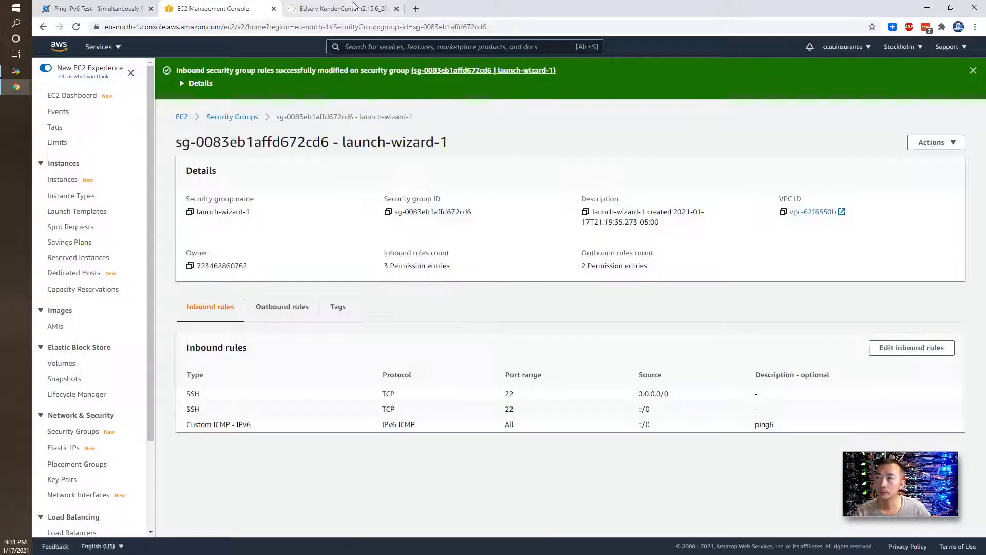
# Rerun the KeyCDN IPv6 ping test and review 0% loss from all ten locations
pyautogui.click(95, 8)
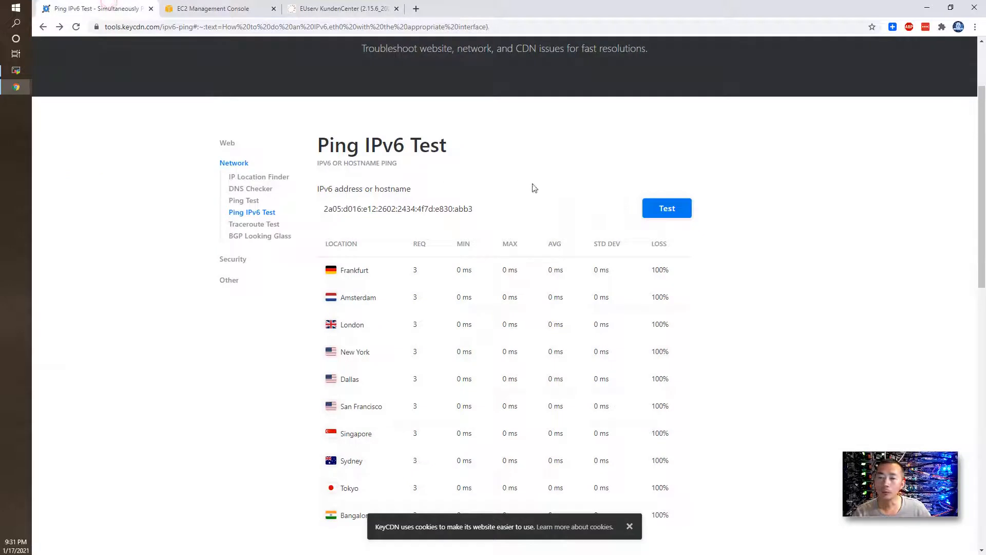
pyautogui.click(667, 208)
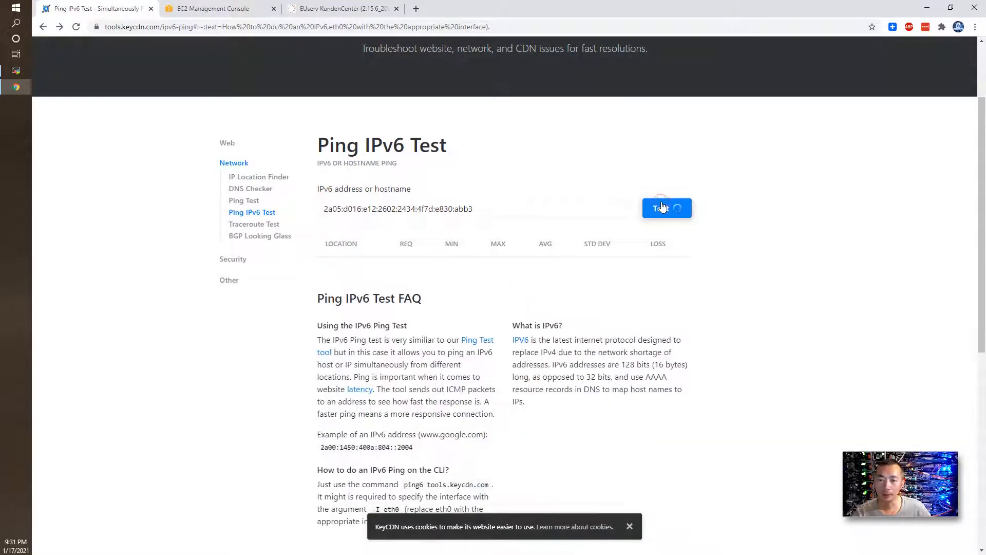
pyautogui.click(666, 208)
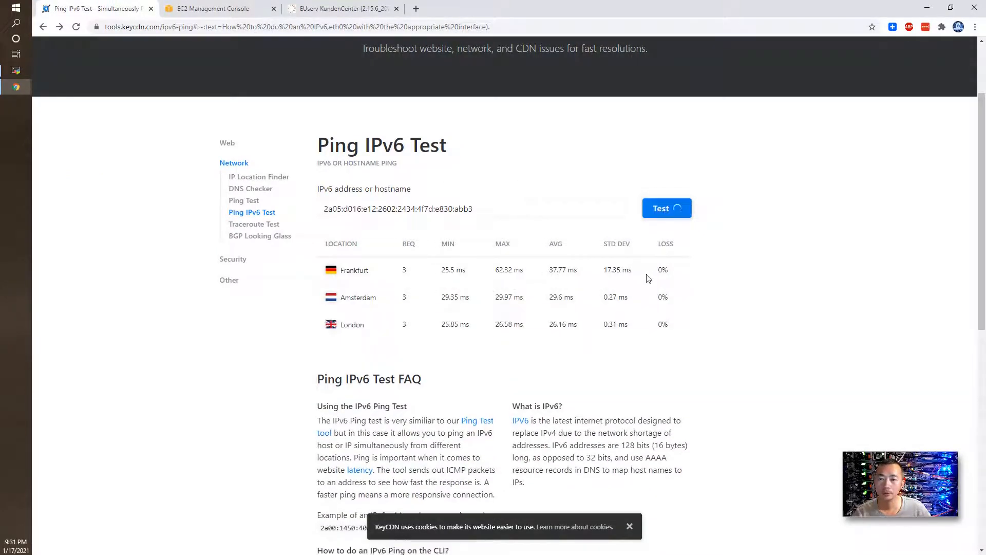
pyautogui.click(667, 208)
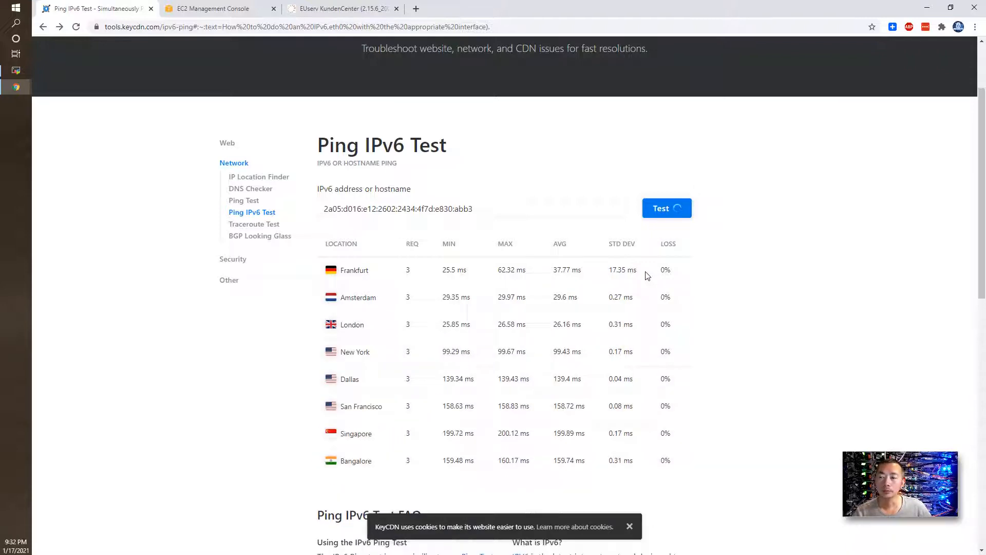
pyautogui.scroll(-3)
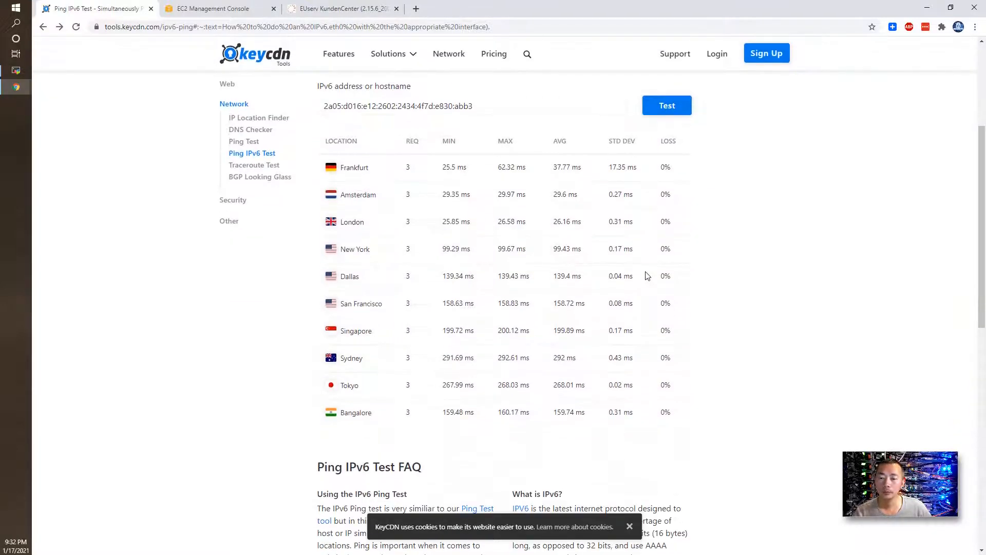
pyautogui.moveTo(656, 359)
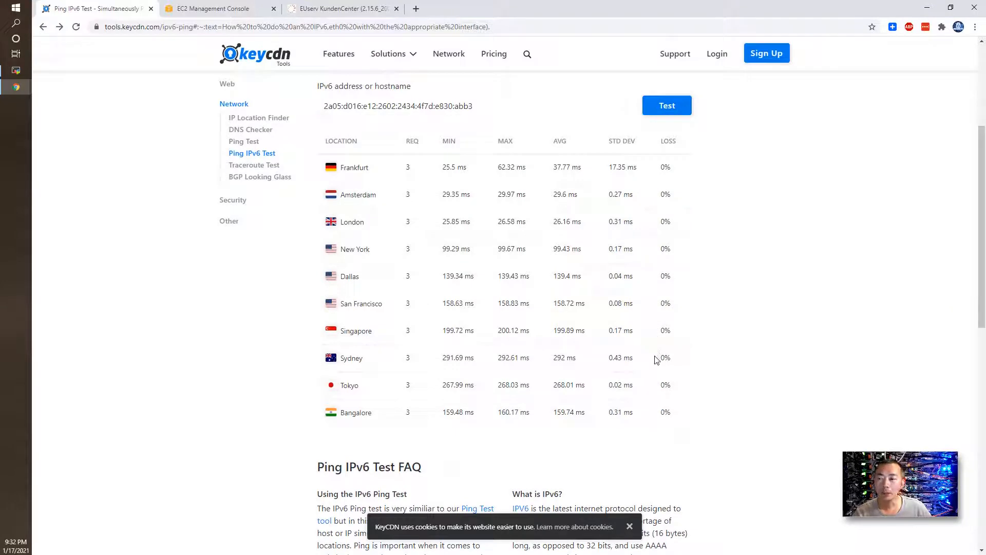
pyautogui.moveTo(683, 413)
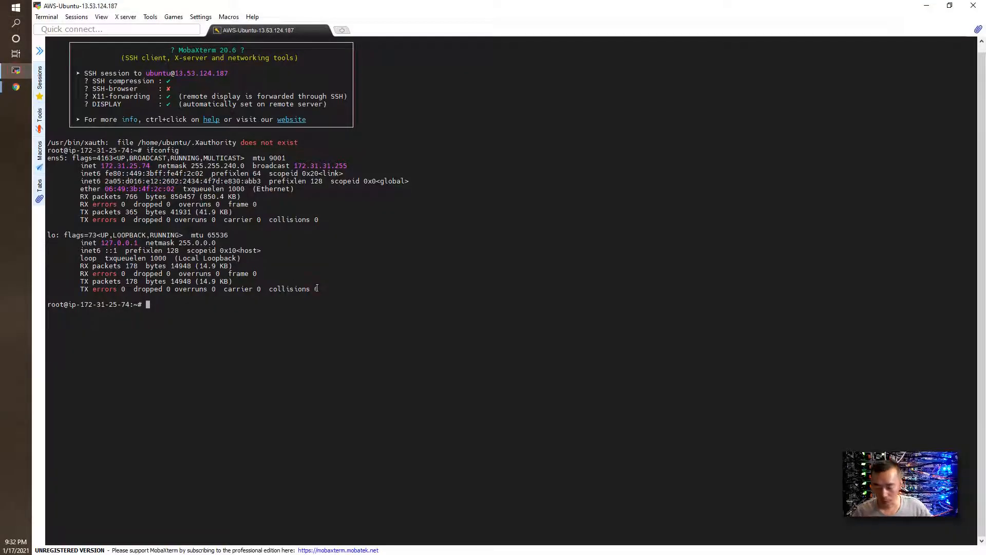
# Run ping6 from the instance to VPS 2a02:180:6:1::34d5, getting 7 of 7 replies
pyautogui.write('ping')
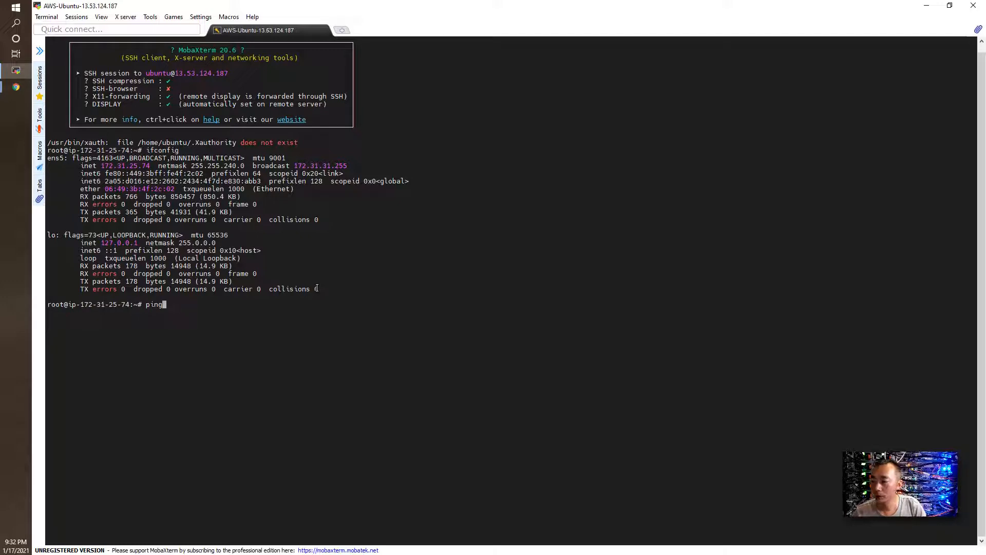
pyautogui.write('6')
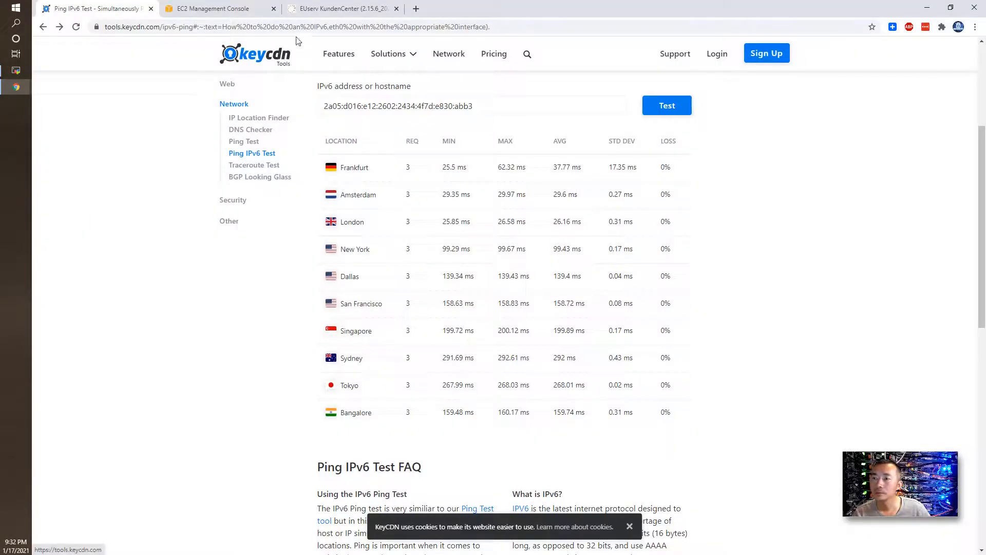
pyautogui.click(339, 8)
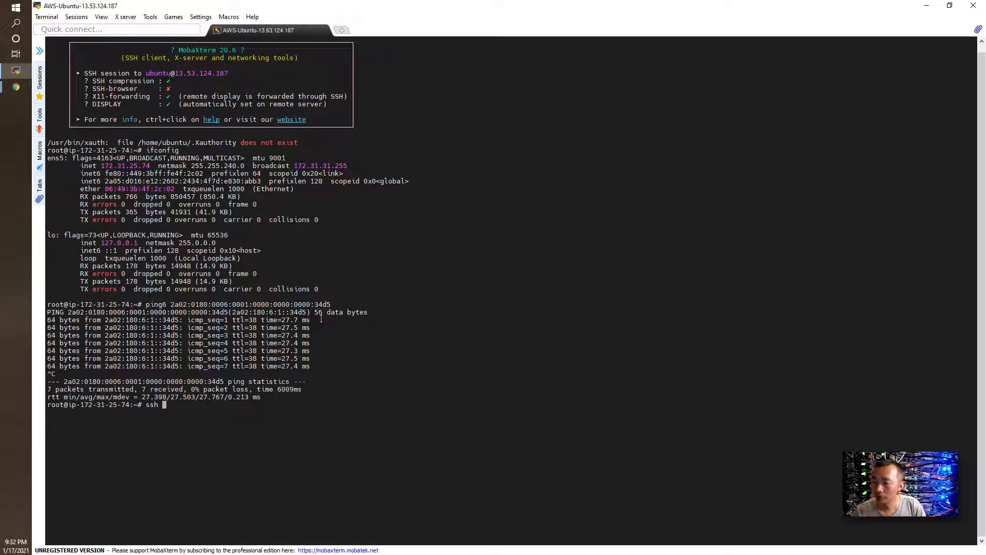
# SSH to the VPS at 2a02:180:6:1::34d5, trusting its host key and entering the password
pyautogui.rightClick(451, 287)
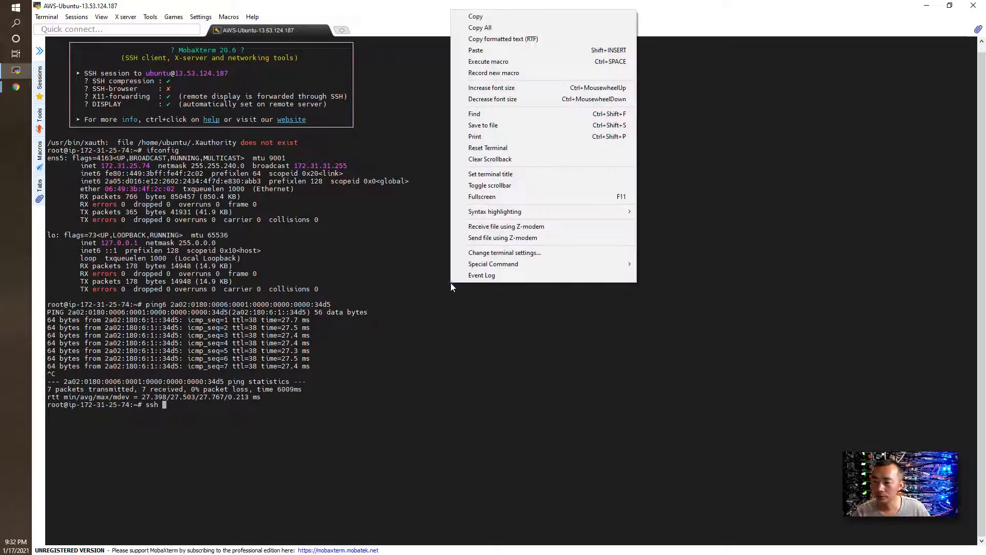
pyautogui.click(476, 50)
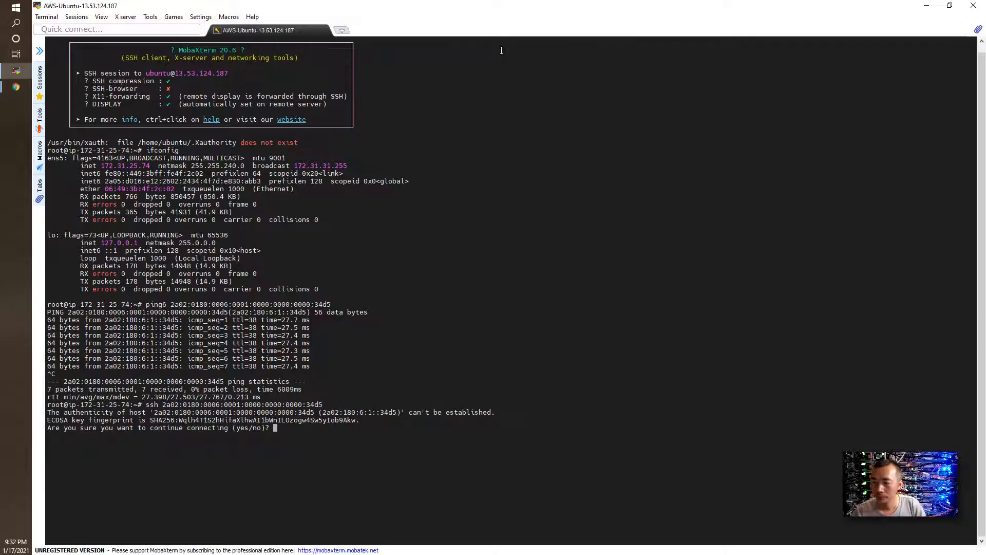
pyautogui.write('ye')
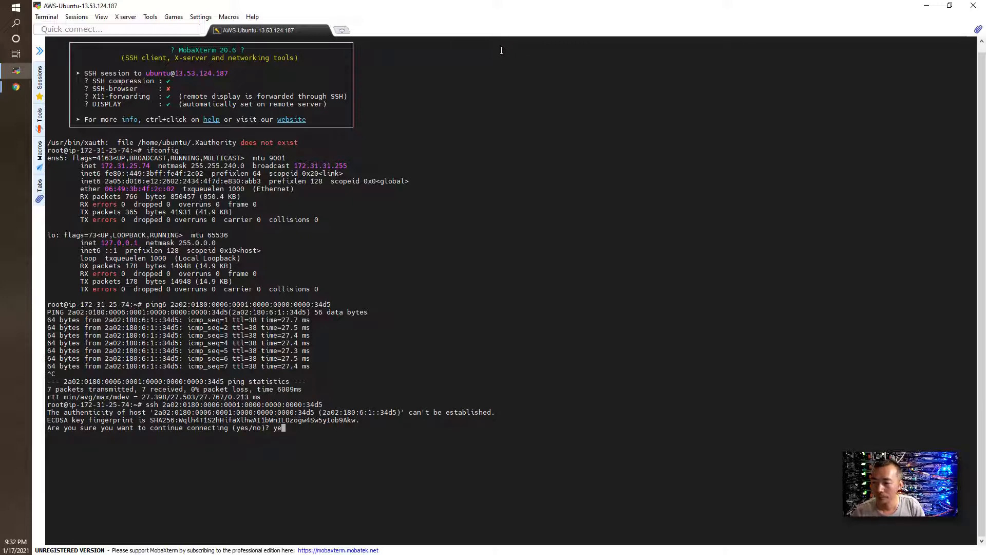
pyautogui.press('Return')
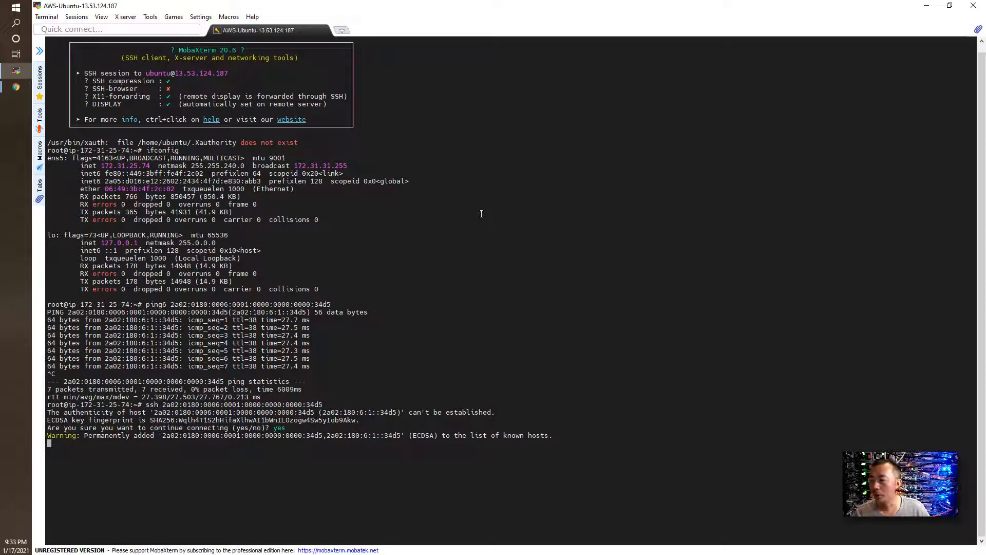
pyautogui.press('Return')
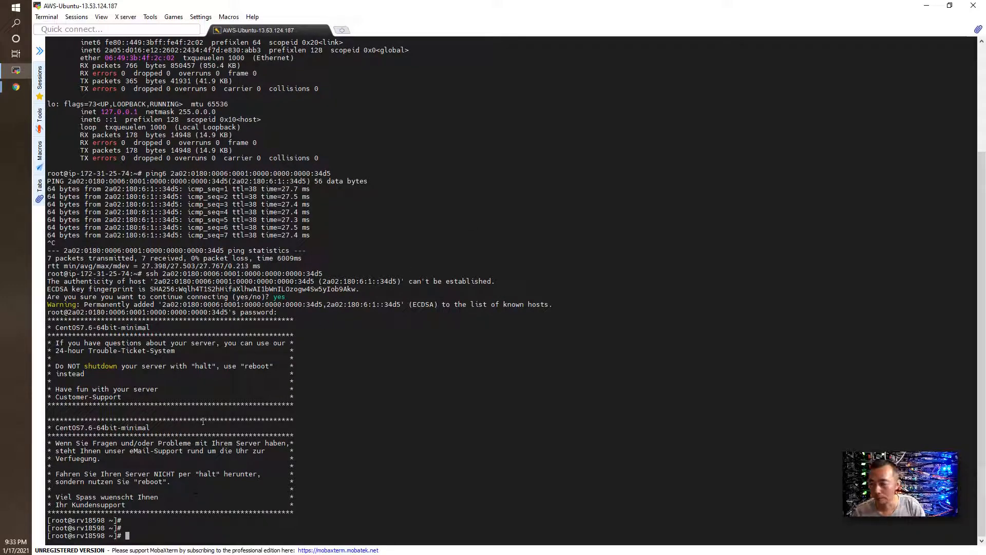
# From the VPS, ping6 the instance (5 of 5 replies), then attempt SSH back, denied (publickey)
pyautogui.write('ping')
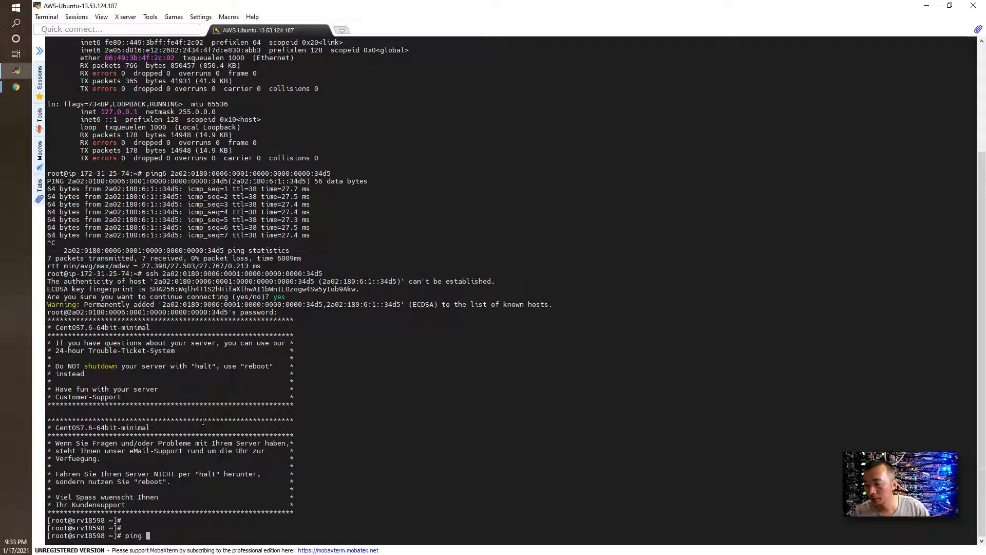
pyautogui.write('6')
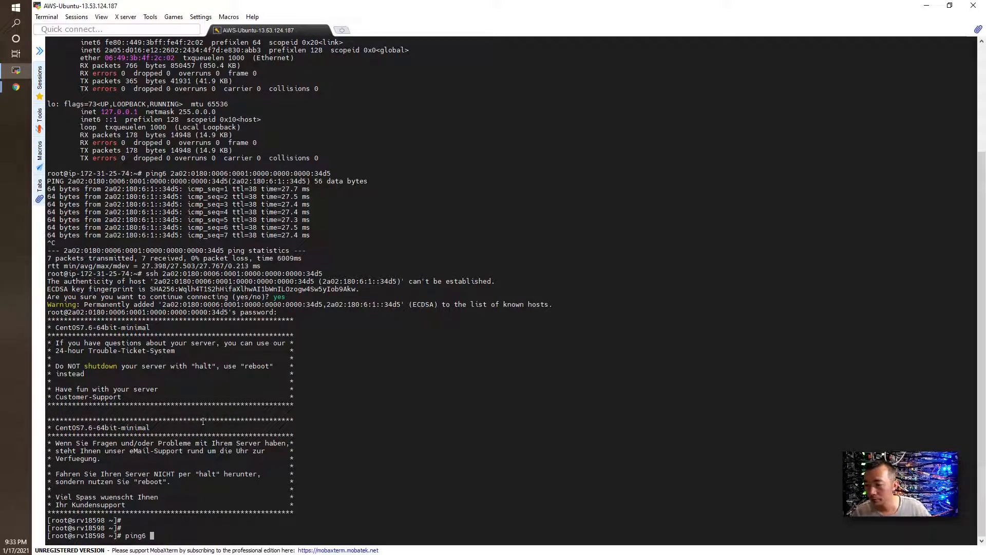
pyautogui.scroll(-3)
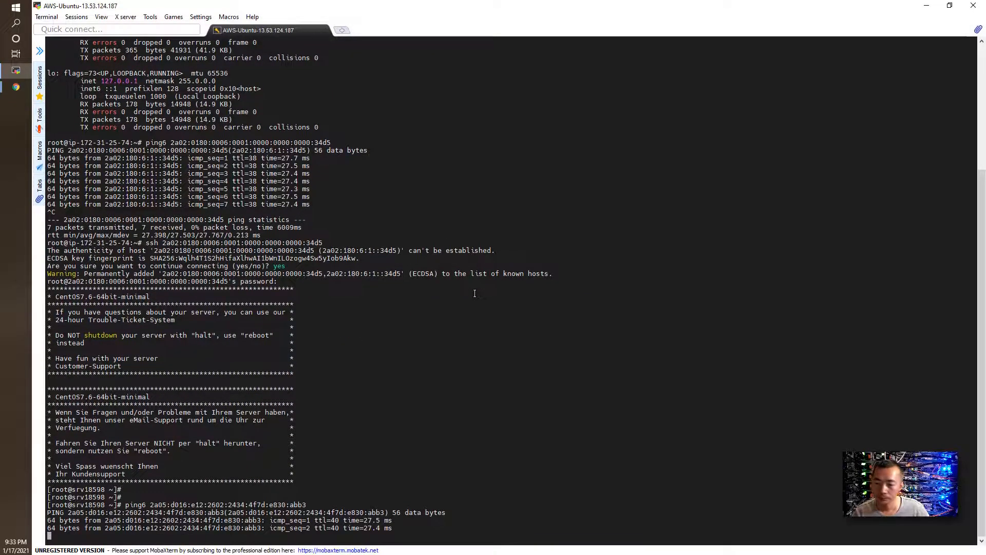
pyautogui.scroll(-3)
pyautogui.write('ssh 2a05:d016:e12:2602:2434:4f7d:e830:abb3')
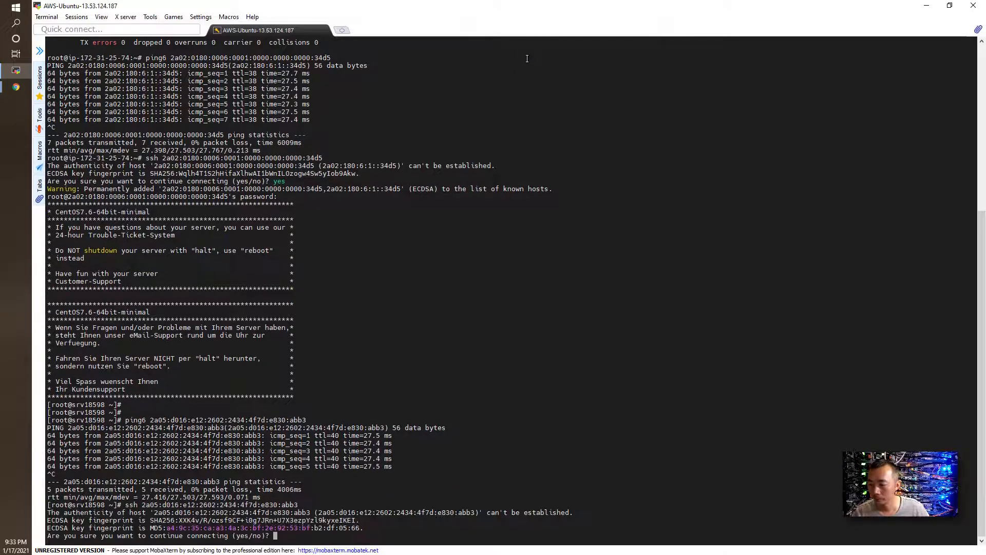
pyautogui.write('y')
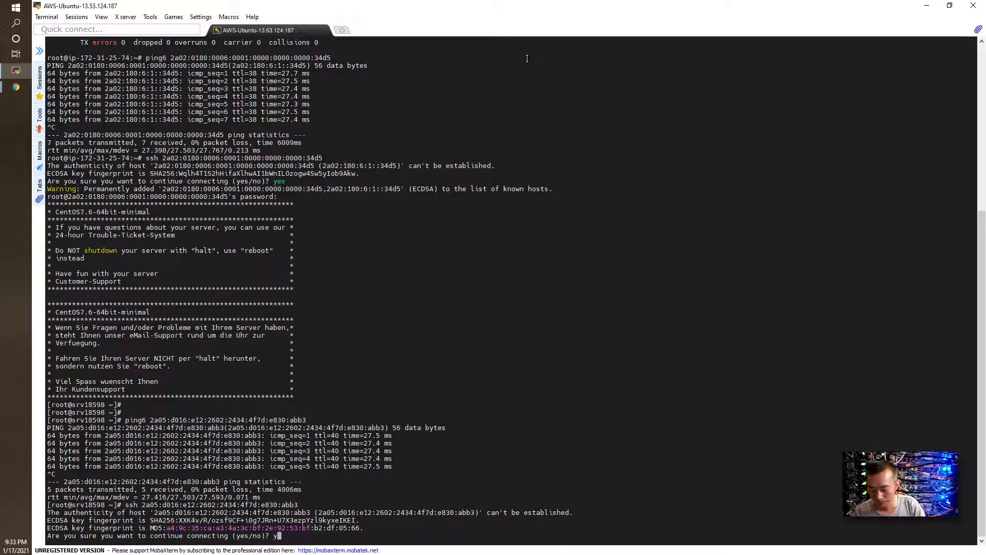
pyautogui.press('Return')
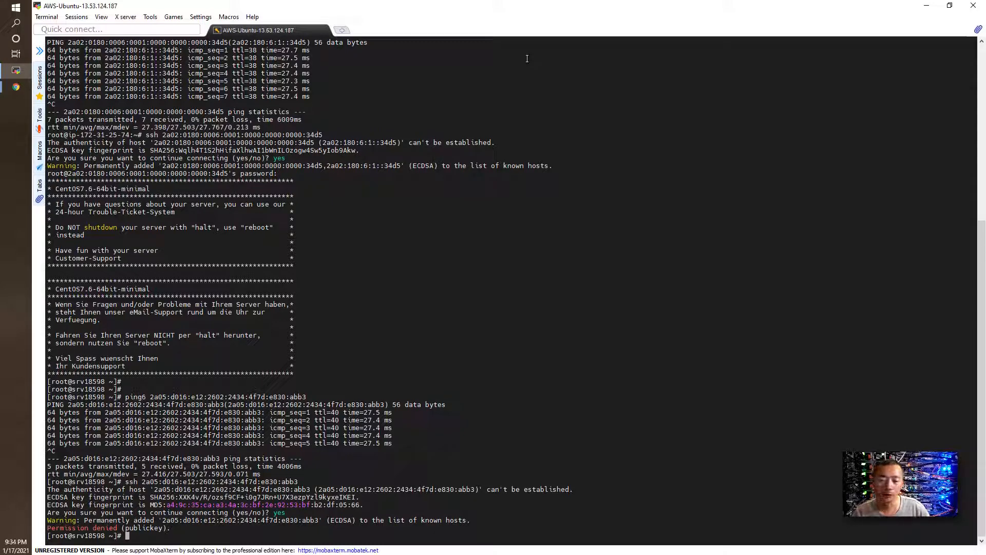
pyautogui.moveTo(477, 209)
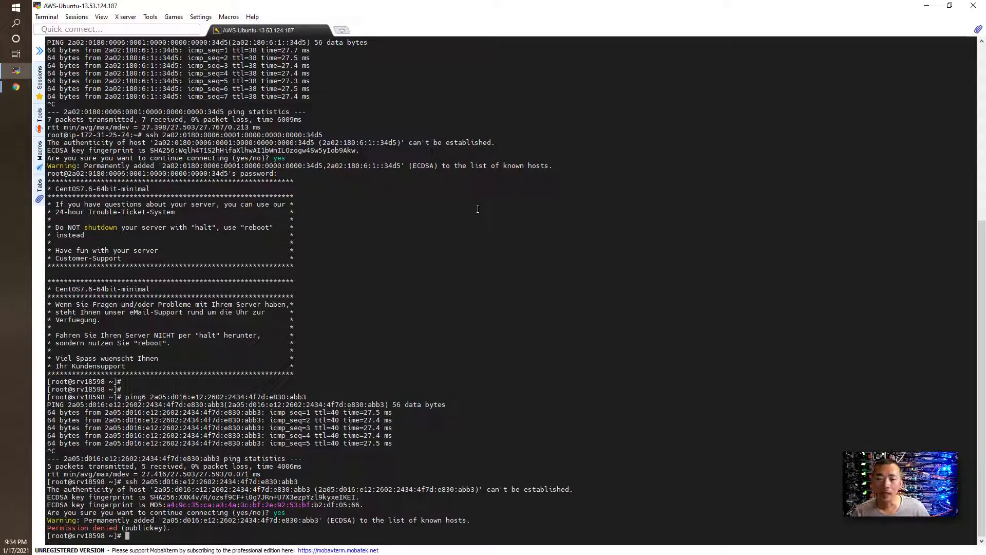